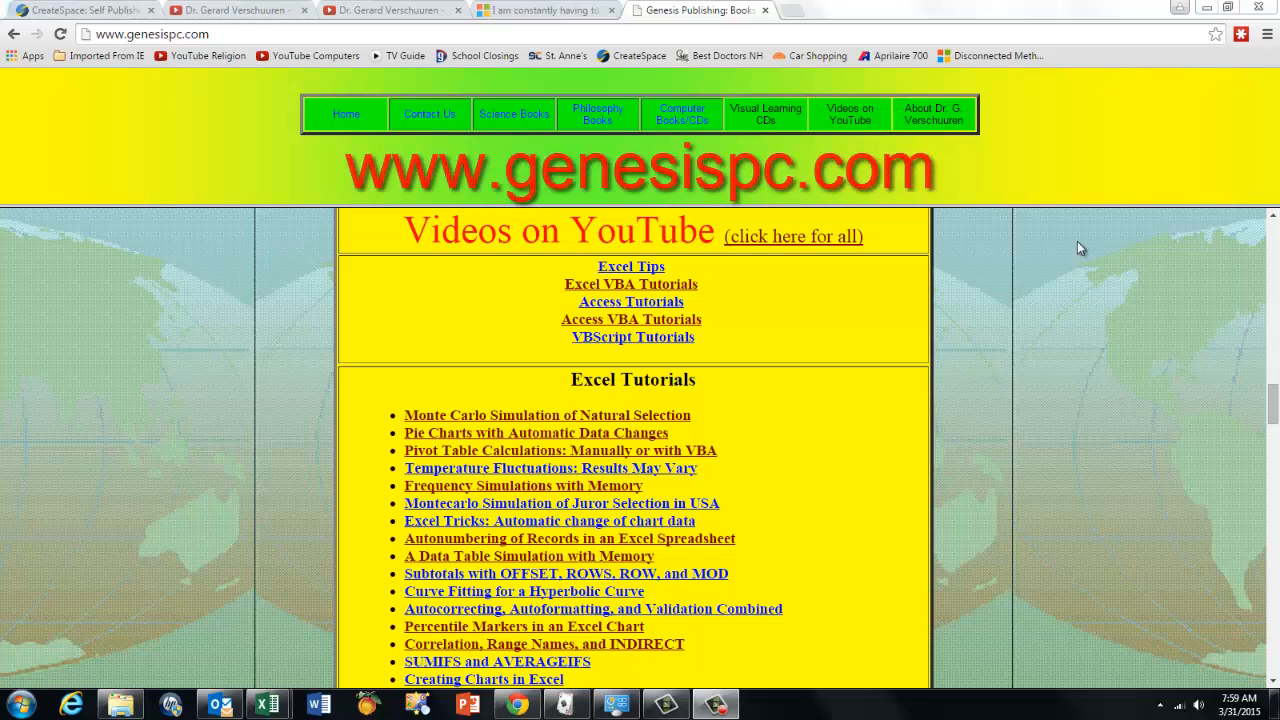
mouse_move(804, 160)
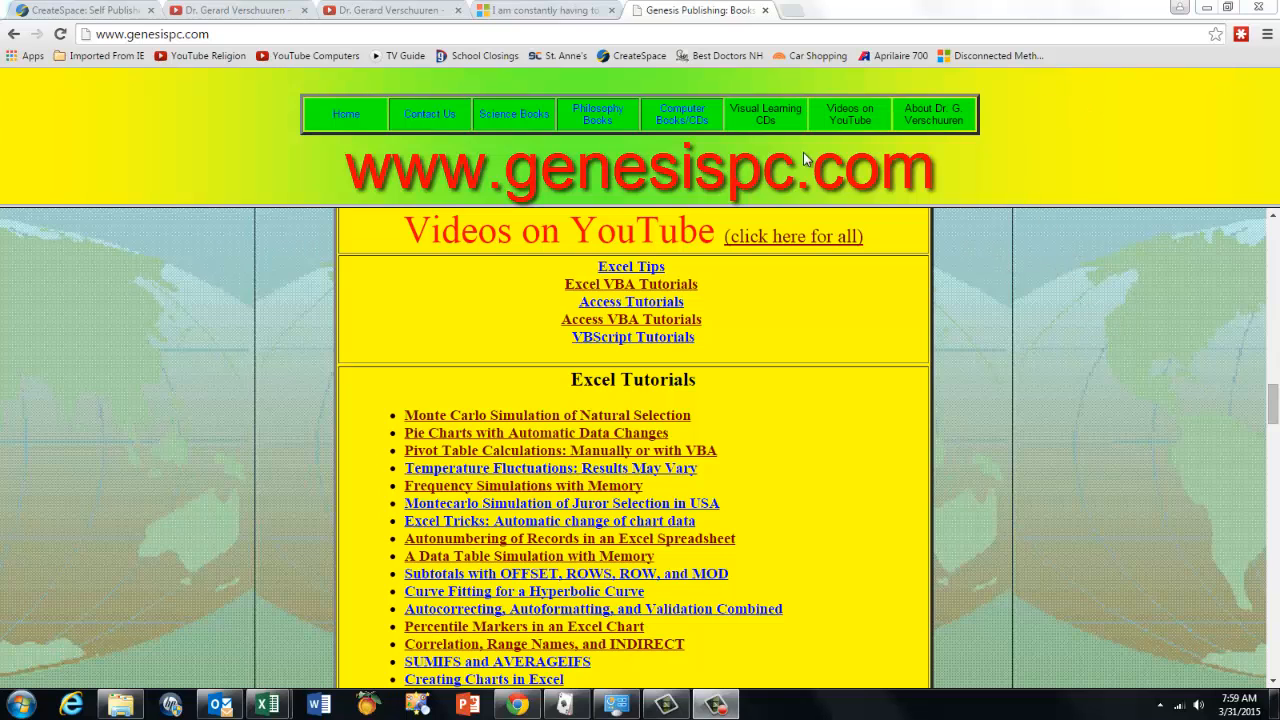
mouse_move(848, 114)
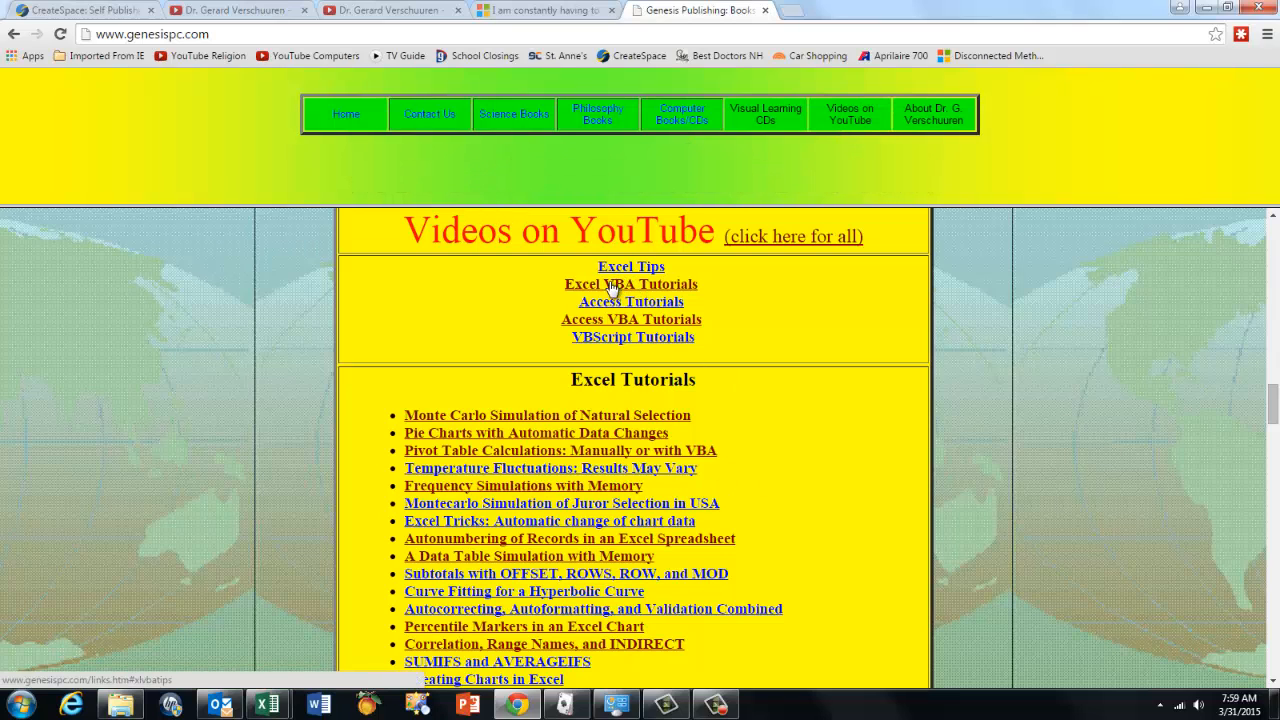
mouse_move(600, 348)
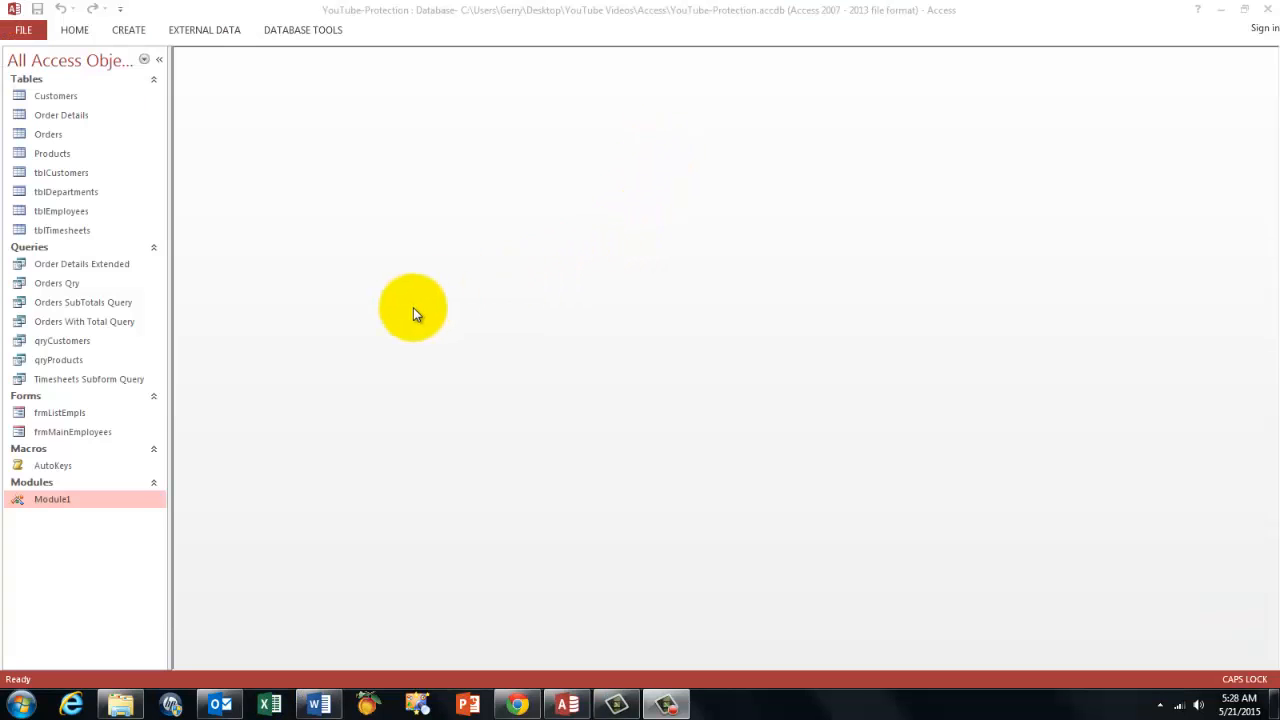
mouse_move(556, 284)
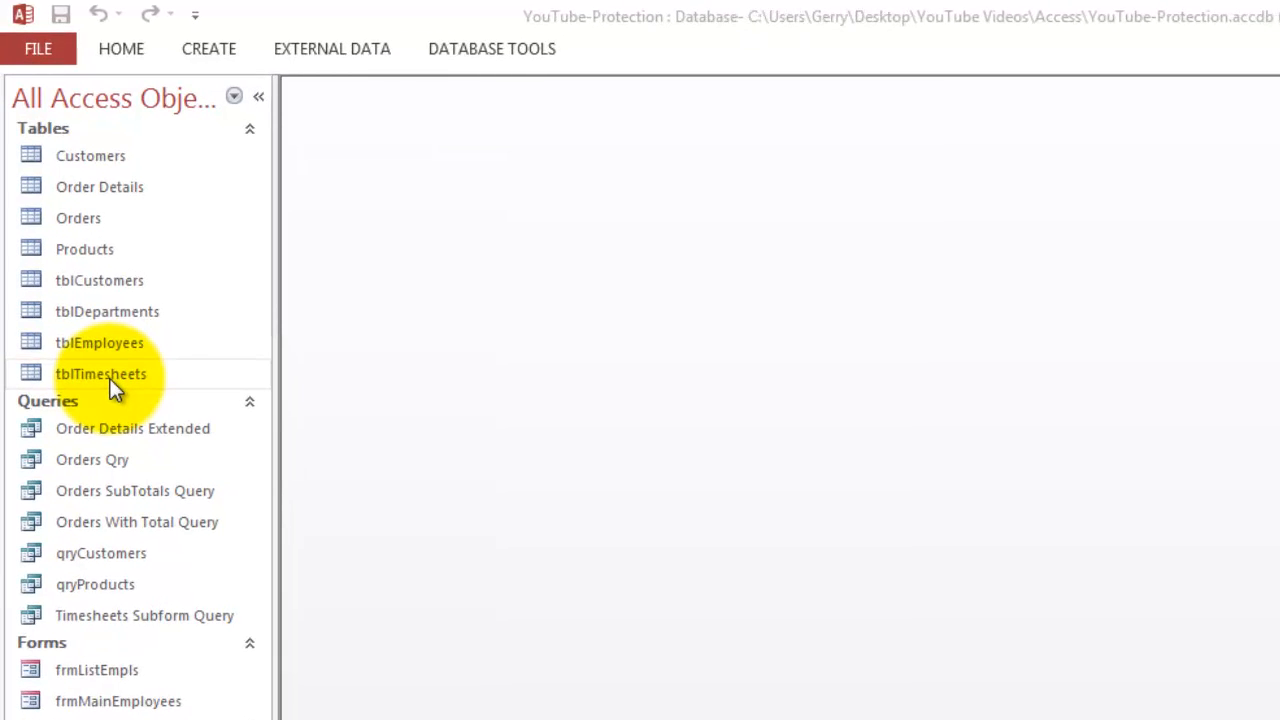
mouse_move(116, 436)
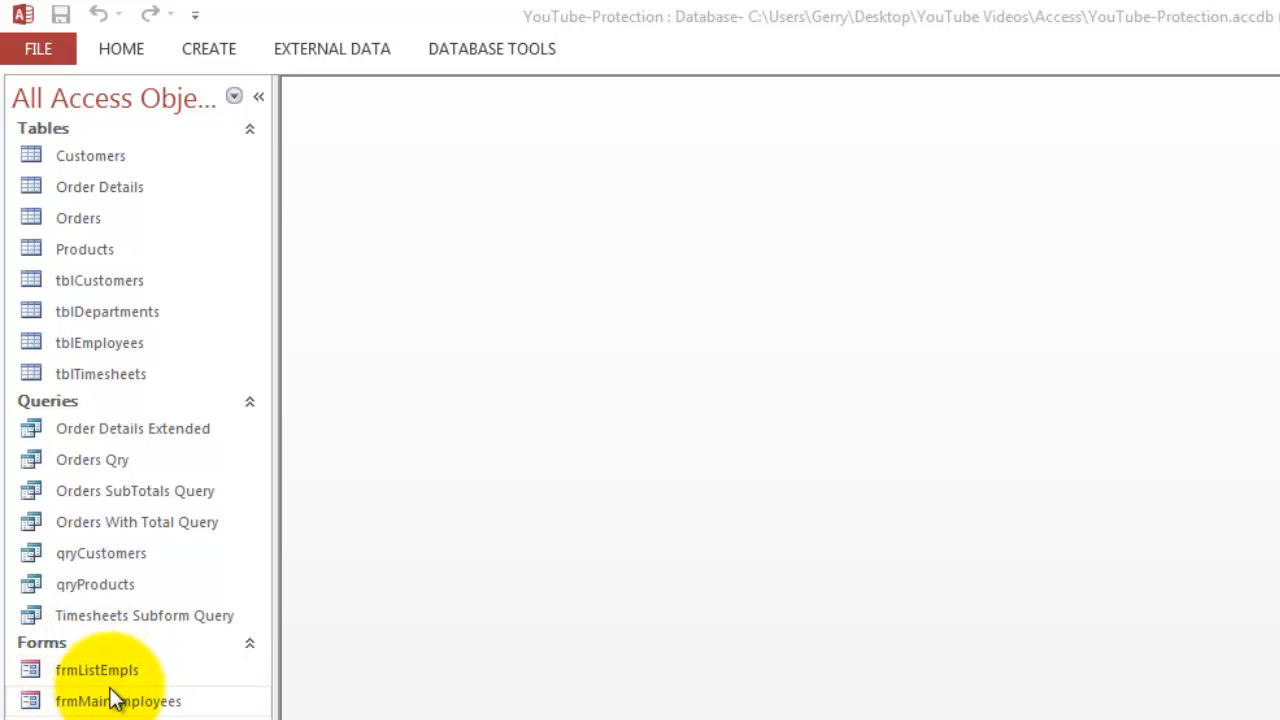
mouse_move(136, 676)
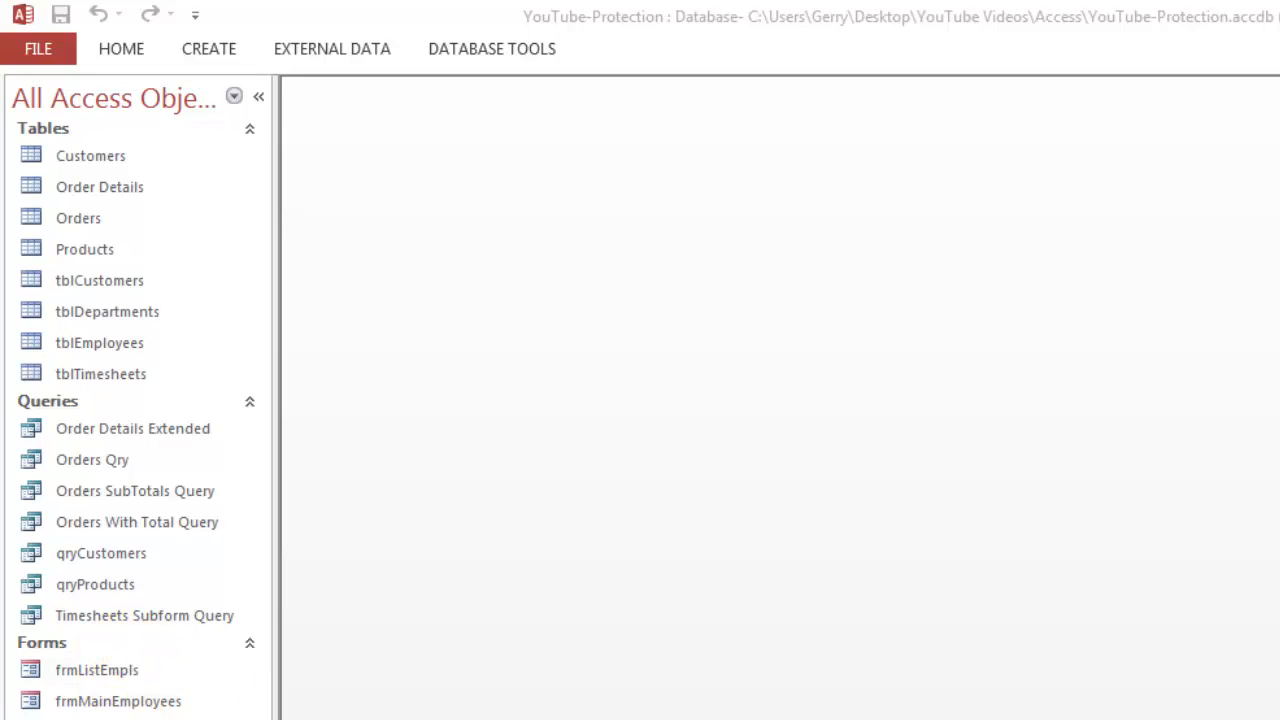
- Show system objects via Navigation Options to reveal system tables, then hide them again
click(72, 688)
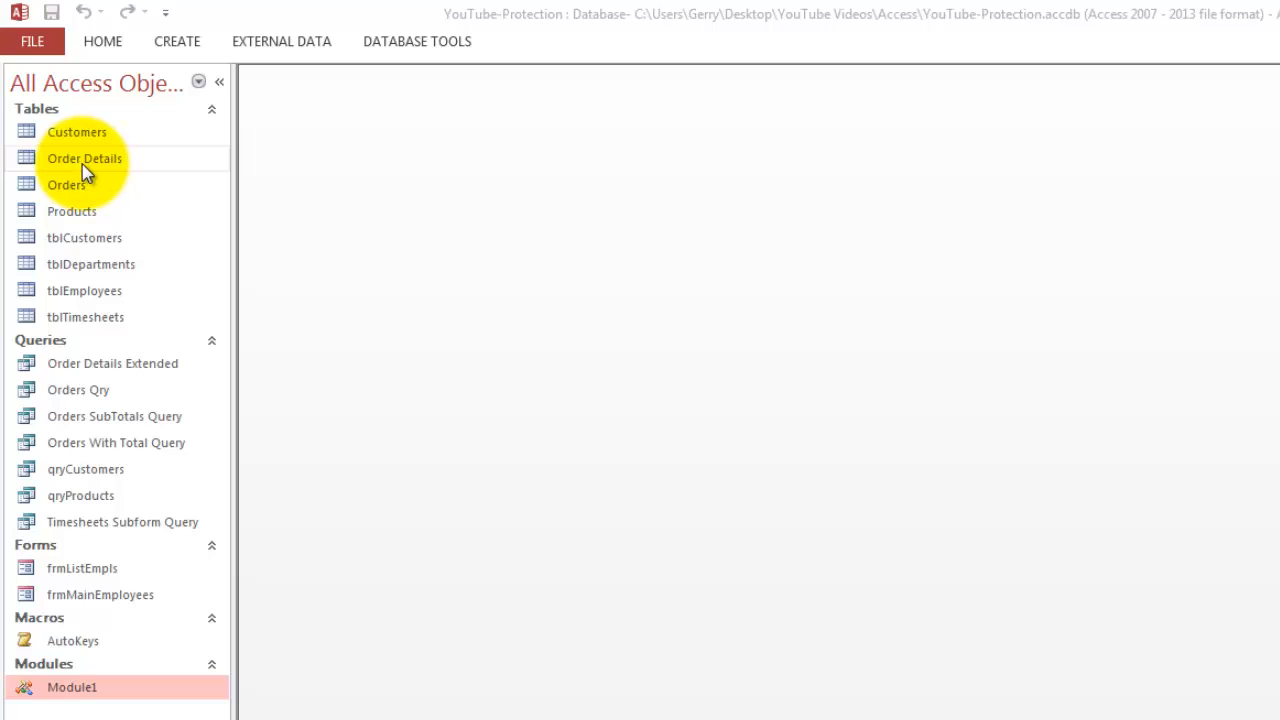
mouse_move(96, 352)
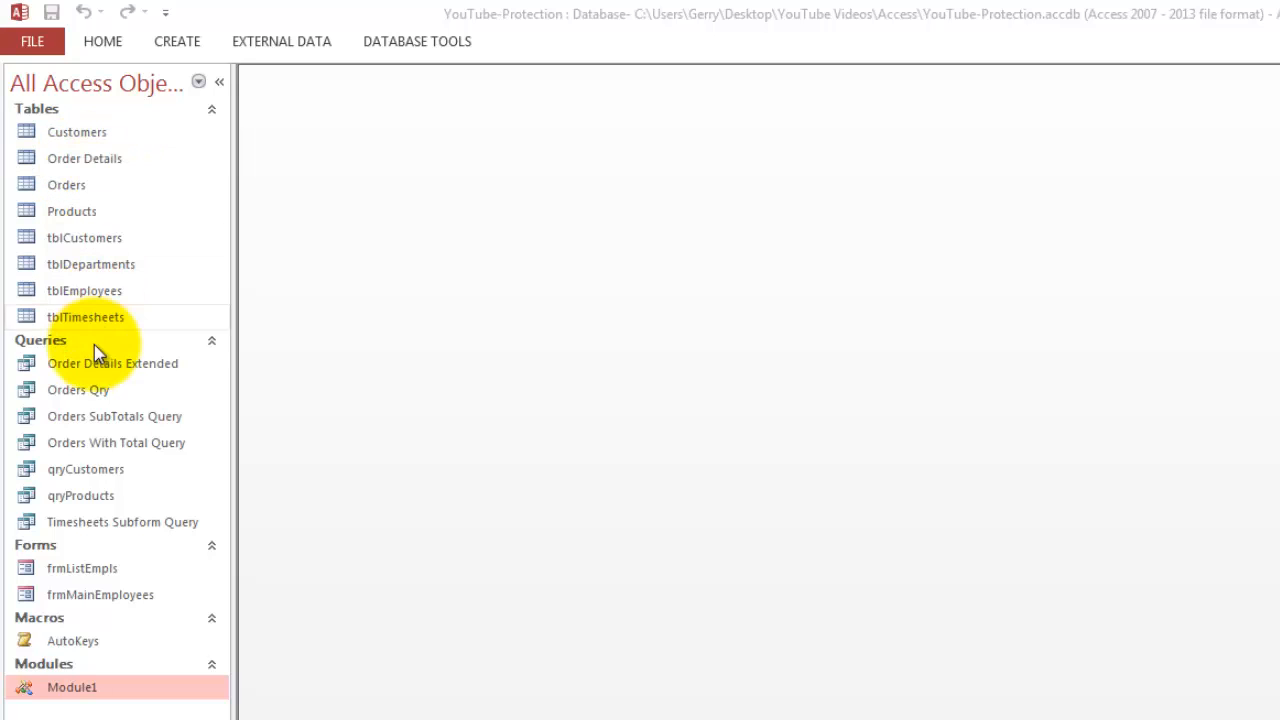
mouse_move(110, 396)
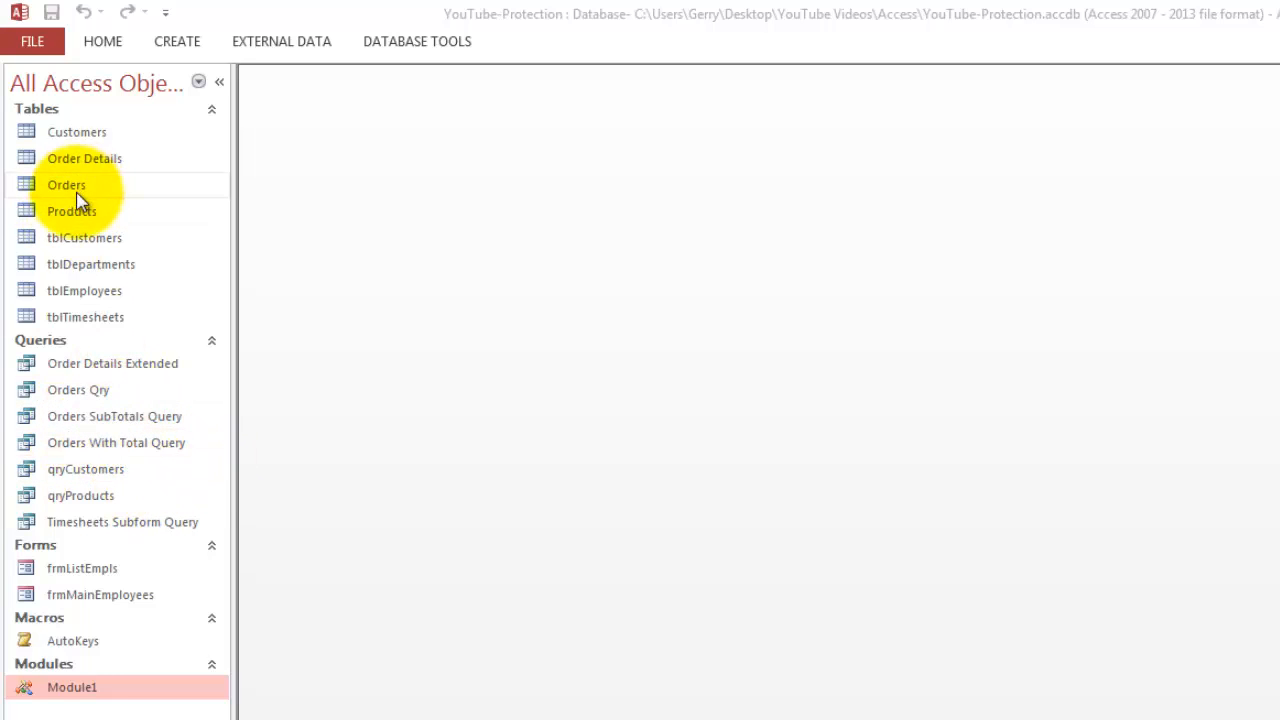
mouse_move(136, 444)
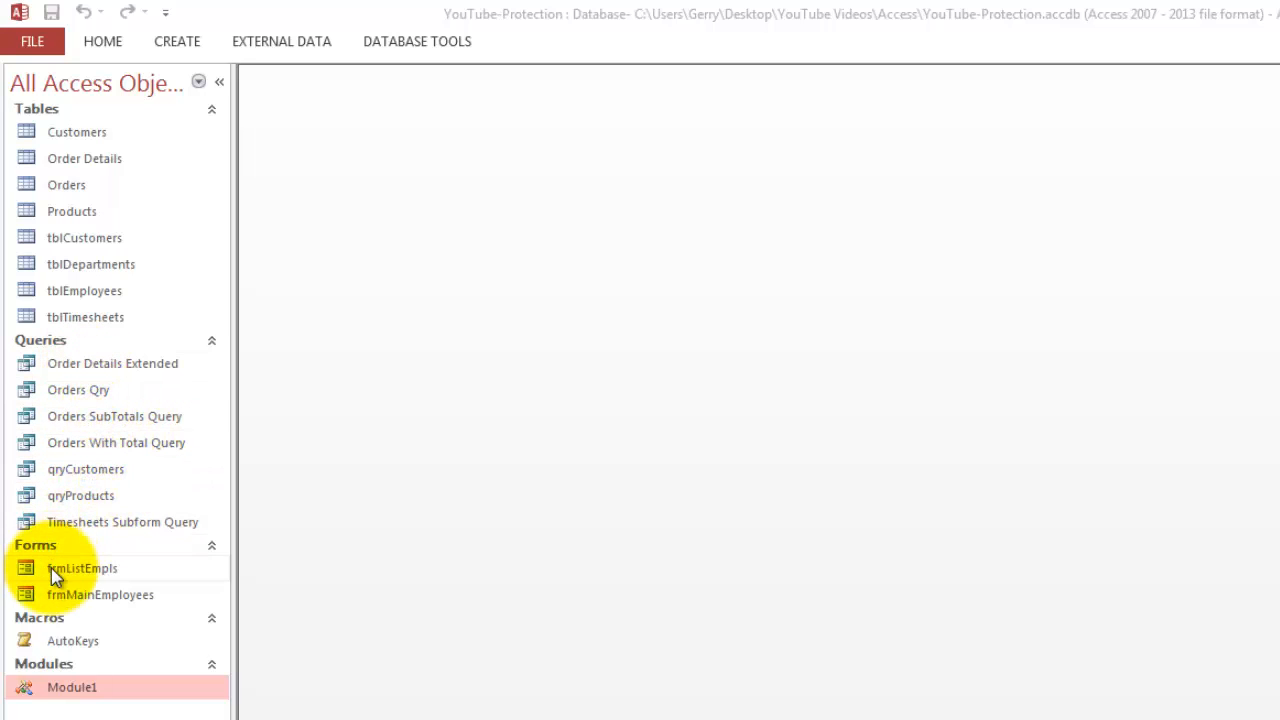
mouse_move(90, 540)
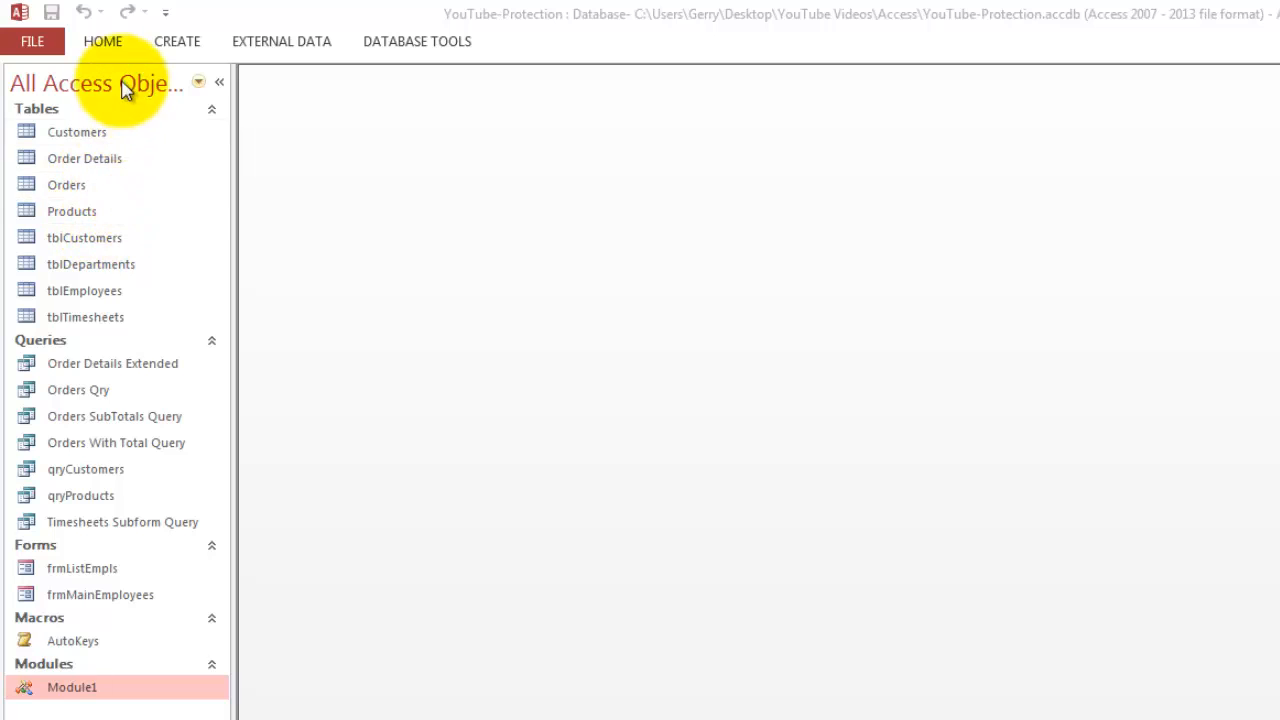
right_click(96, 84)
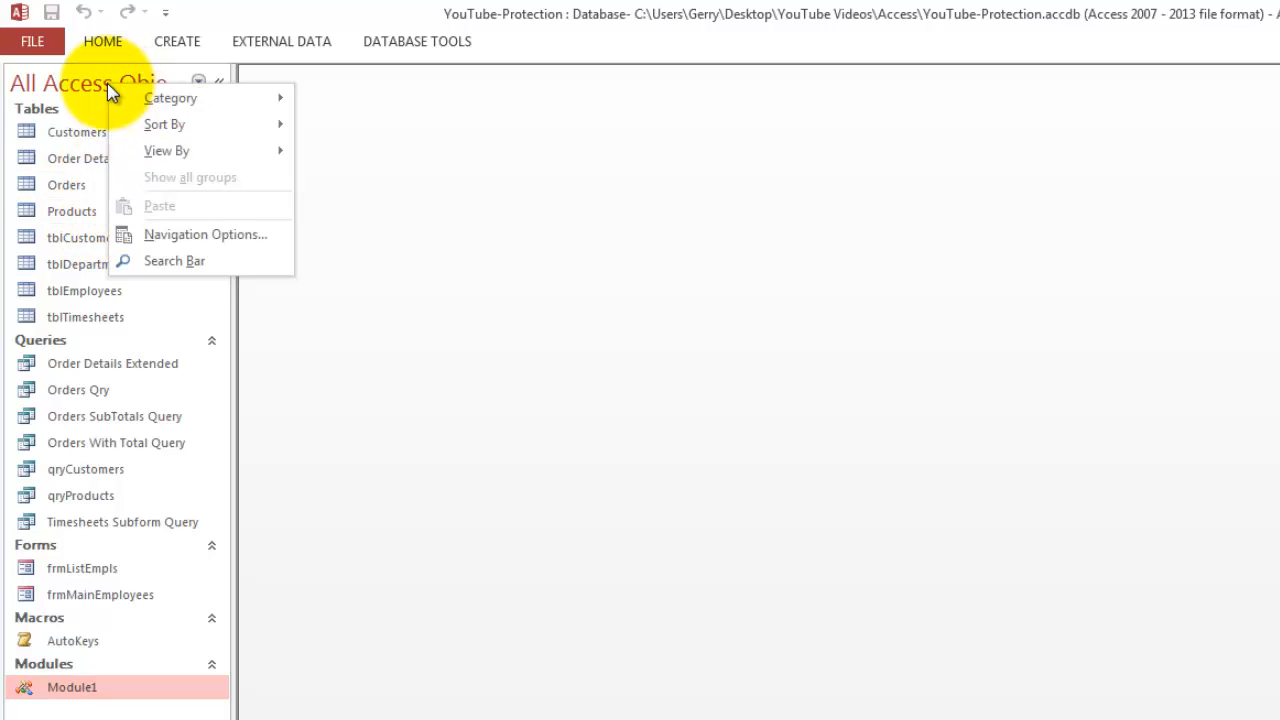
mouse_move(150, 242)
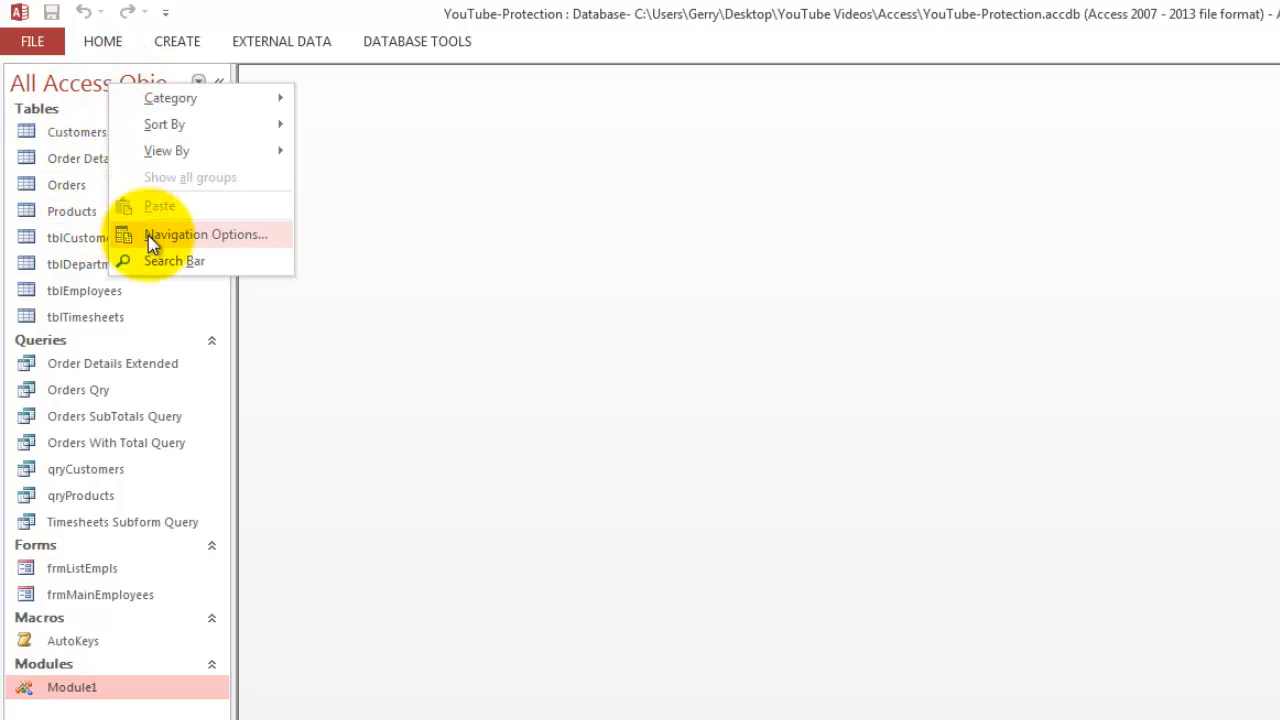
click(208, 234)
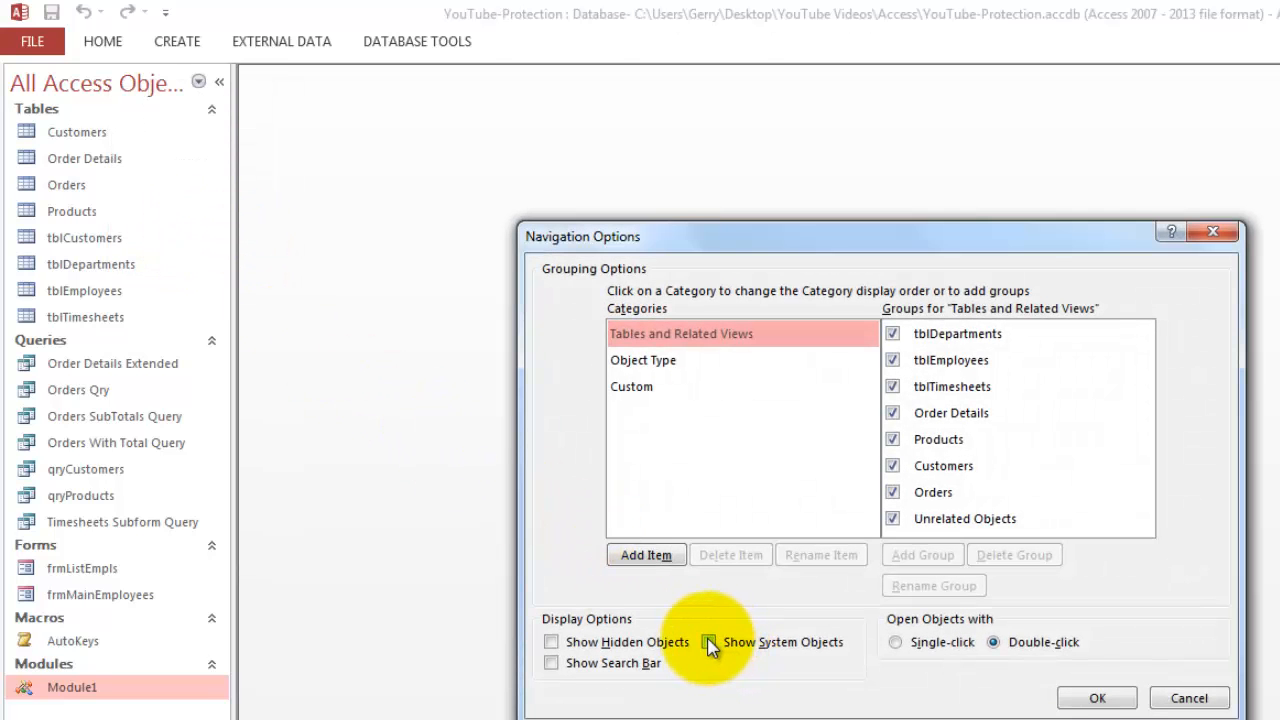
click(708, 642)
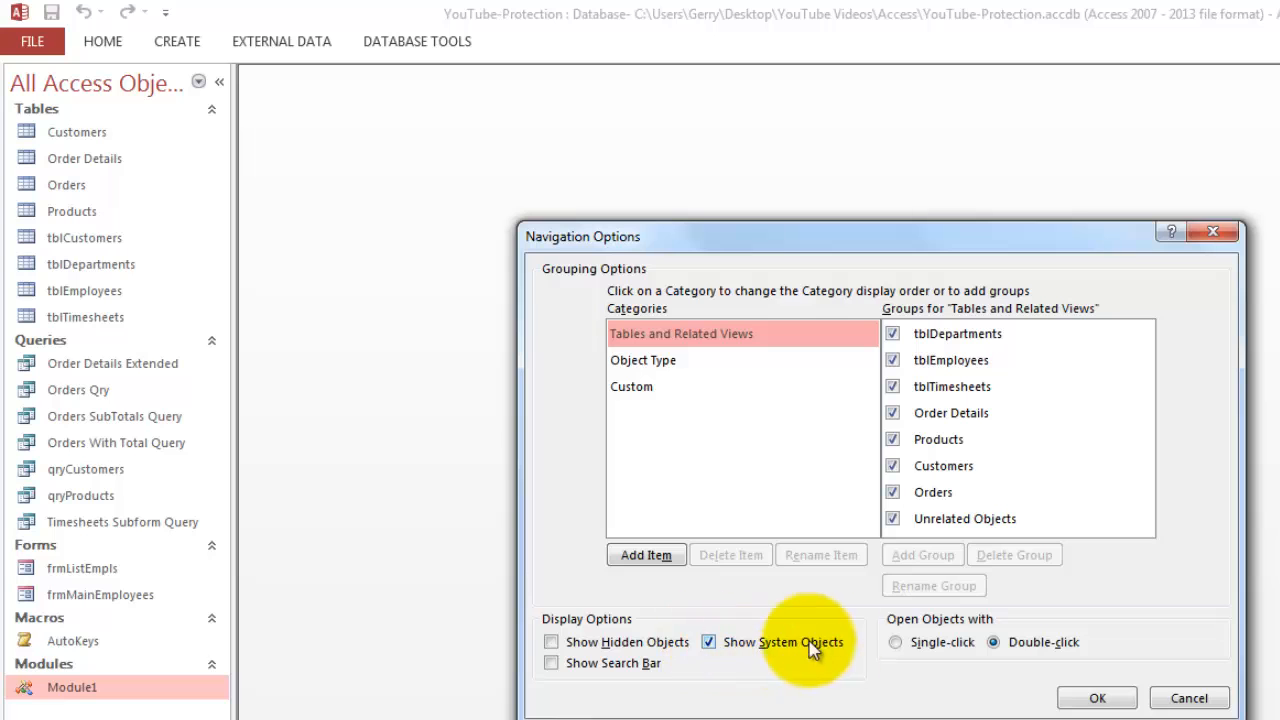
click(1096, 696)
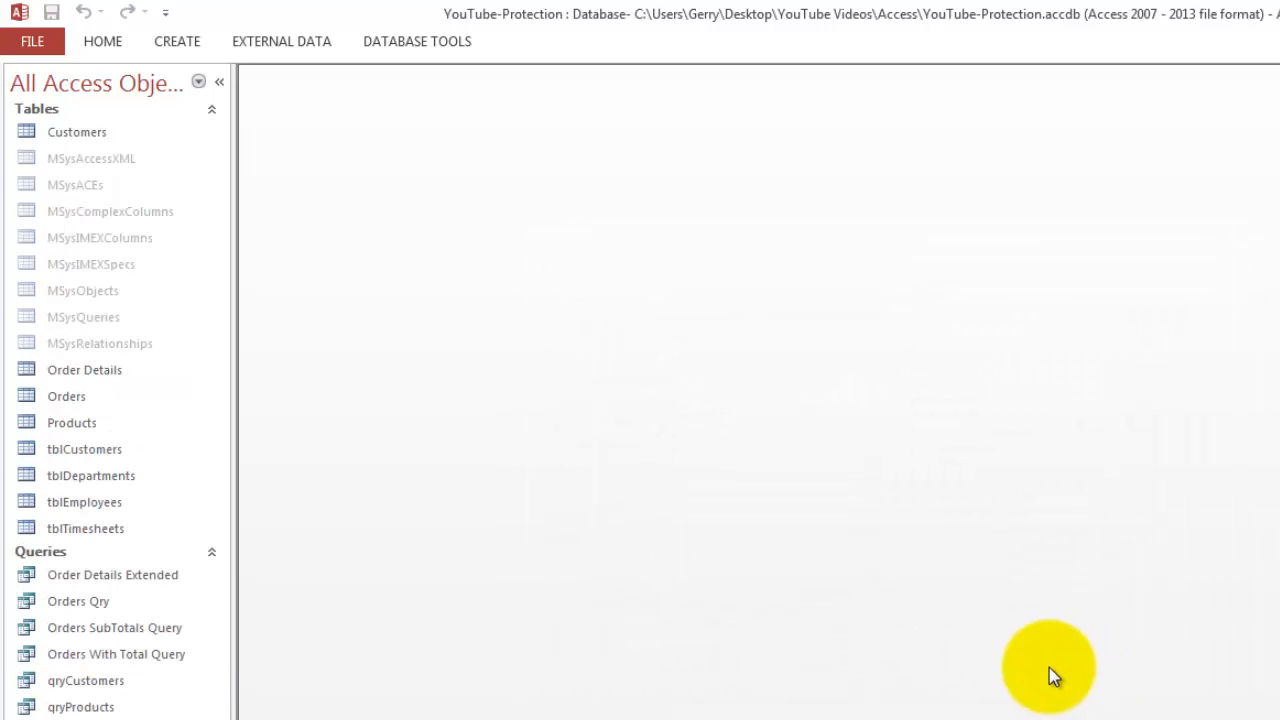
mouse_move(116, 284)
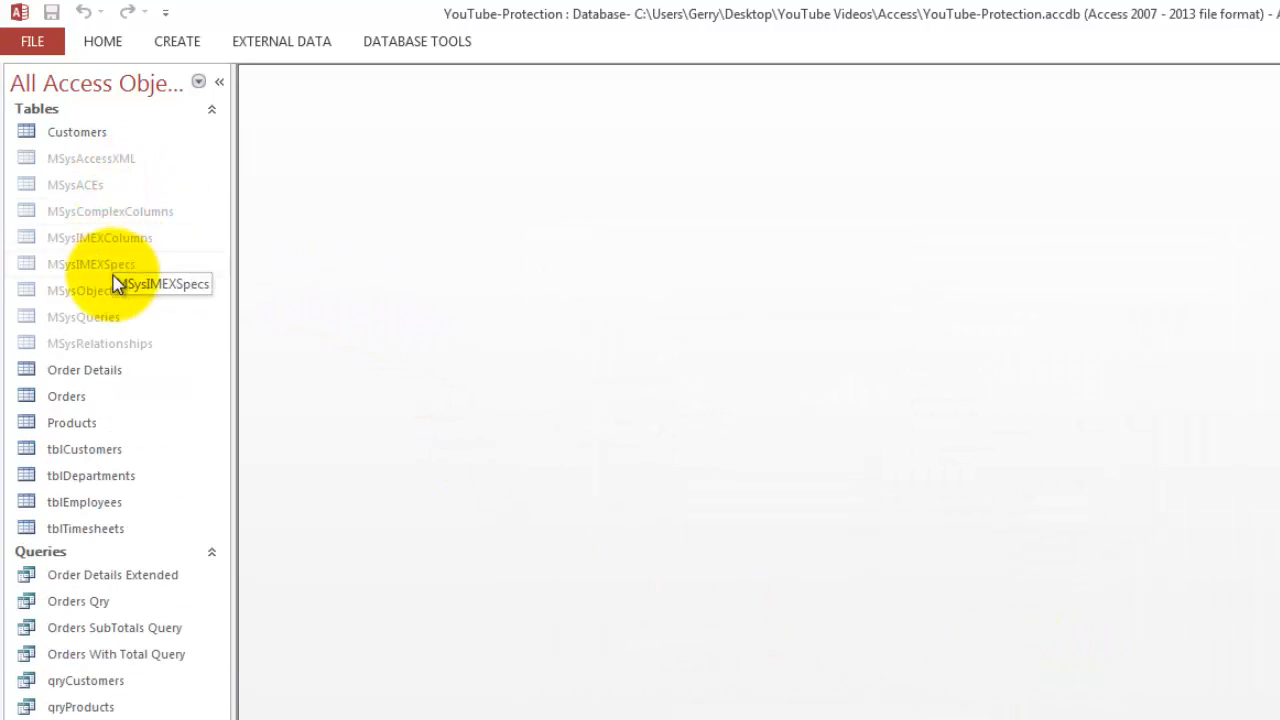
mouse_move(170, 616)
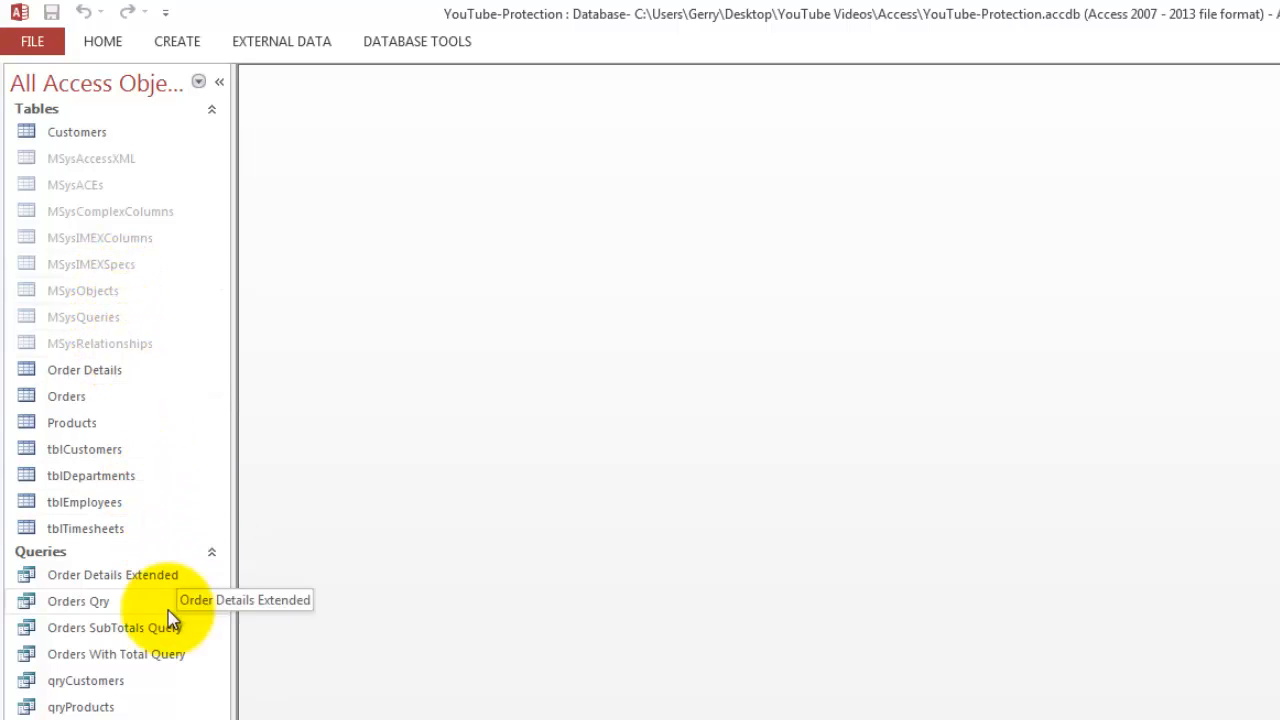
mouse_move(106, 660)
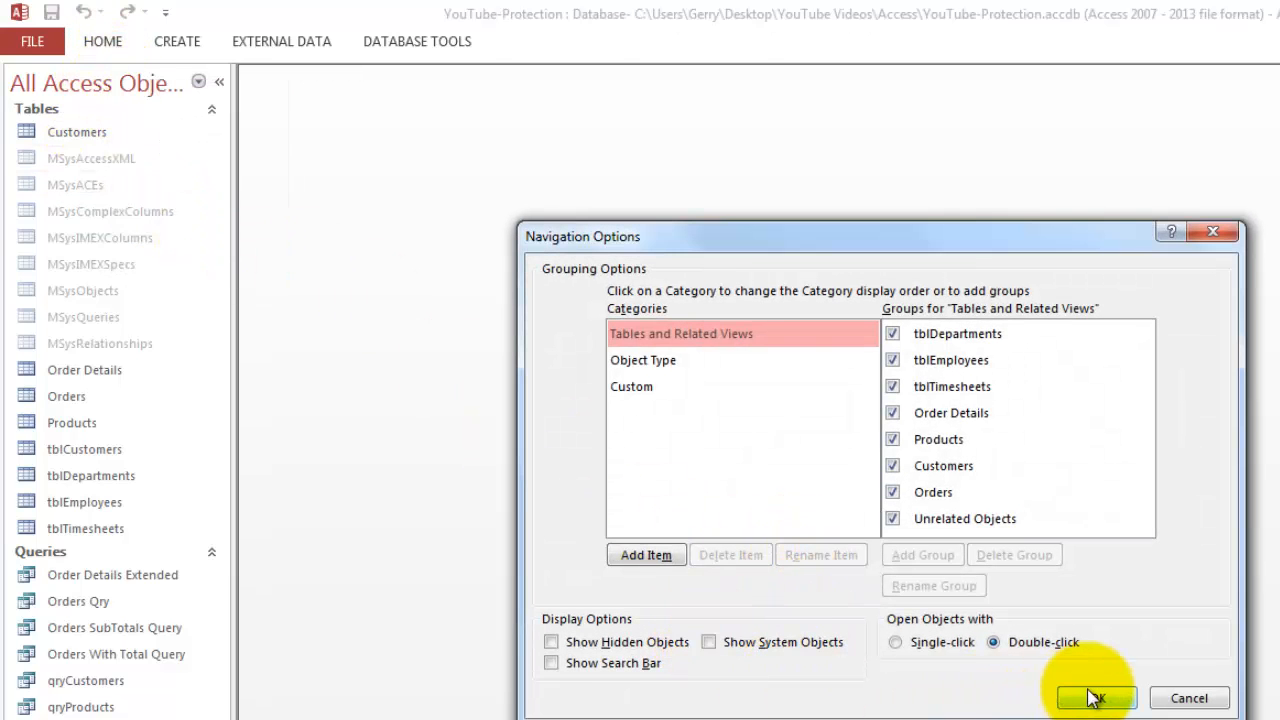
click(1096, 698)
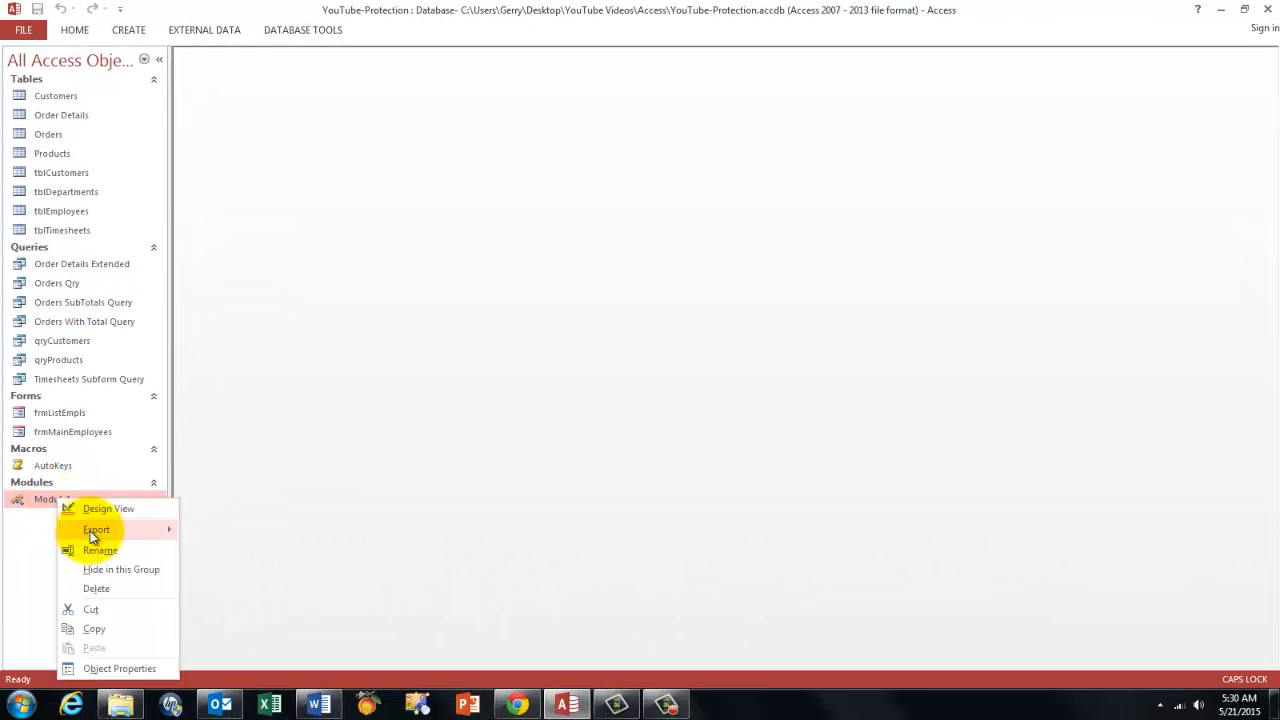
- Open Module1 in Design View and unlock the VBA project with its password
click(108, 508)
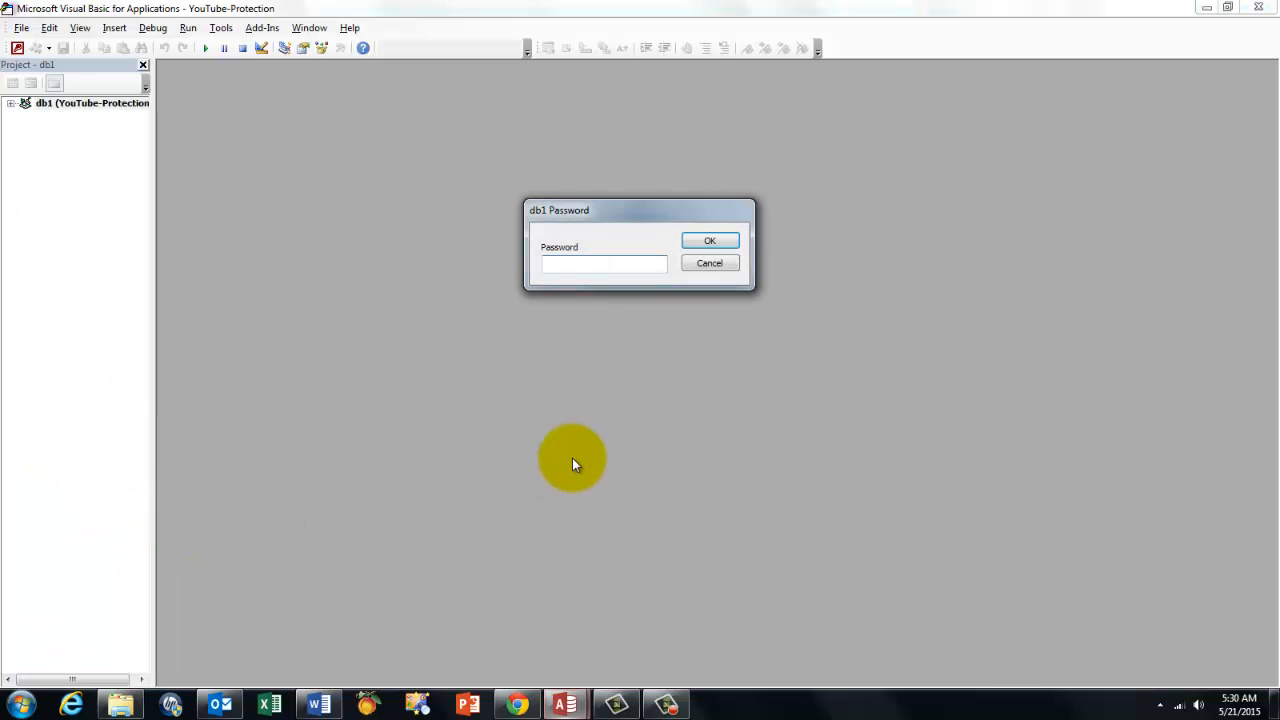
click(604, 264)
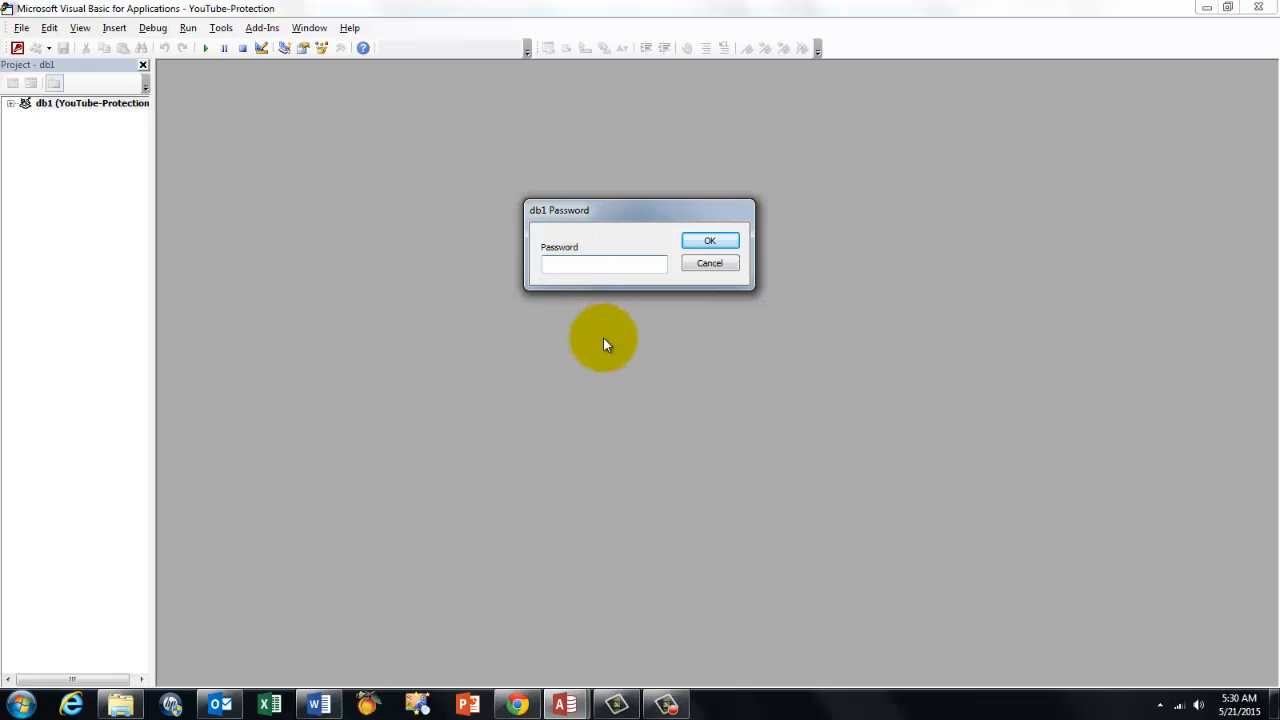
click(604, 264)
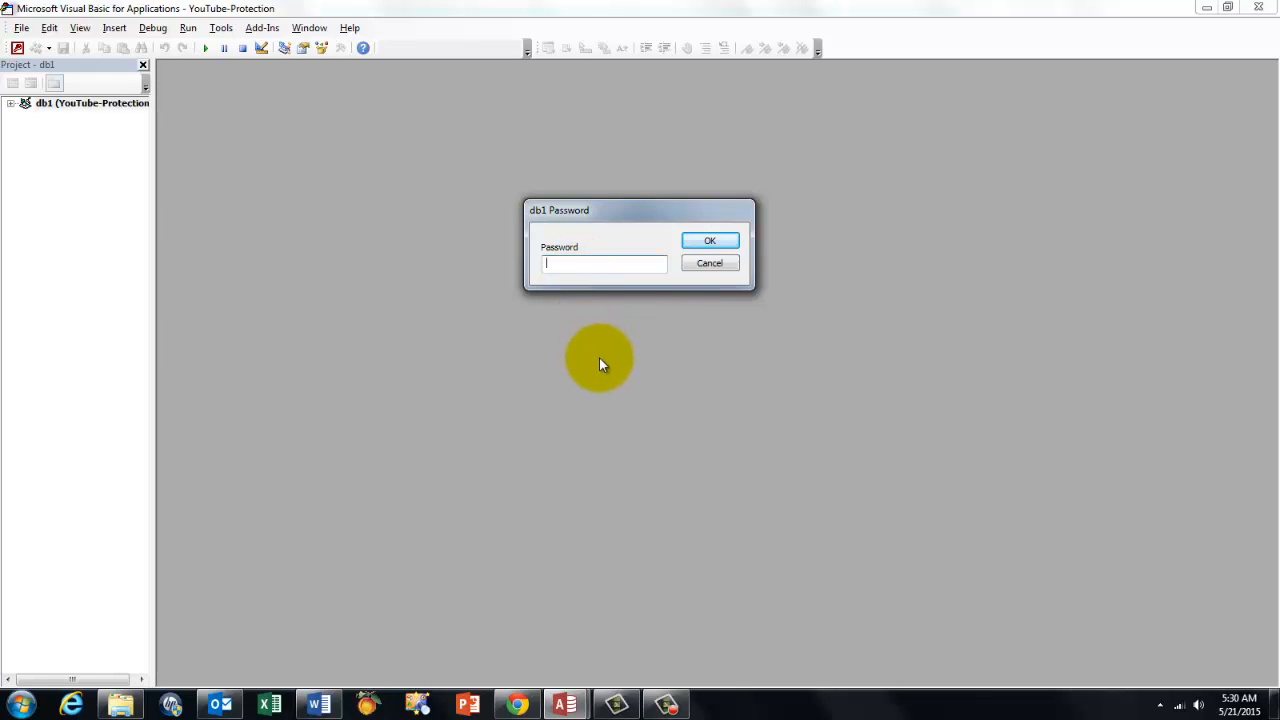
text(*)
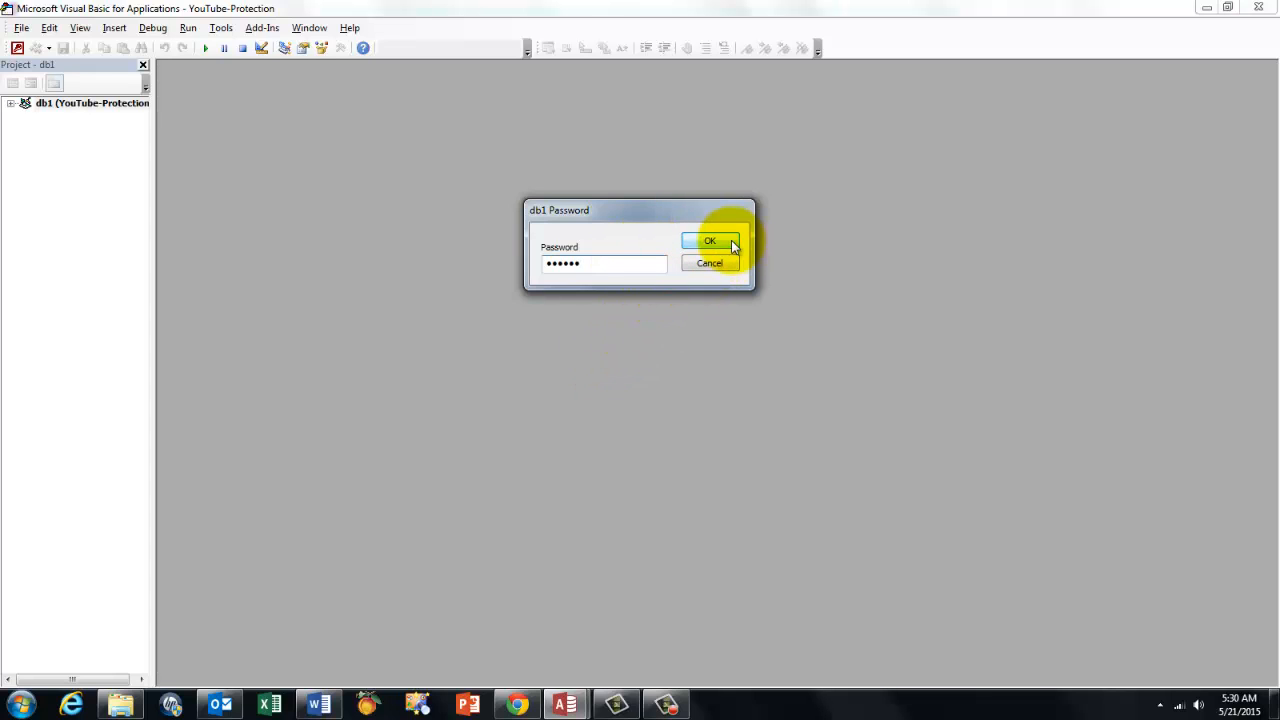
click(710, 240)
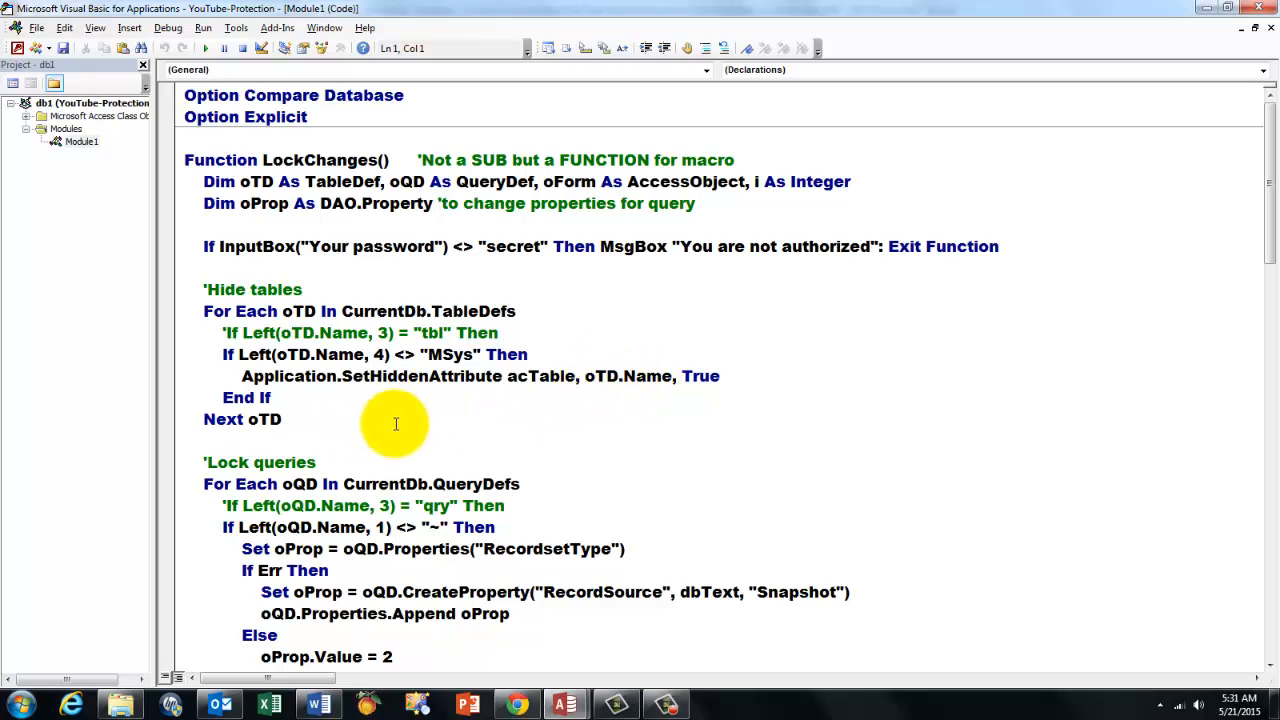
mouse_move(176, 338)
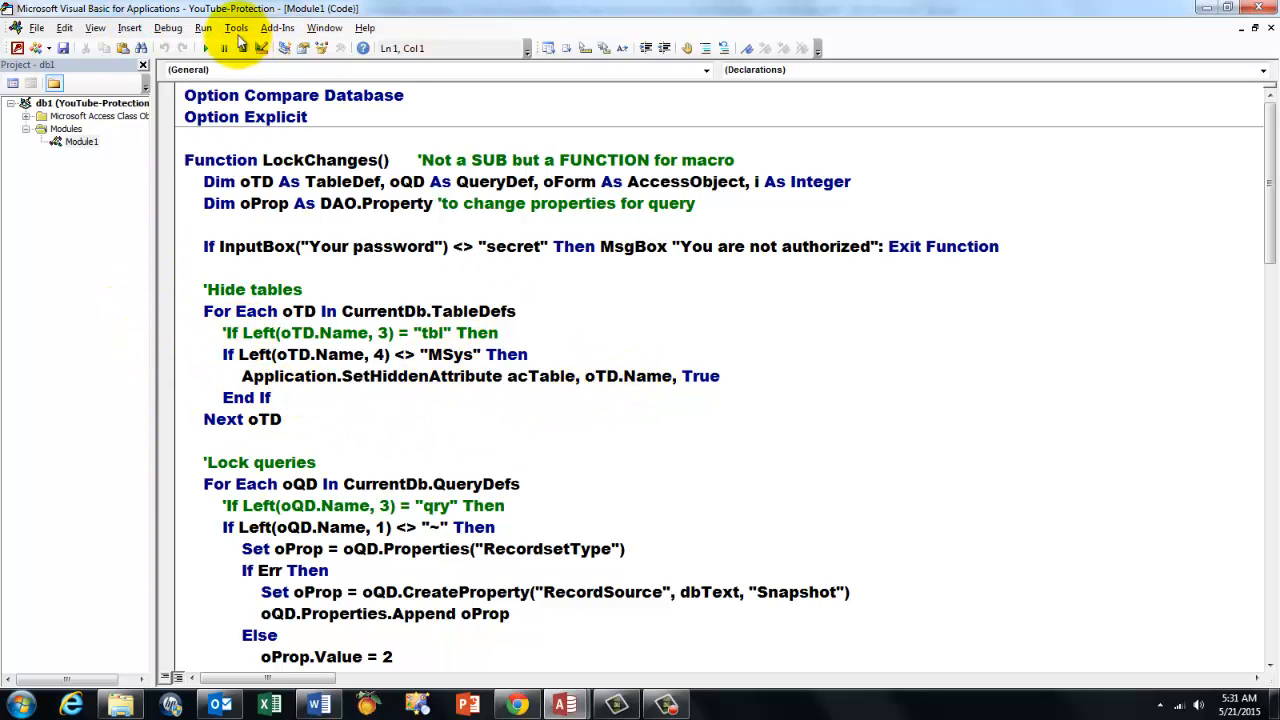
click(236, 28)
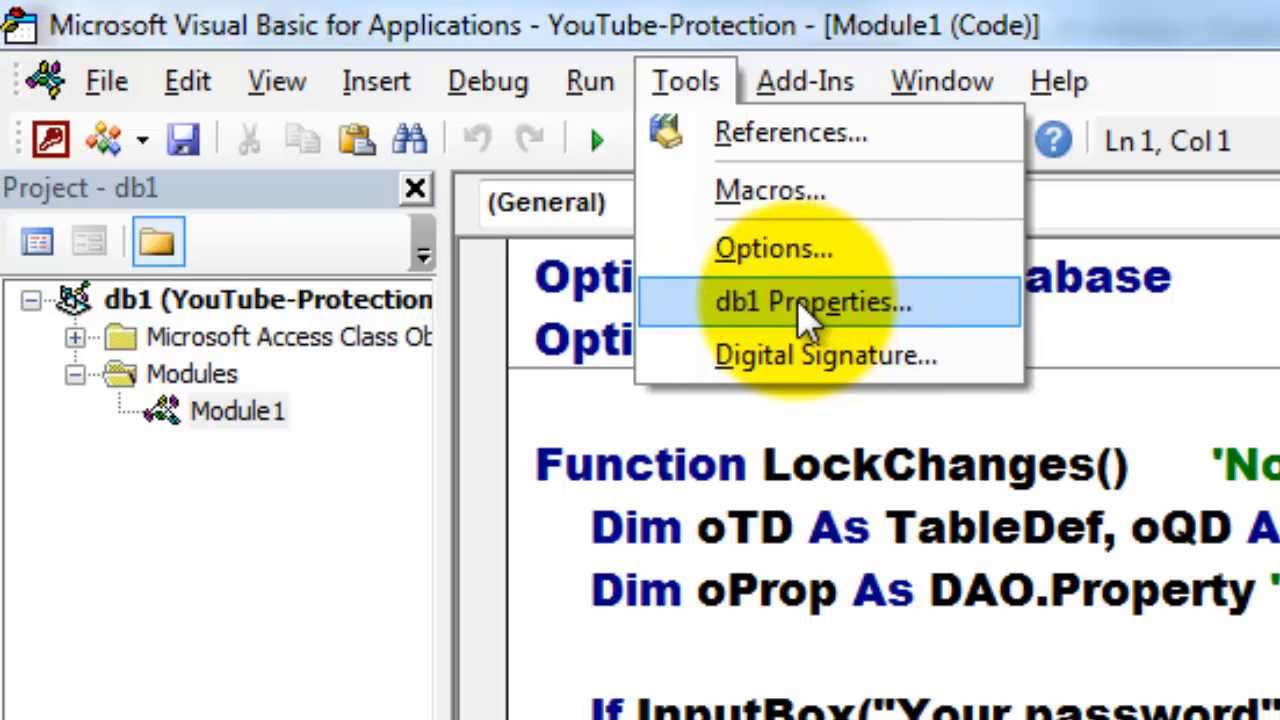
click(810, 302)
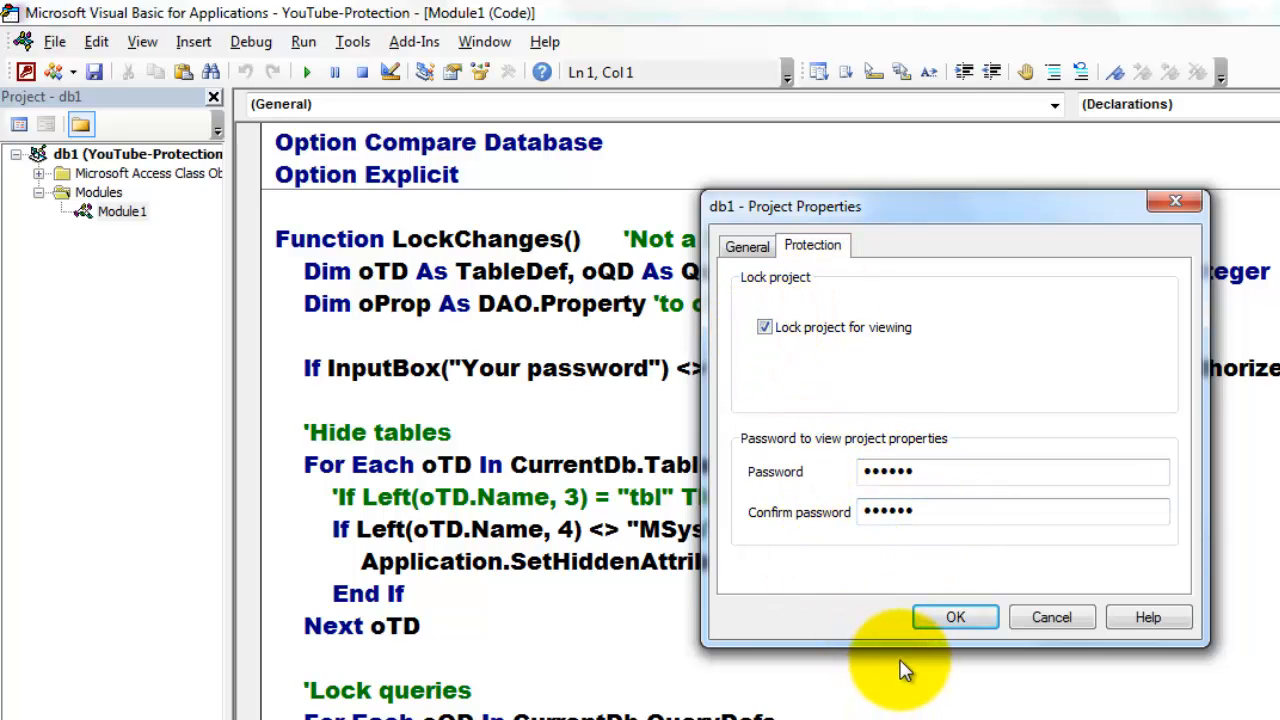
mouse_move(650, 560)
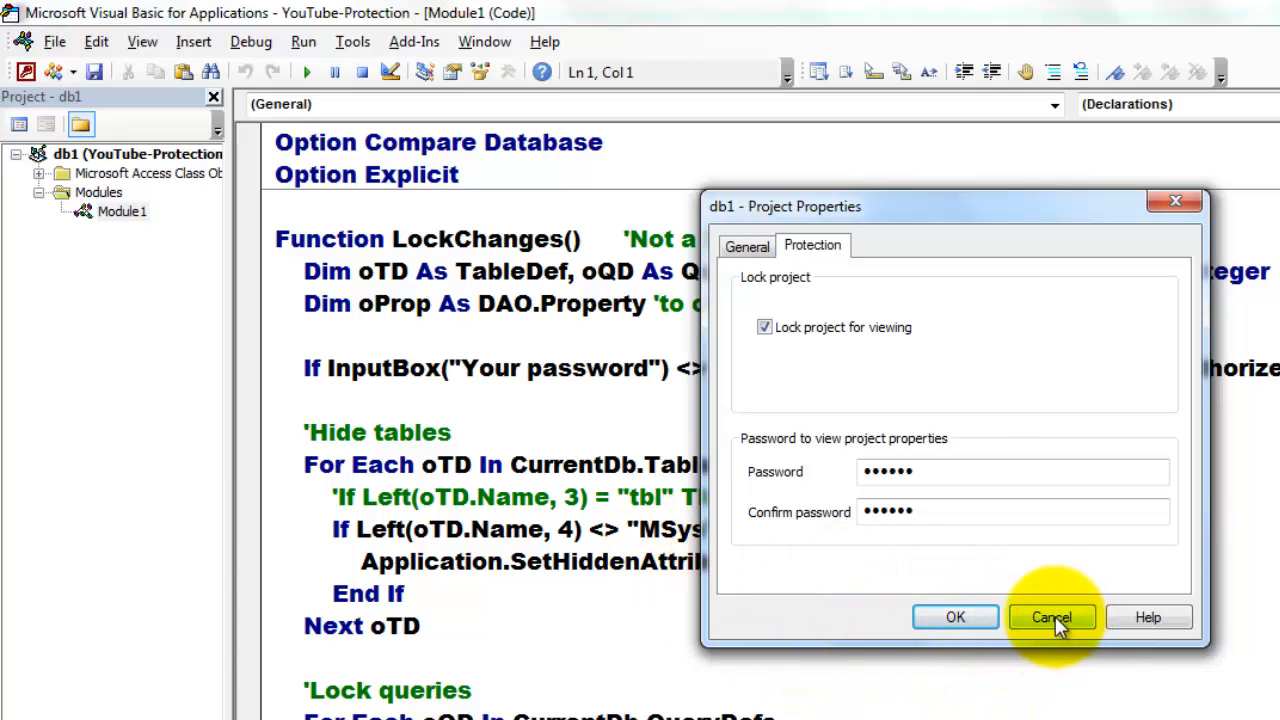
click(1052, 616)
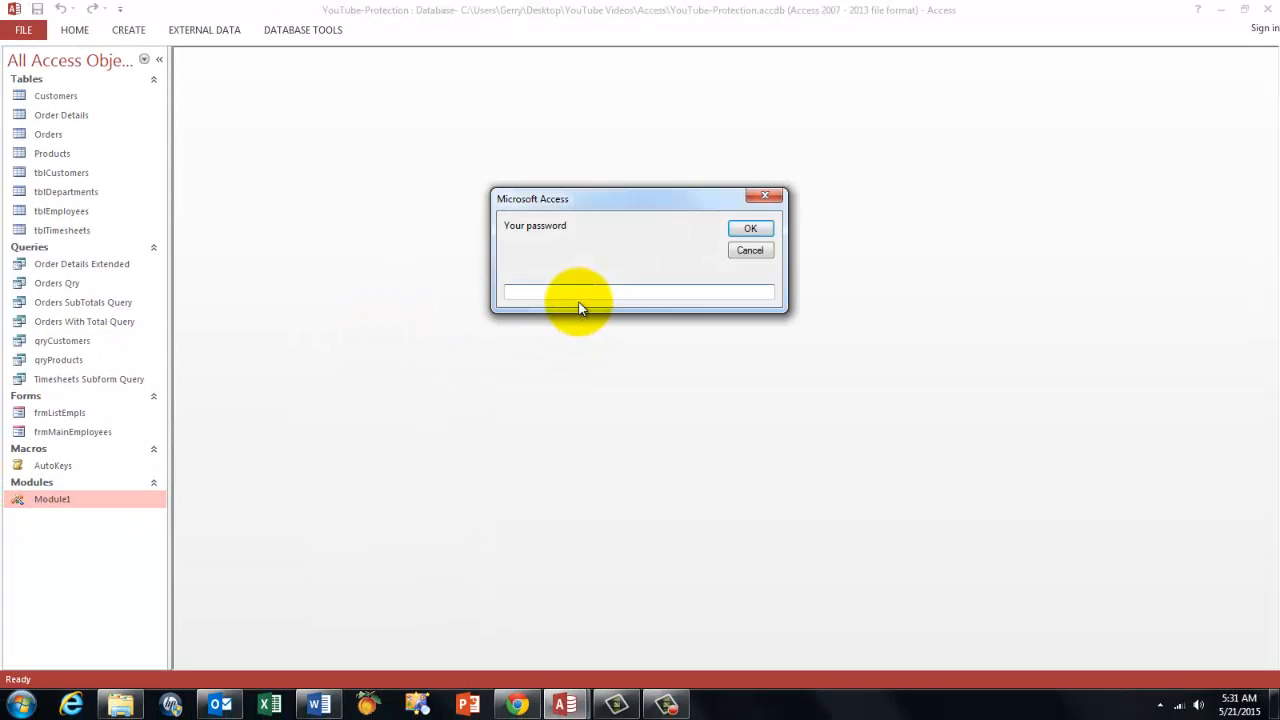
click(640, 292)
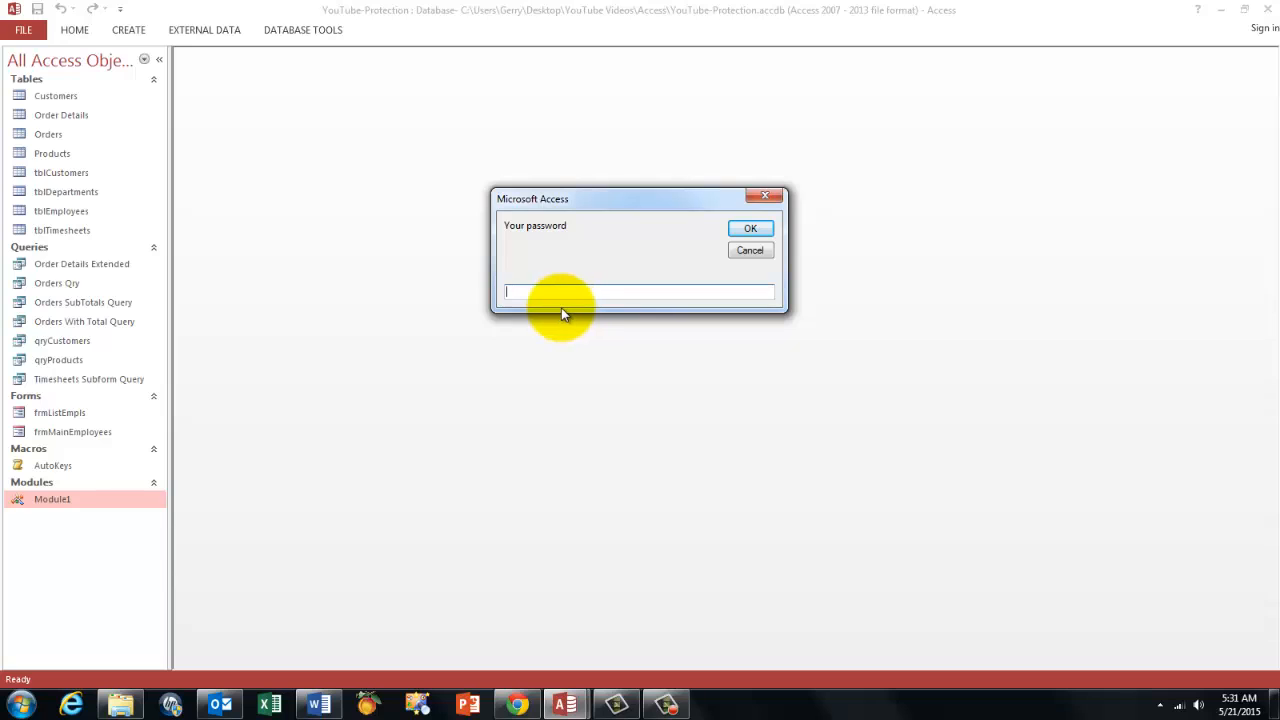
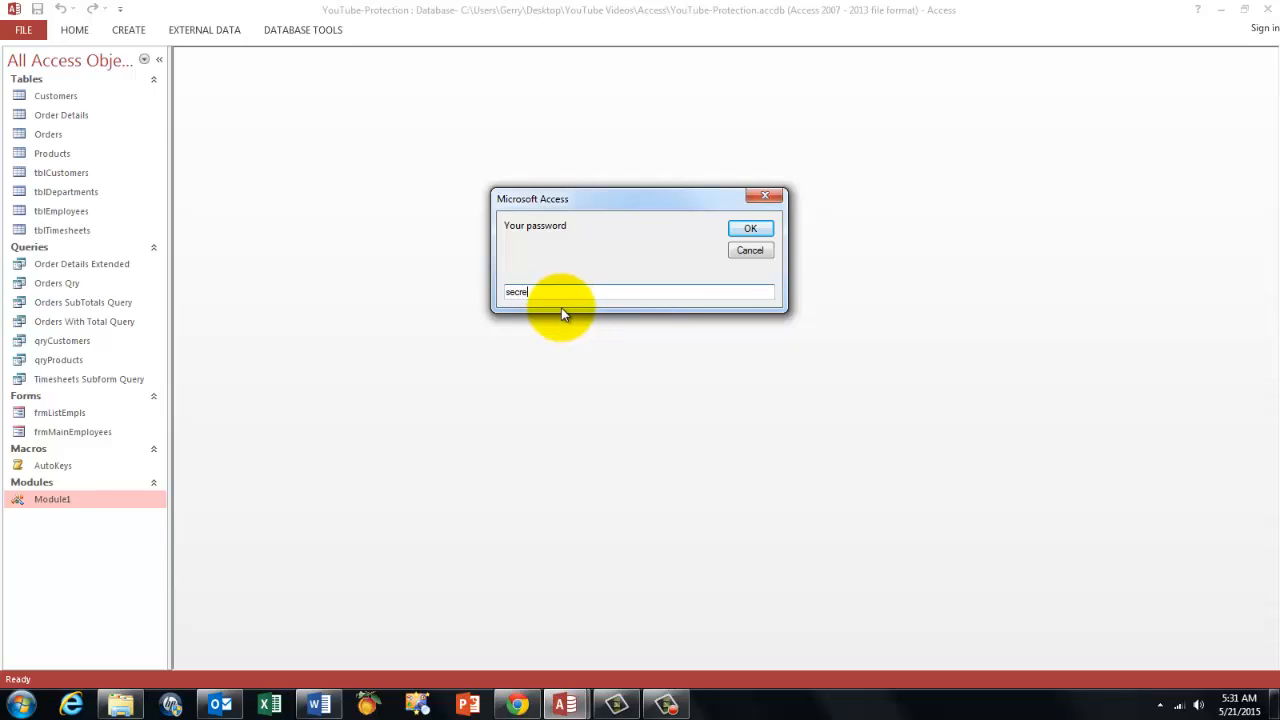
click(750, 228)
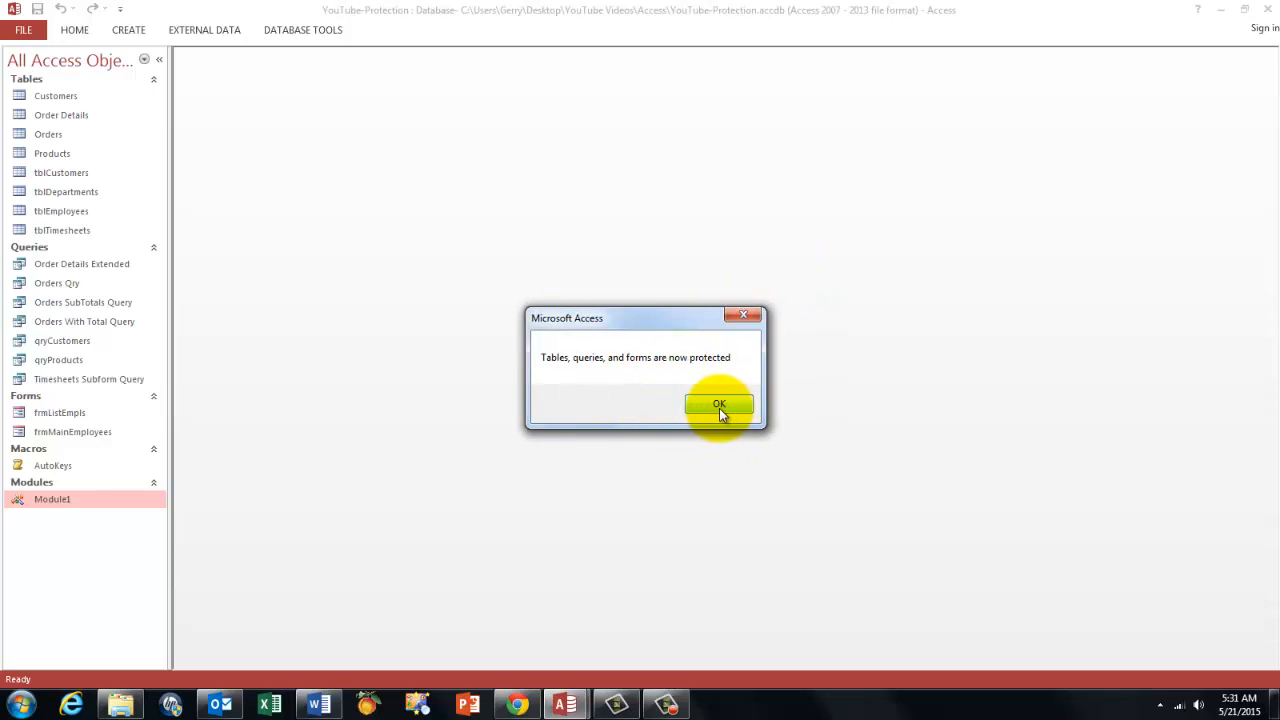
click(718, 404)
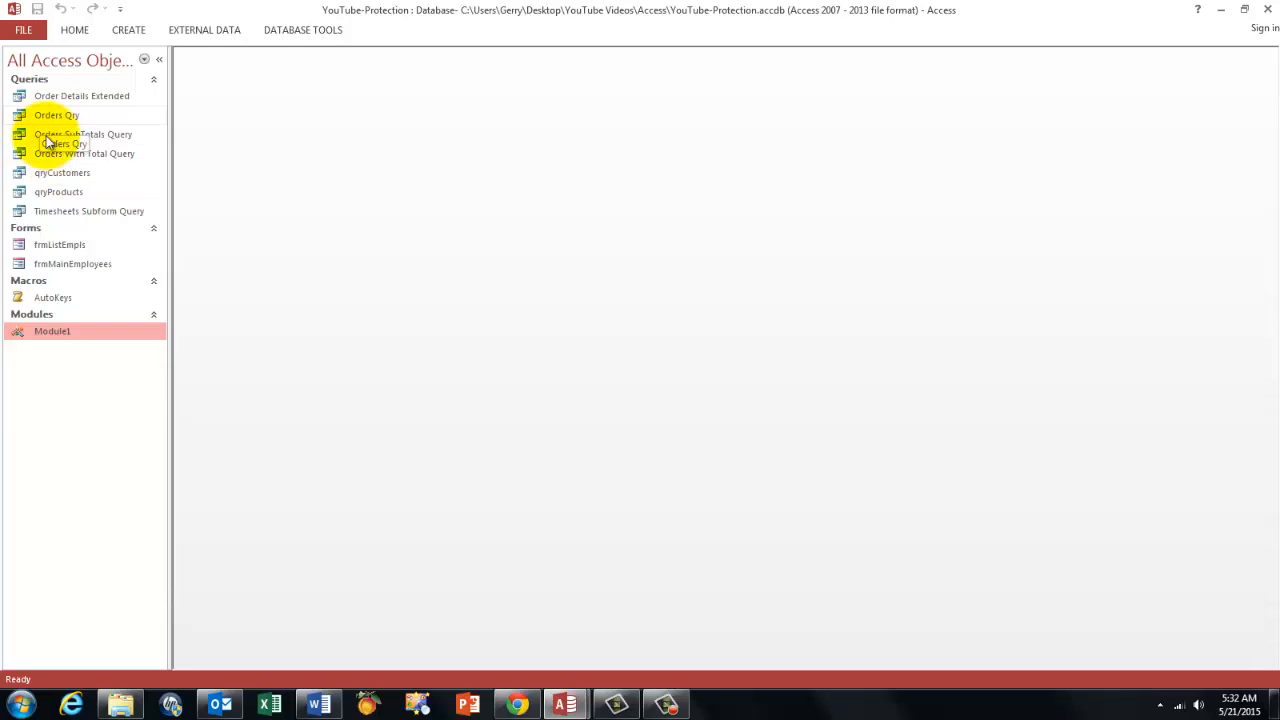
mouse_move(30, 188)
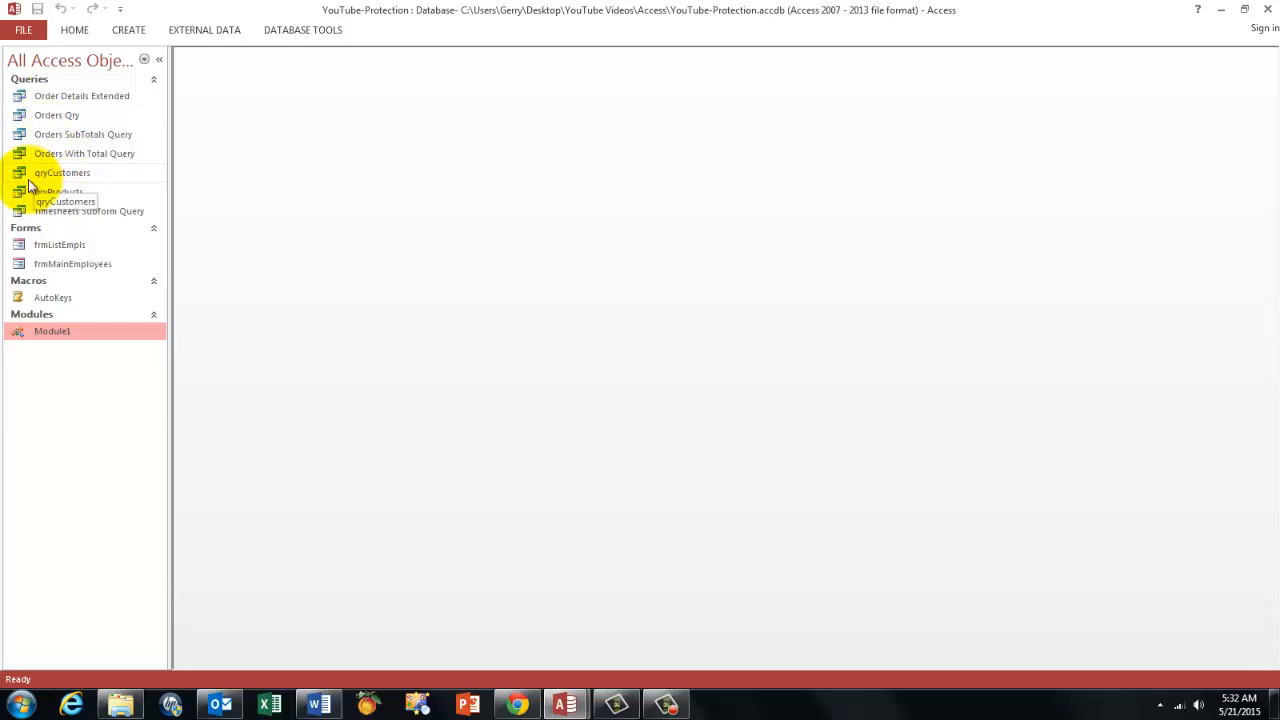
double_click(62, 172)
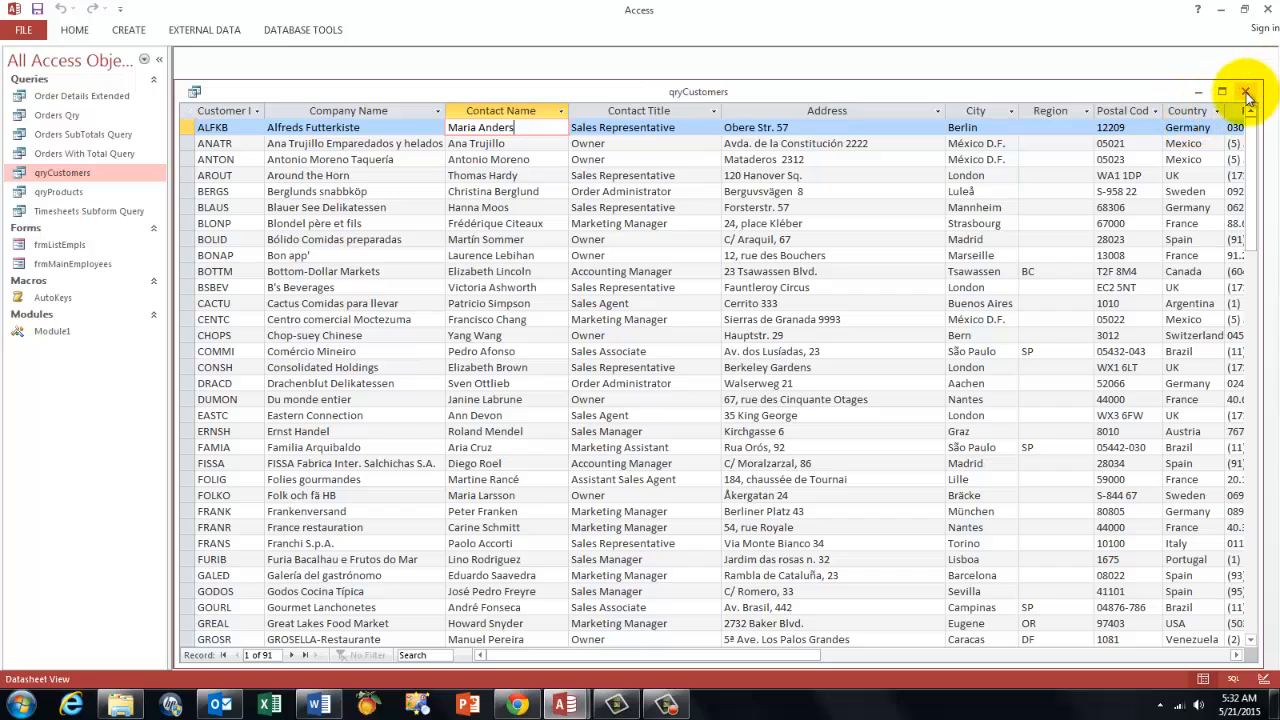
click(1248, 92)
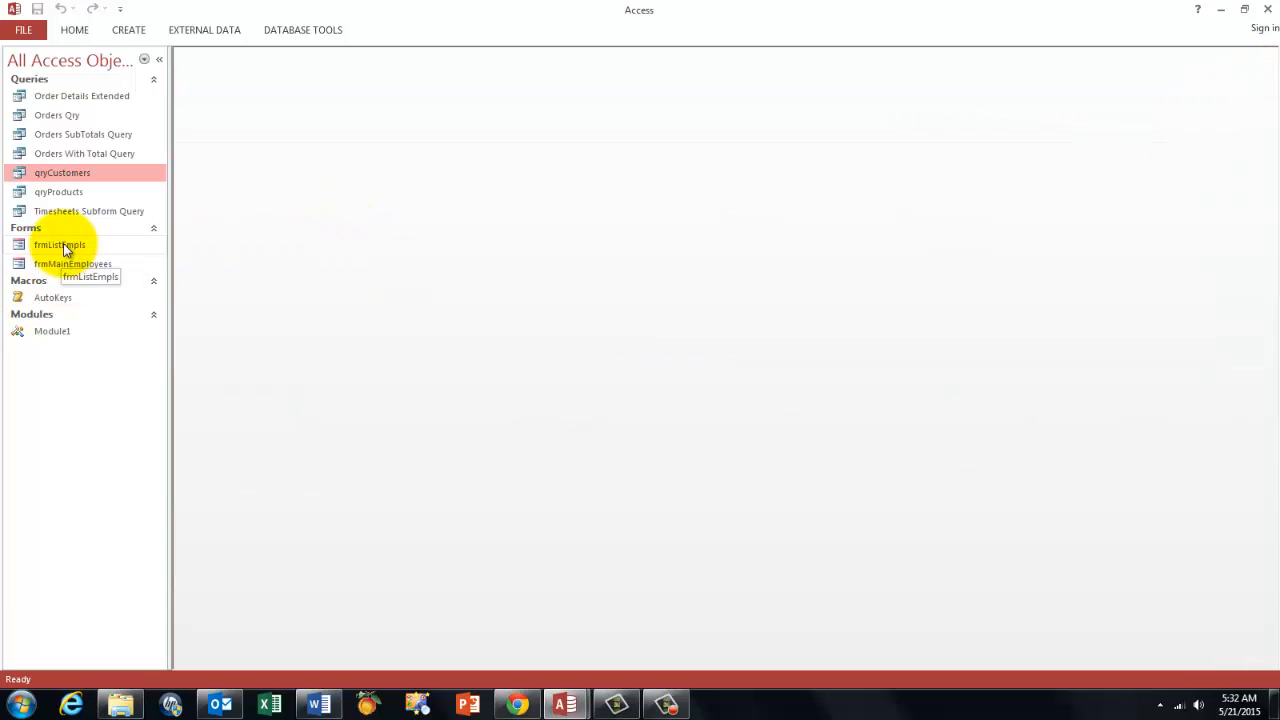
double_click(60, 244)
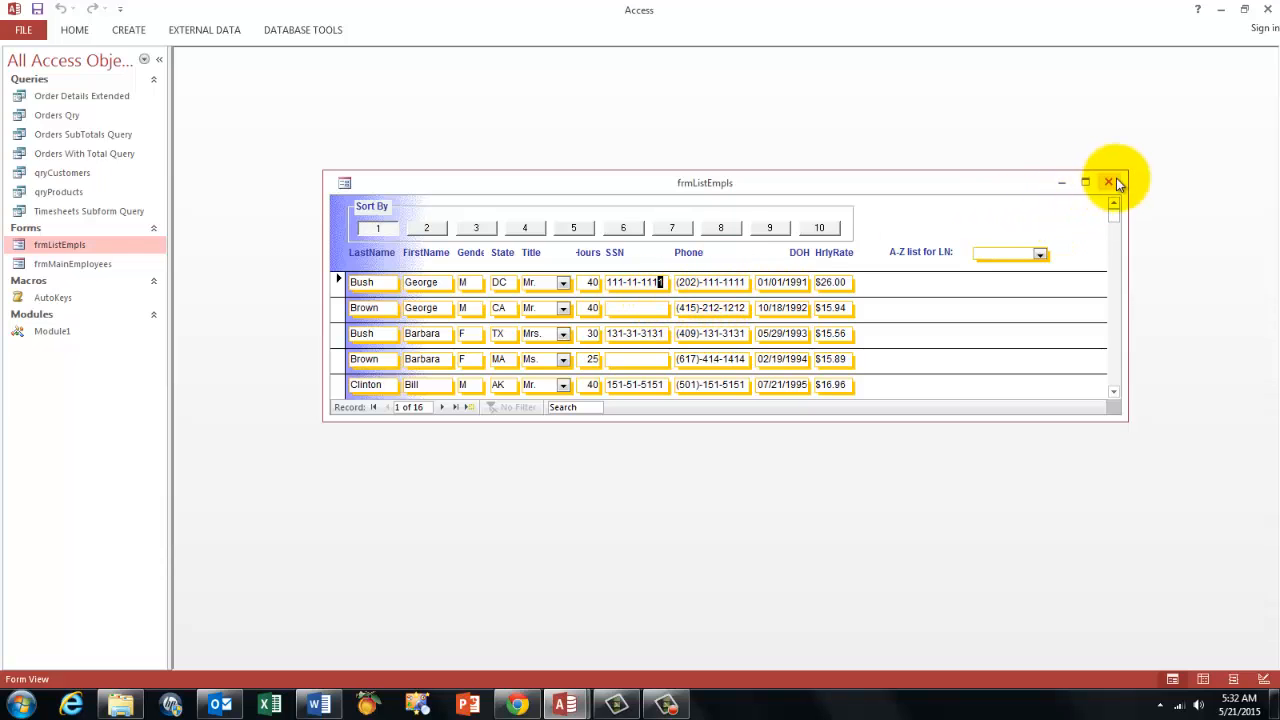
click(1108, 182)
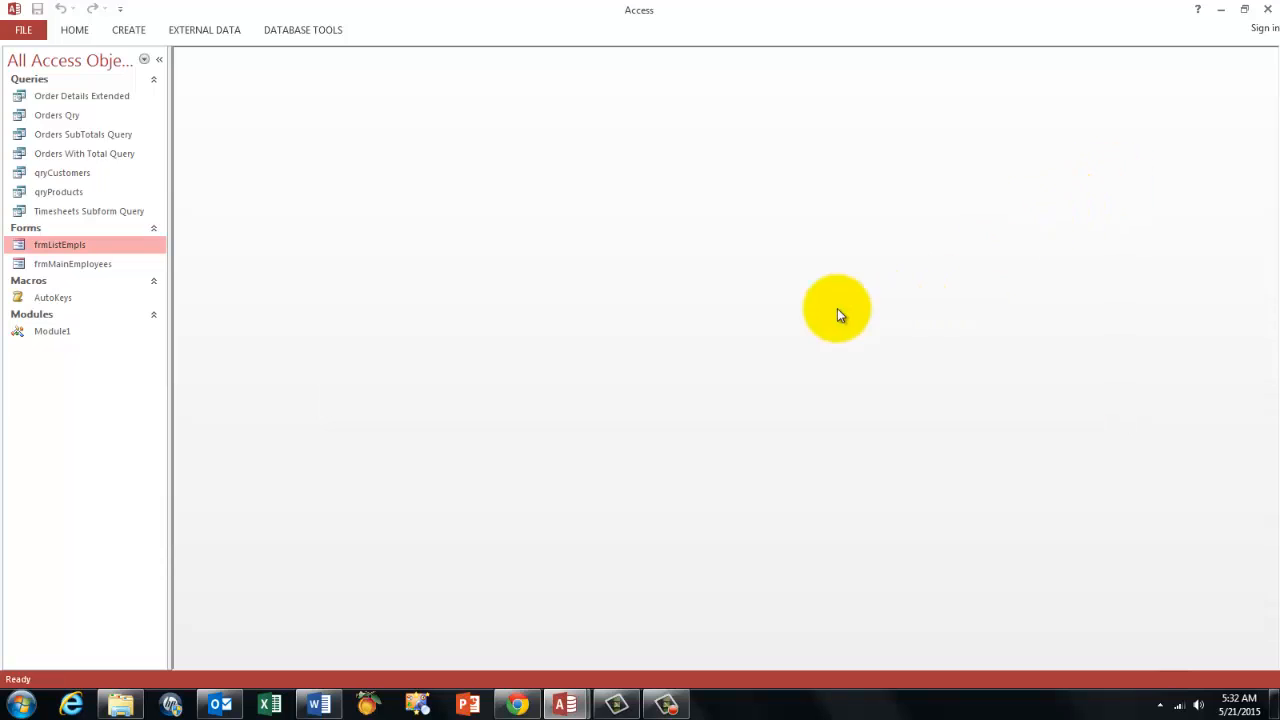
mouse_move(584, 388)
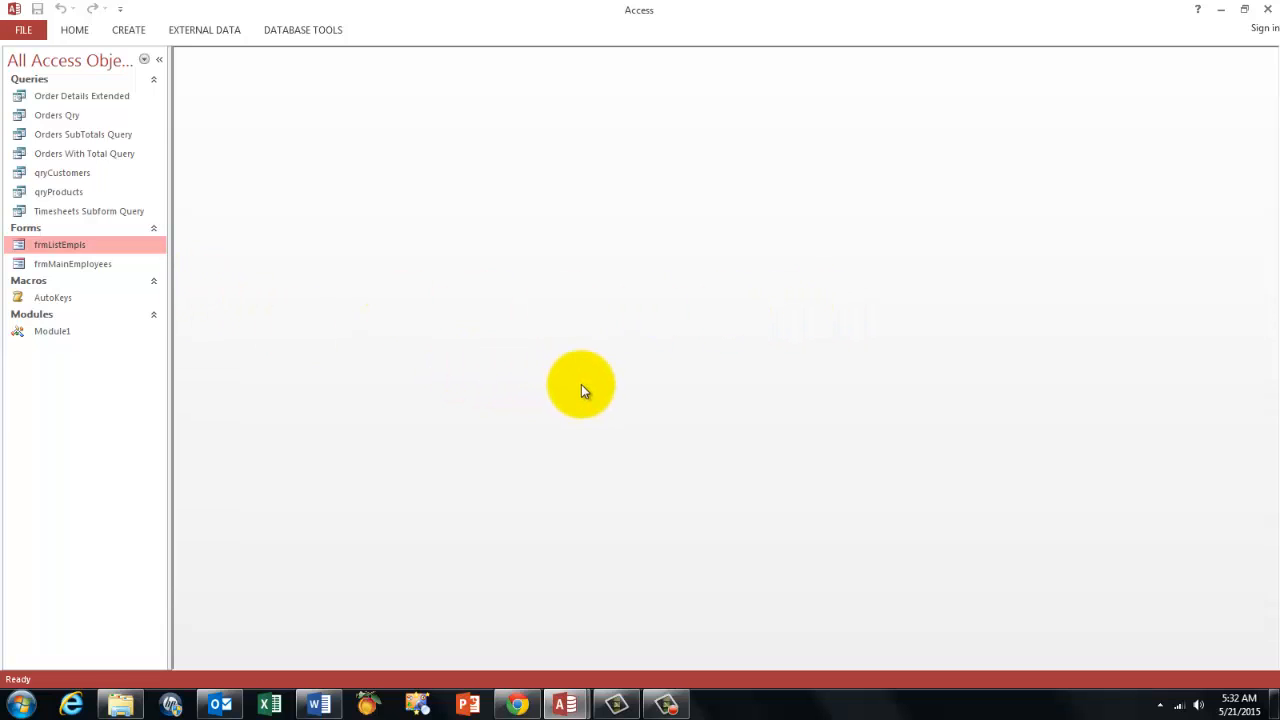
mouse_move(448, 296)
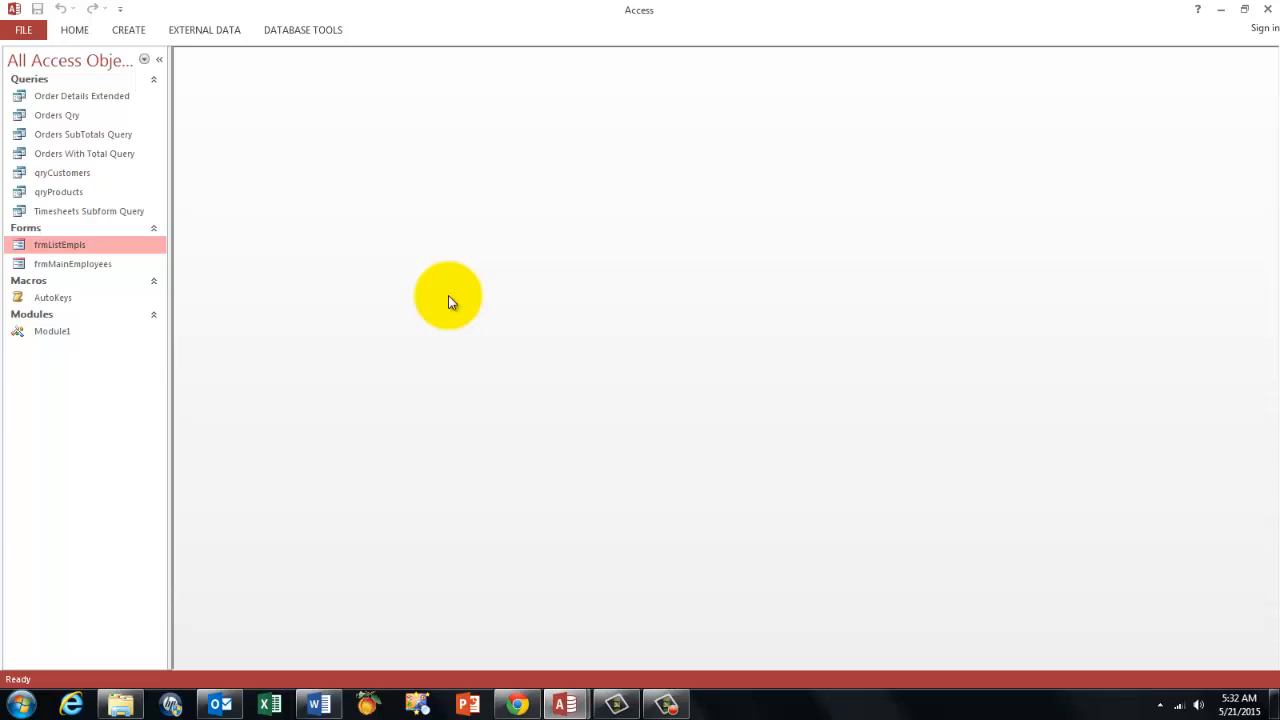
double_click(60, 244)
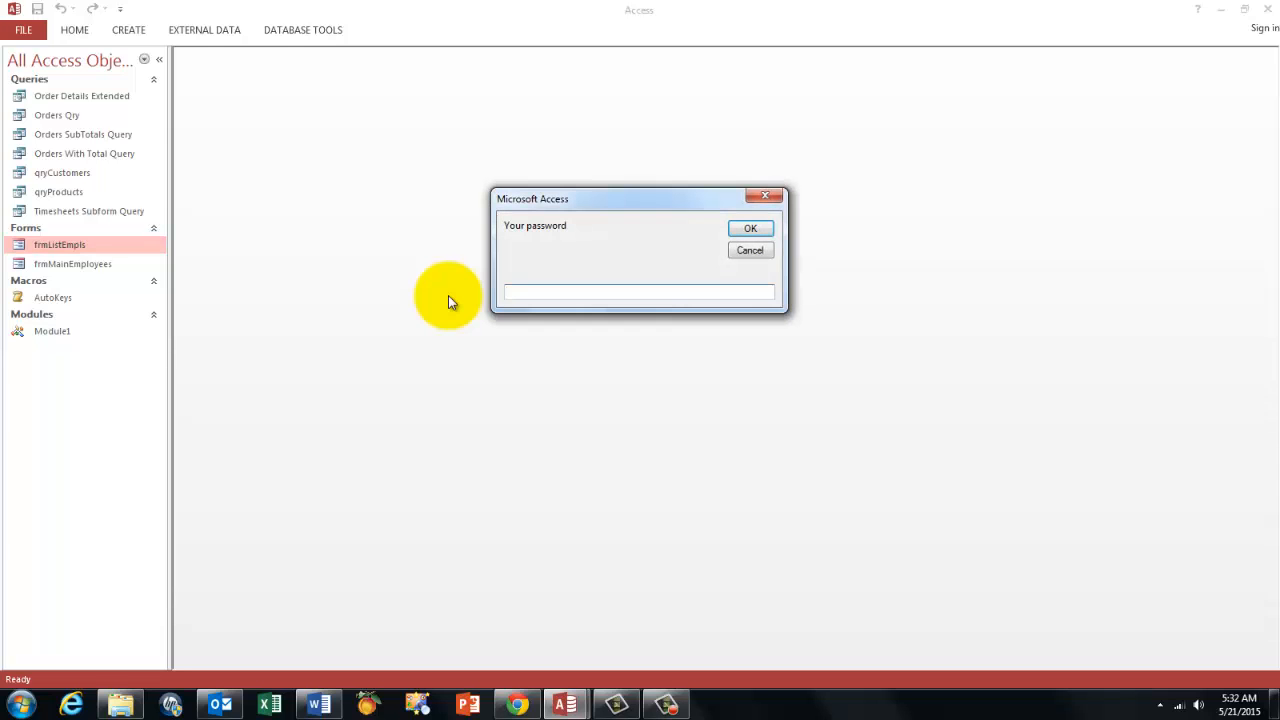
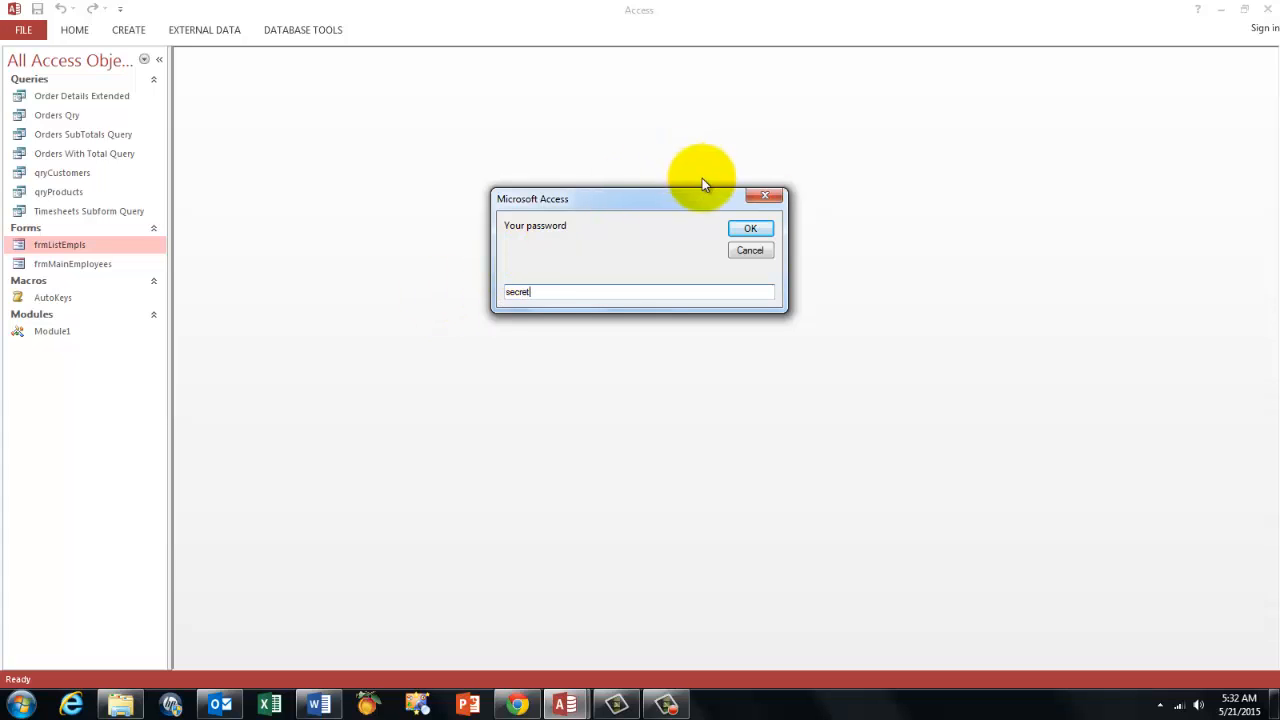
click(750, 228)
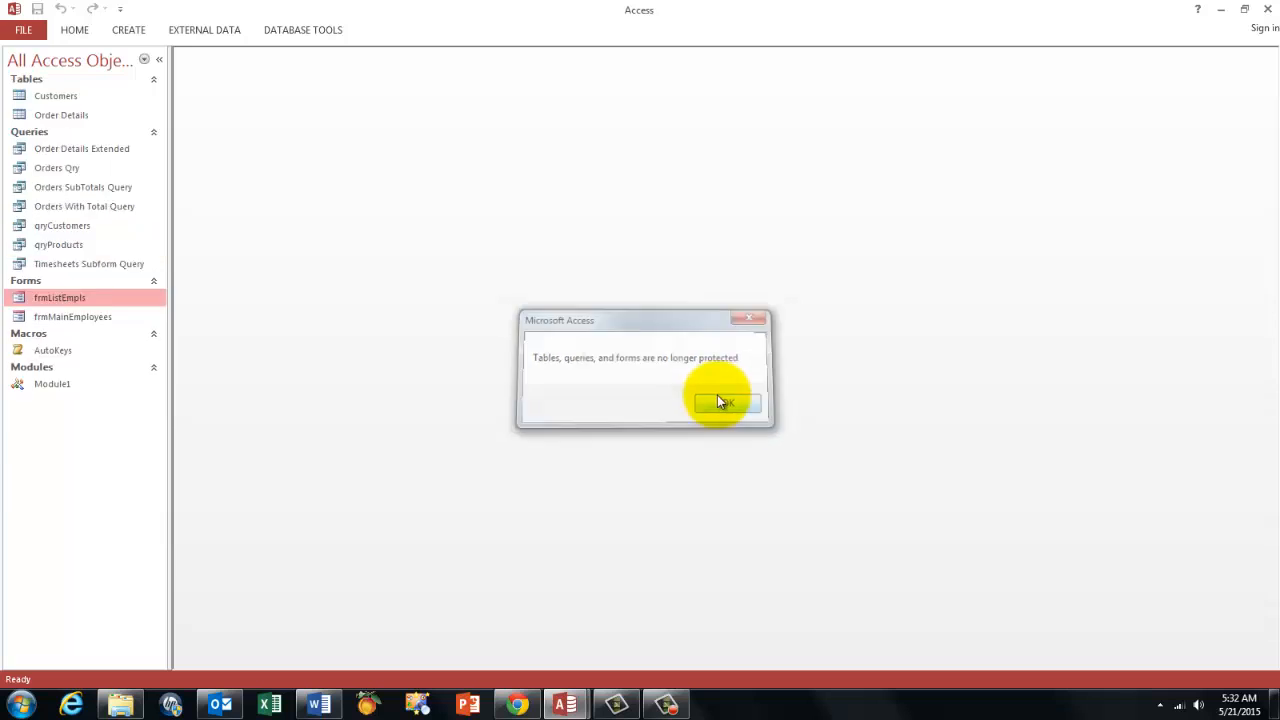
- Dismiss the unprotection message, open qryCustomers, test editing a Contact Name, and close it
click(724, 402)
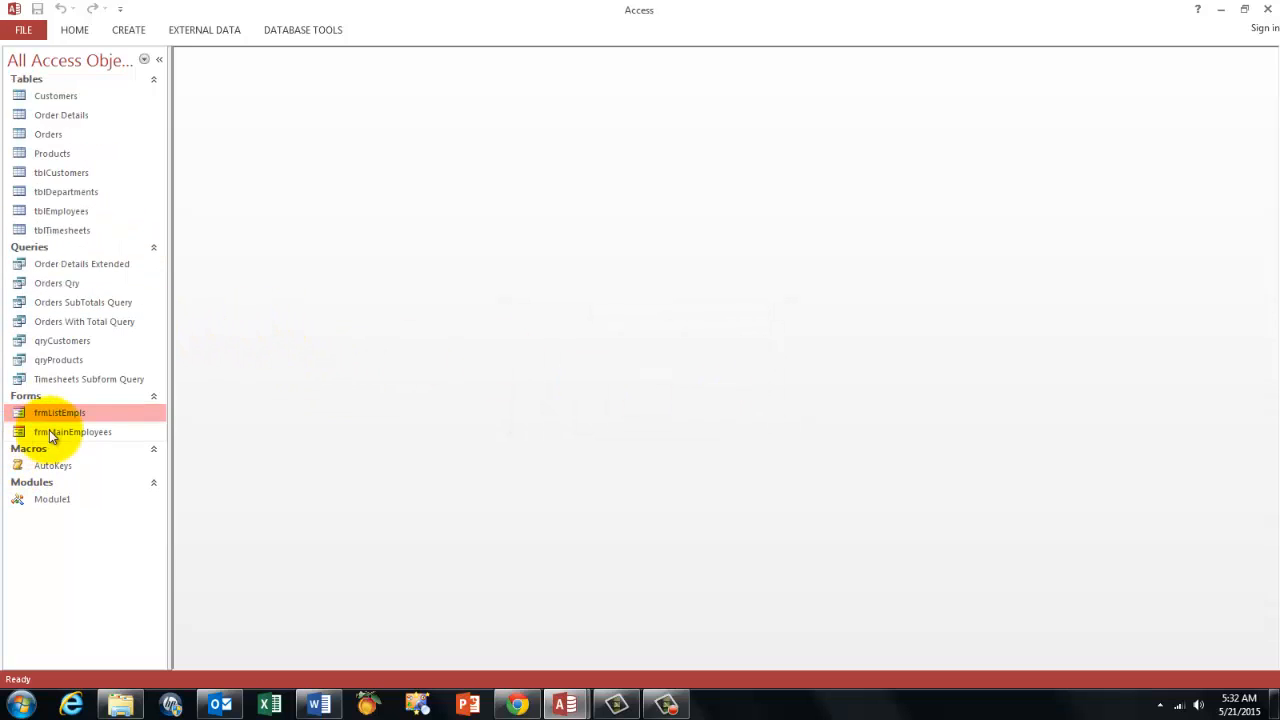
click(62, 340)
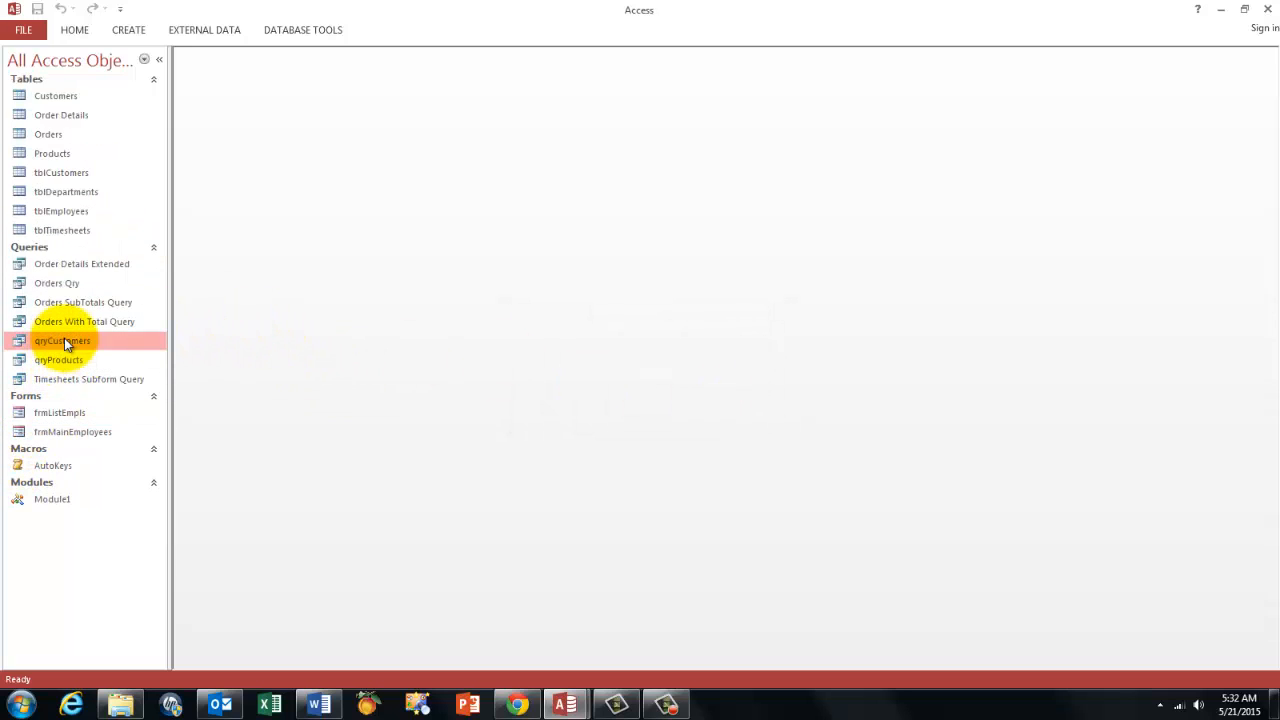
double_click(64, 340)
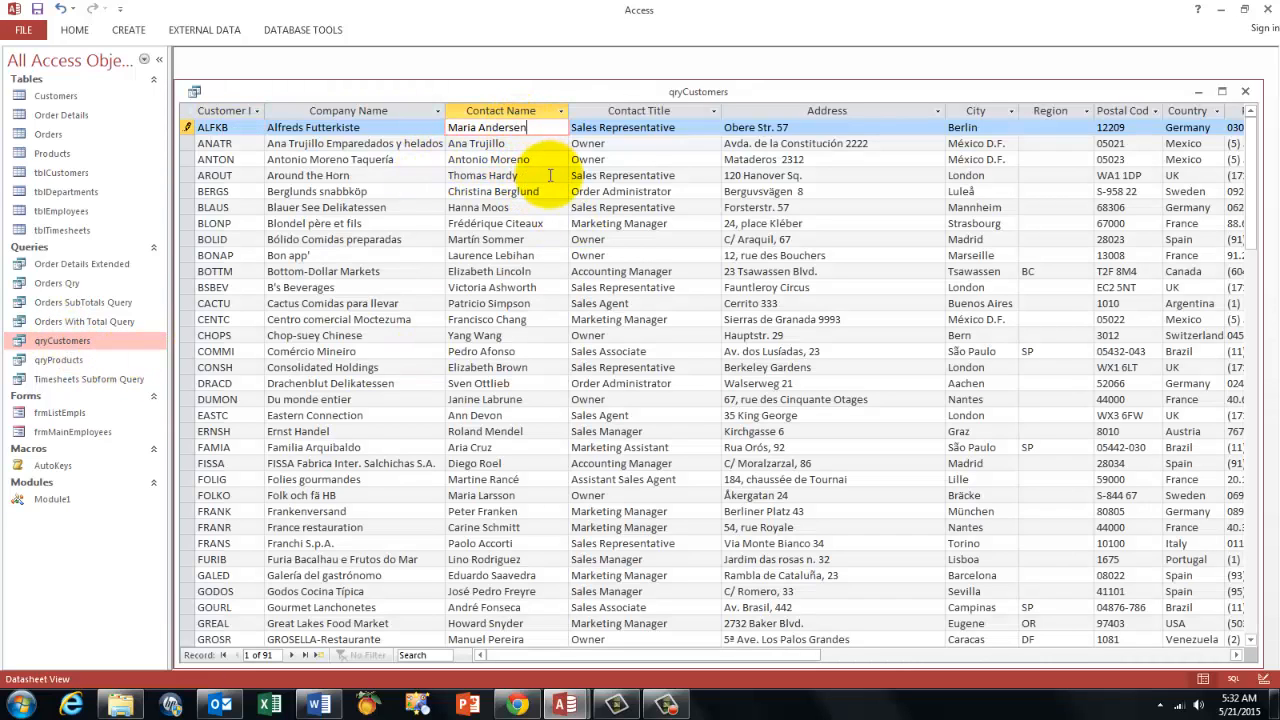
click(490, 160)
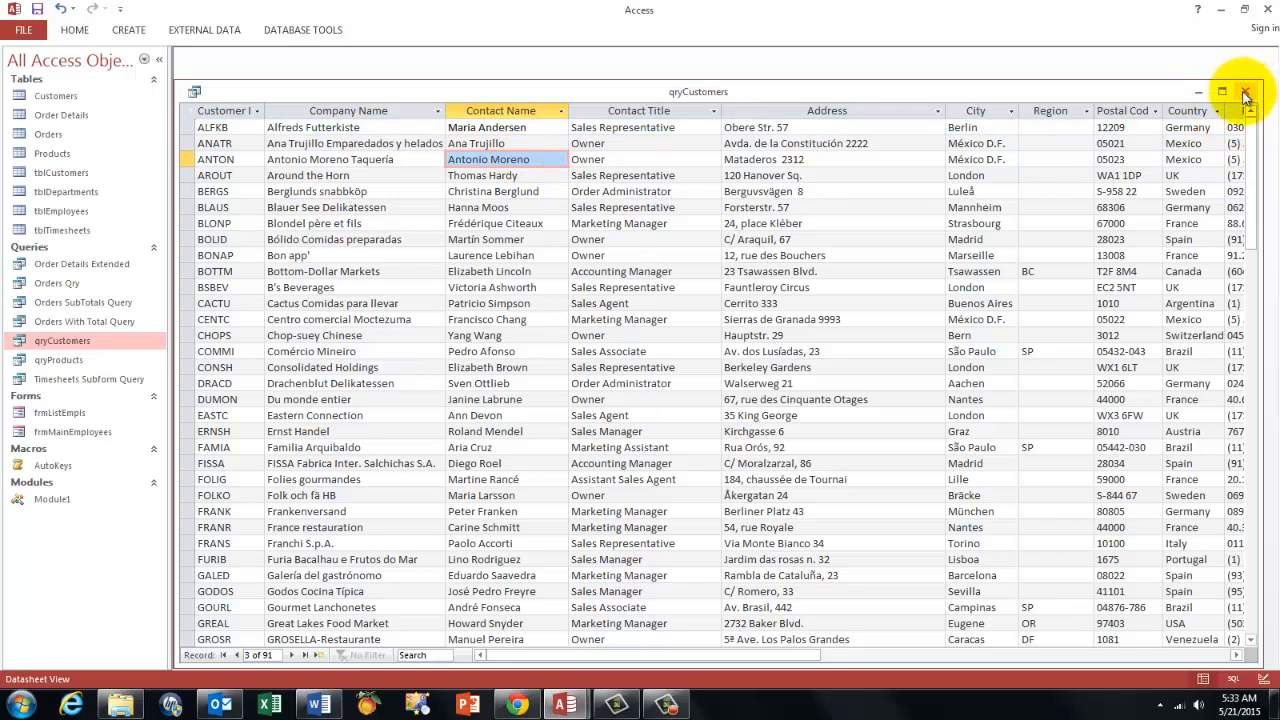
click(1244, 92)
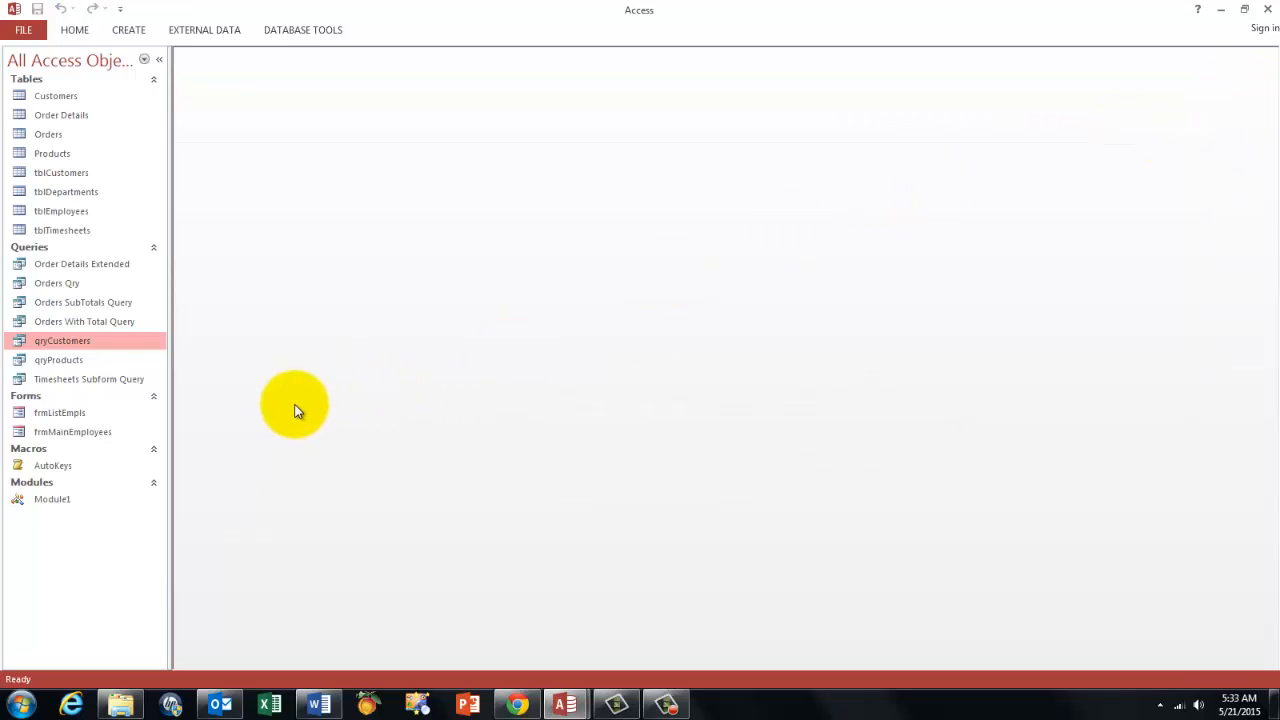
mouse_move(310, 476)
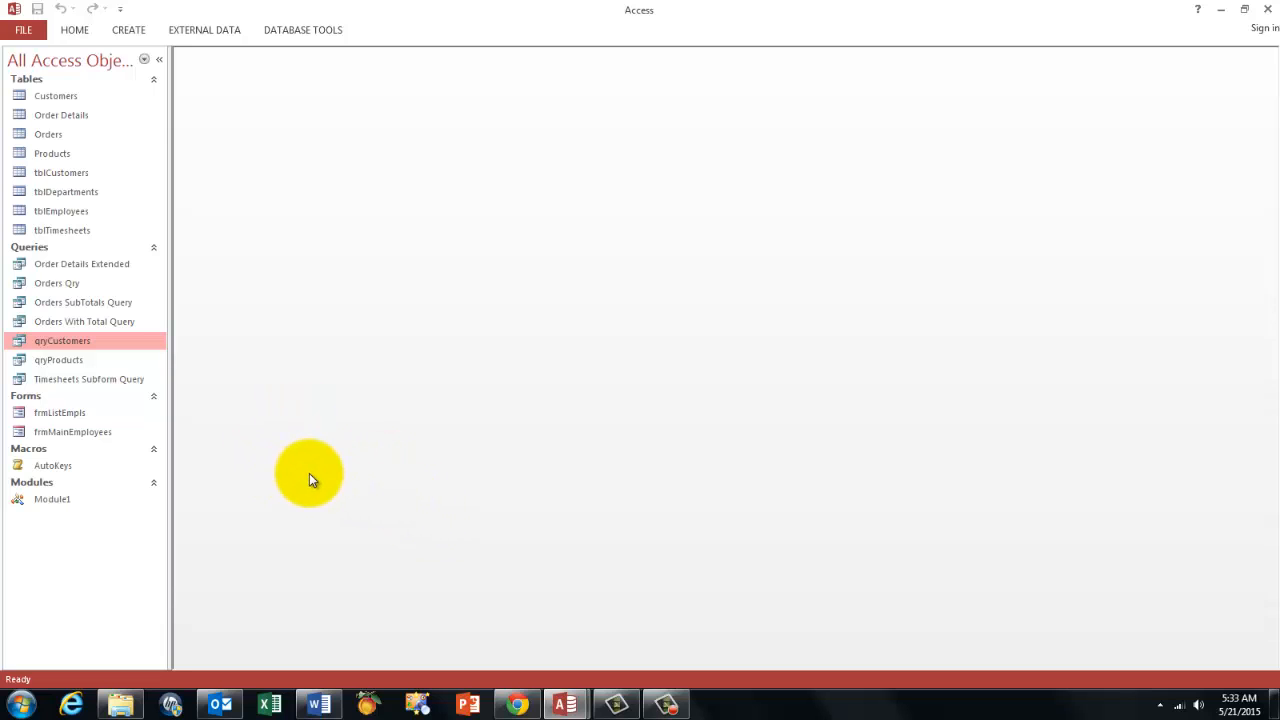
mouse_move(416, 584)
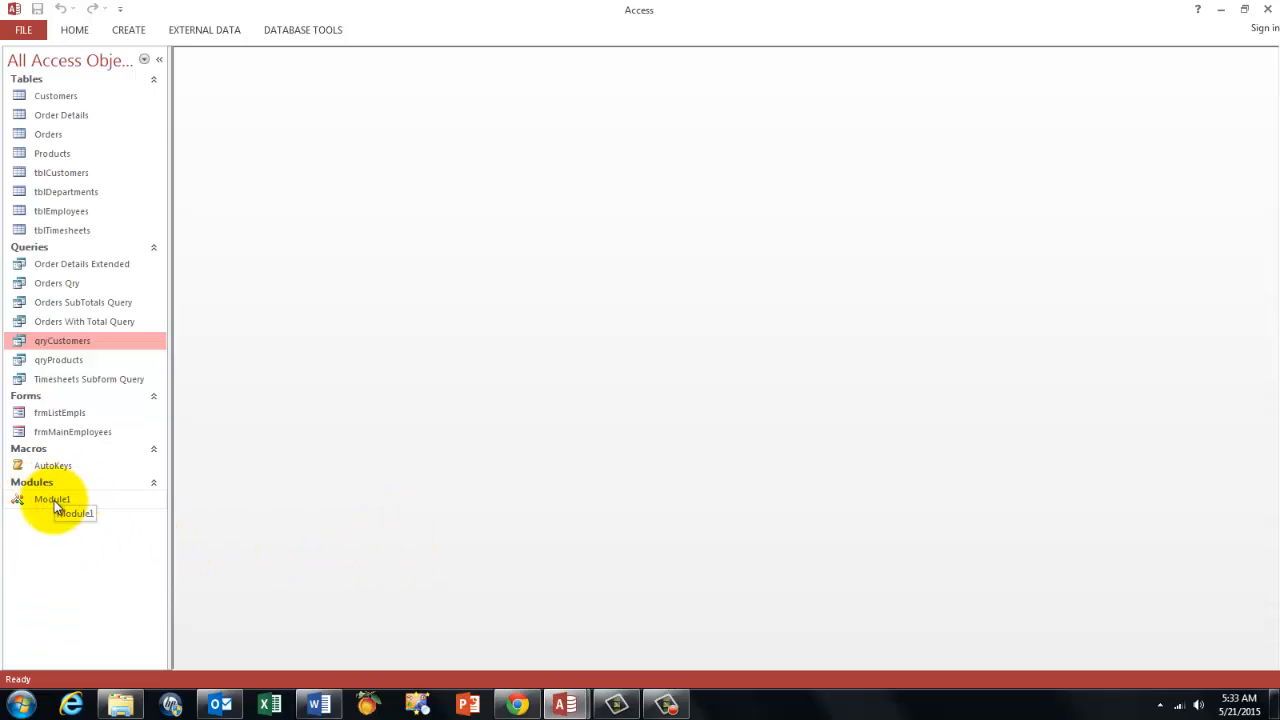
- Open Module1's LockChanges code in the VBA editor and bring up the Tools menu
click(52, 500)
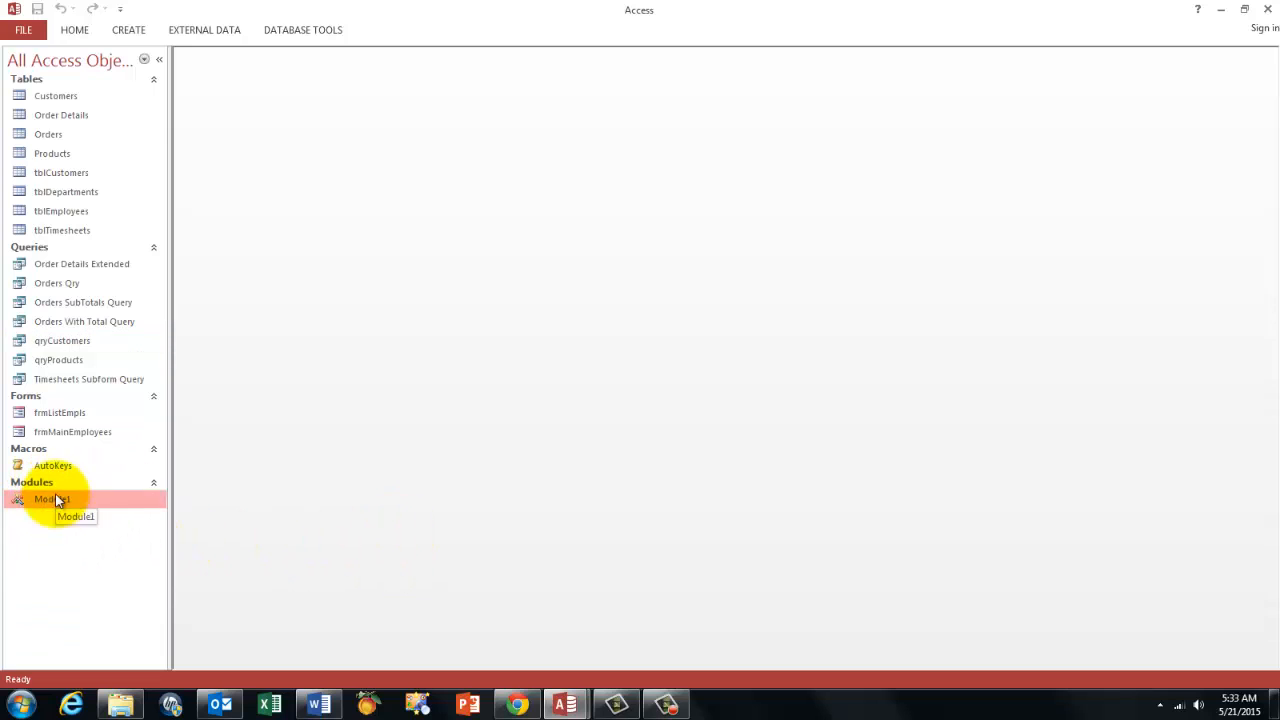
right_click(52, 500)
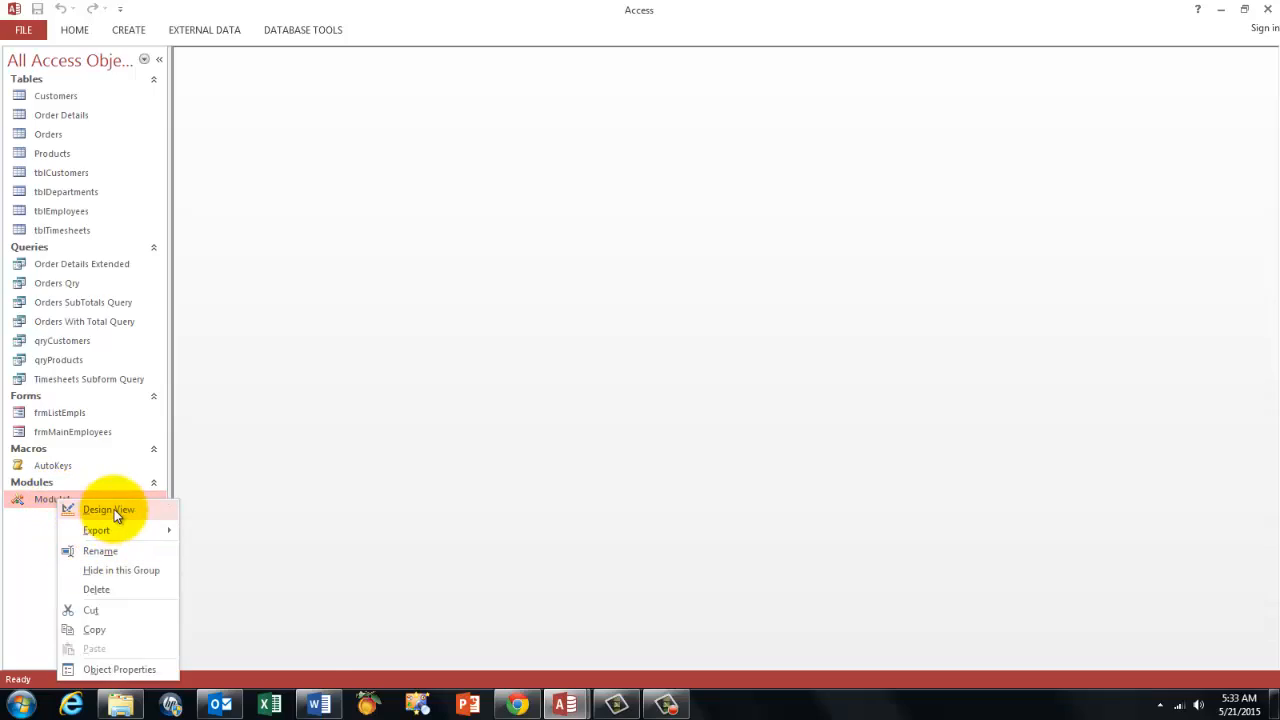
click(108, 510)
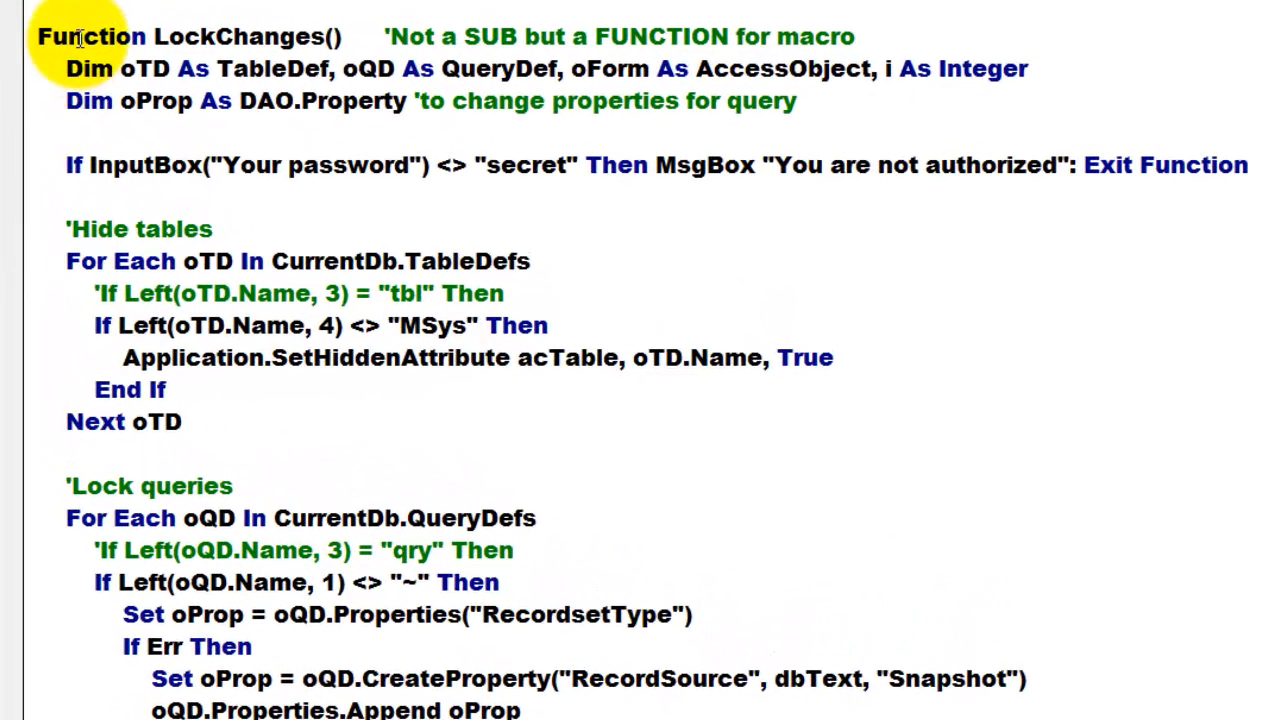
double_click(92, 36)
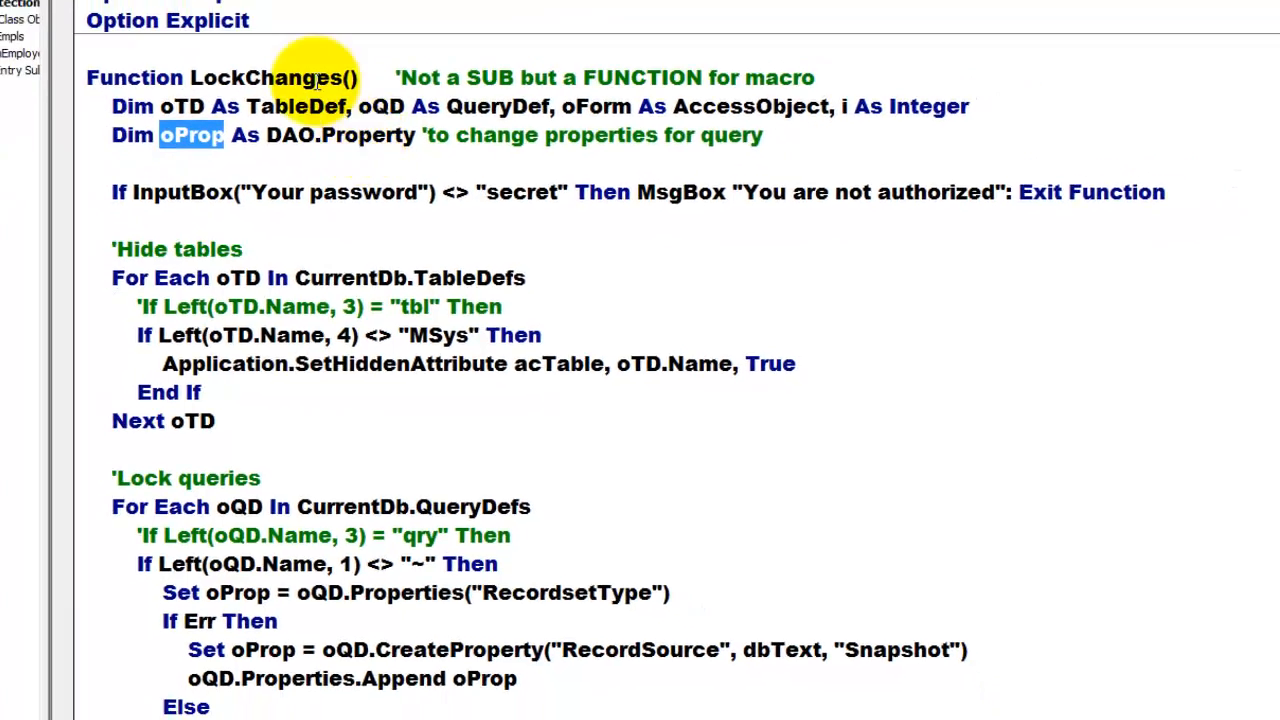
click(236, 28)
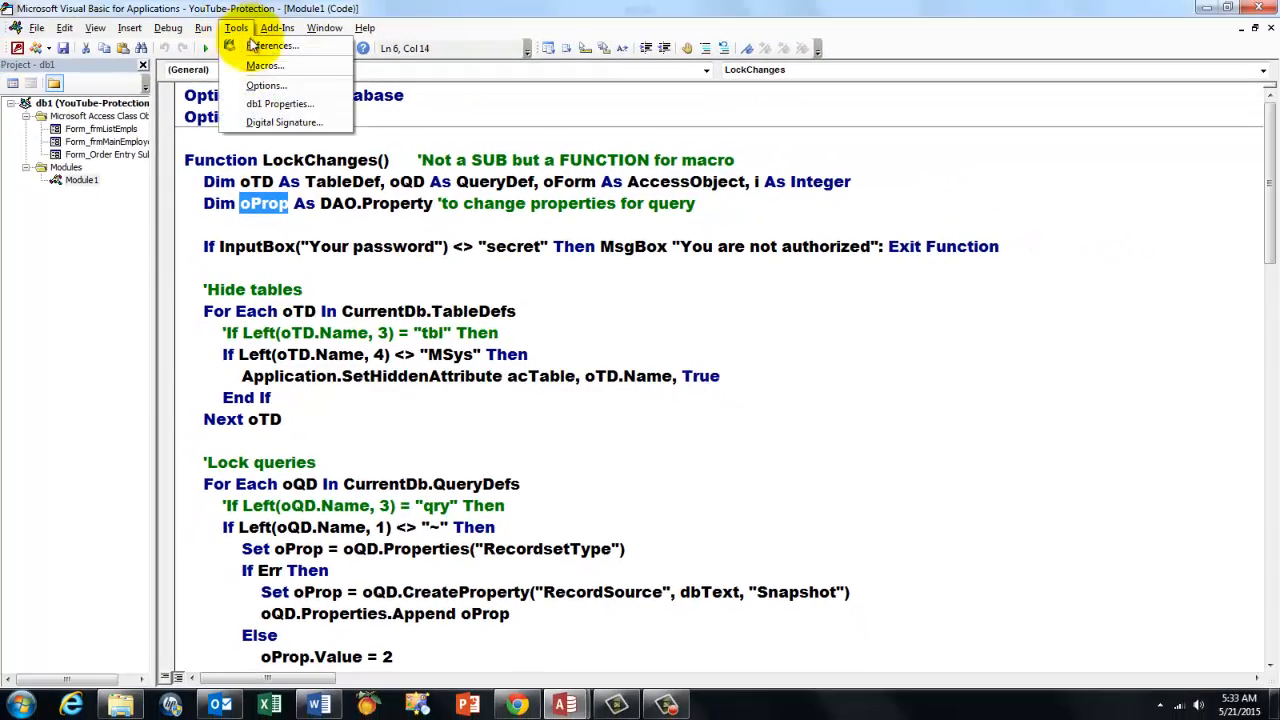
click(274, 46)
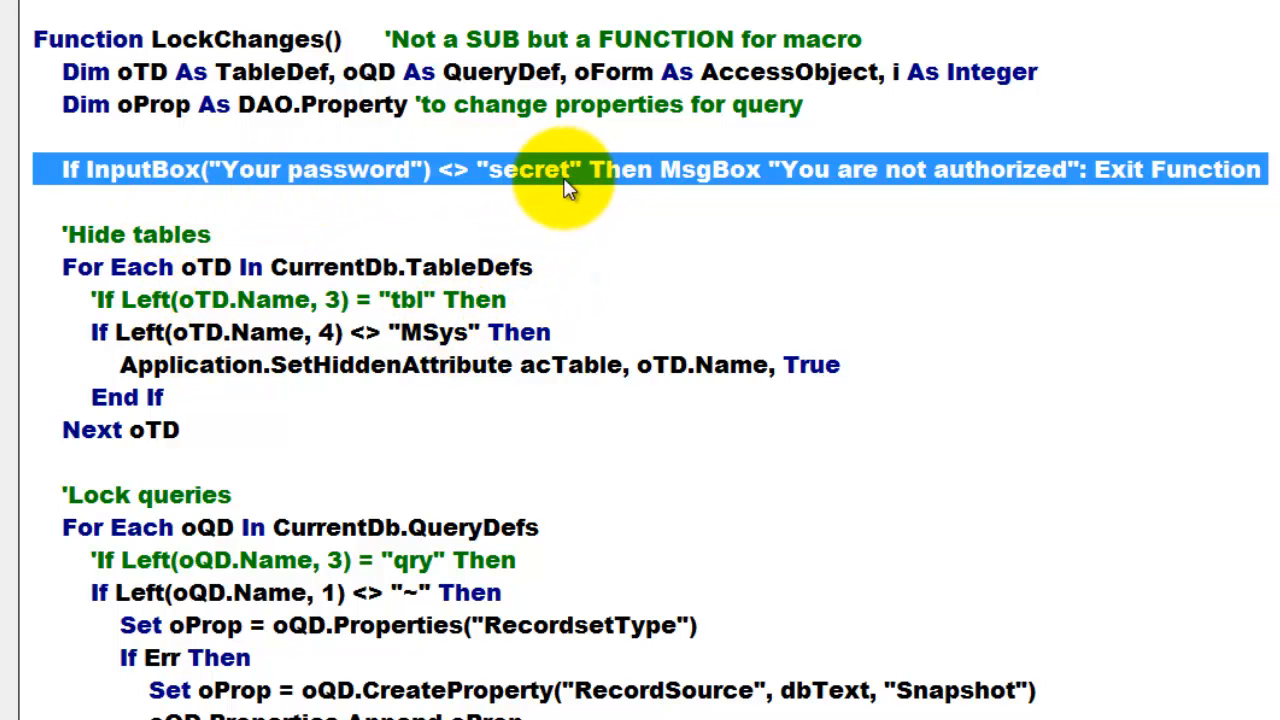
mouse_move(896, 184)
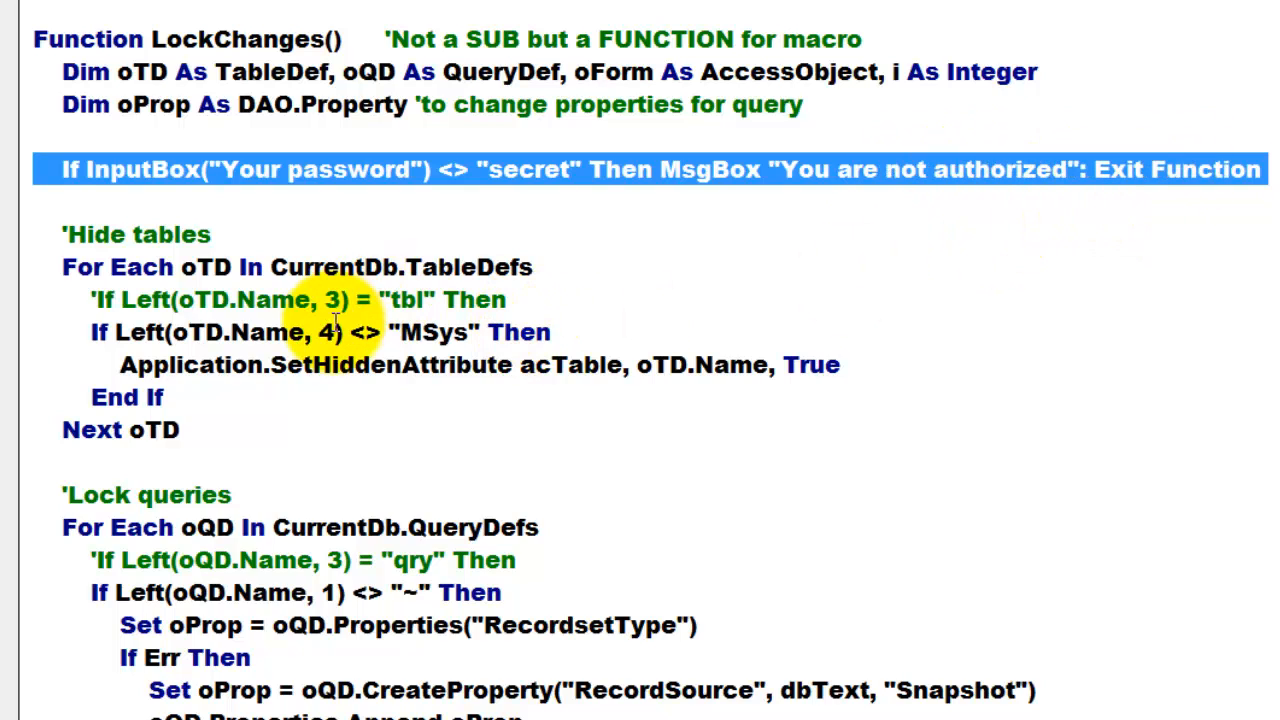
mouse_move(390, 244)
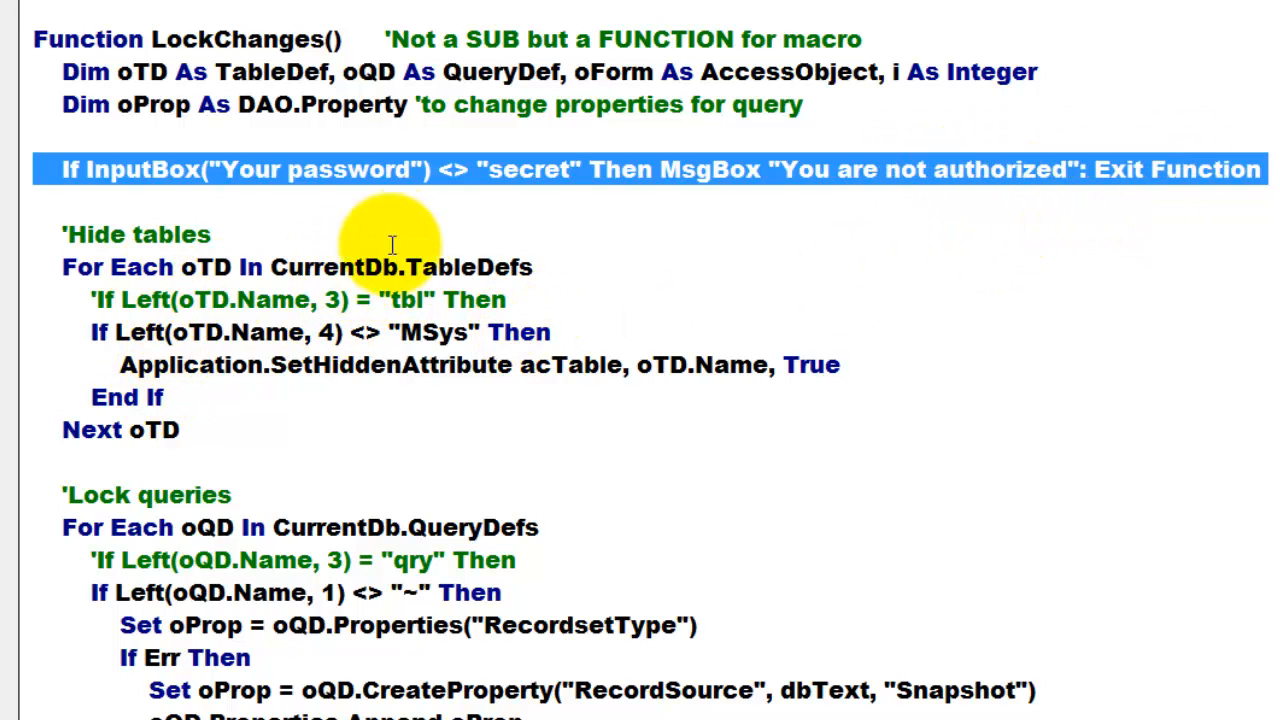
double_click(528, 168)
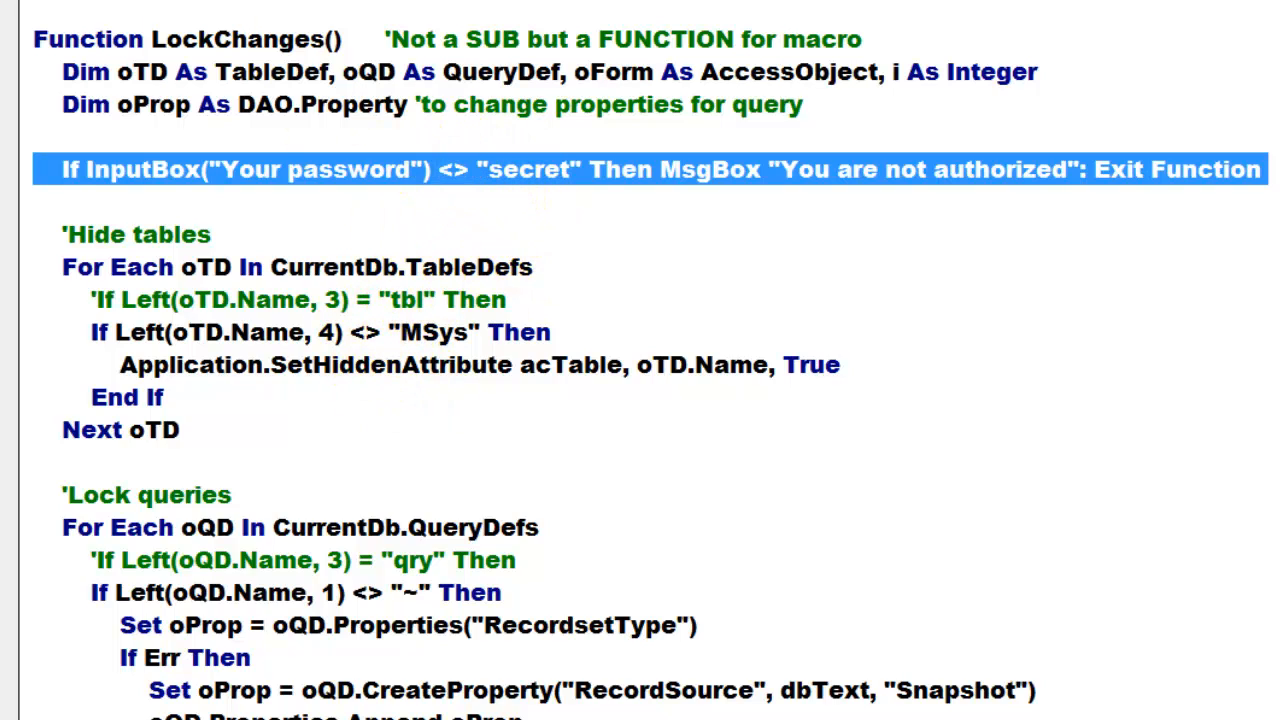
mouse_move(20, 276)
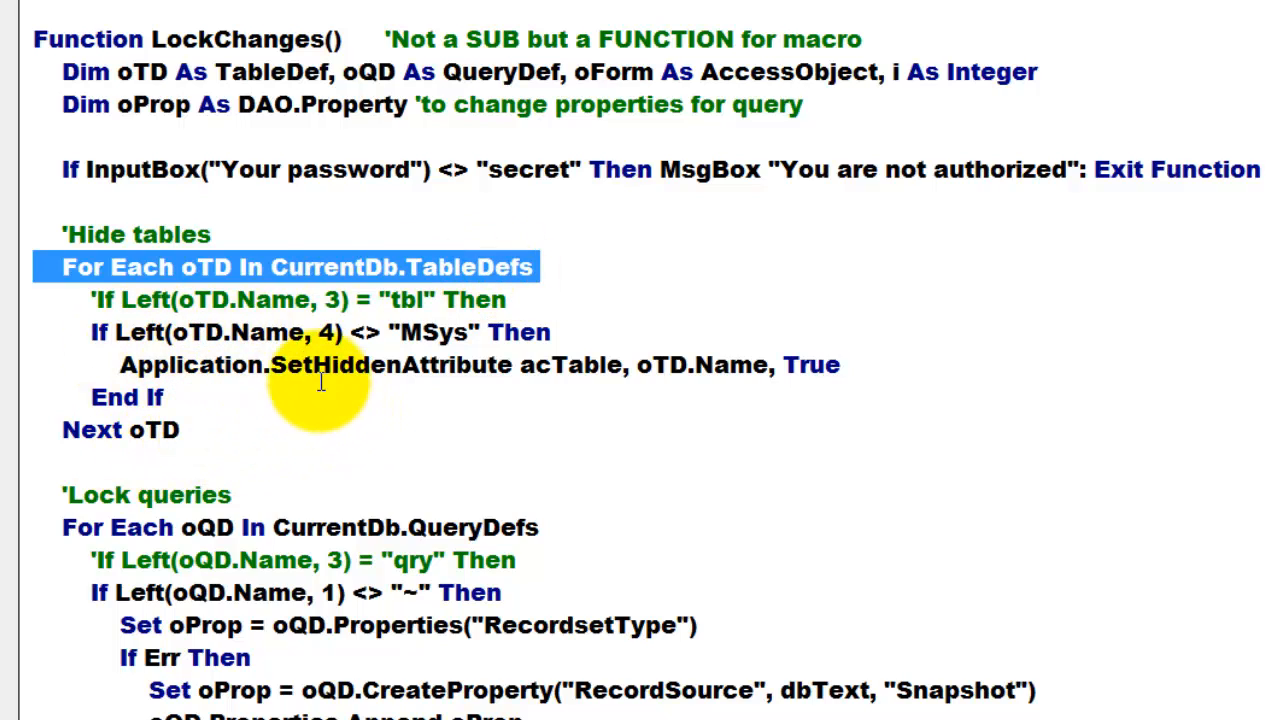
mouse_move(290, 376)
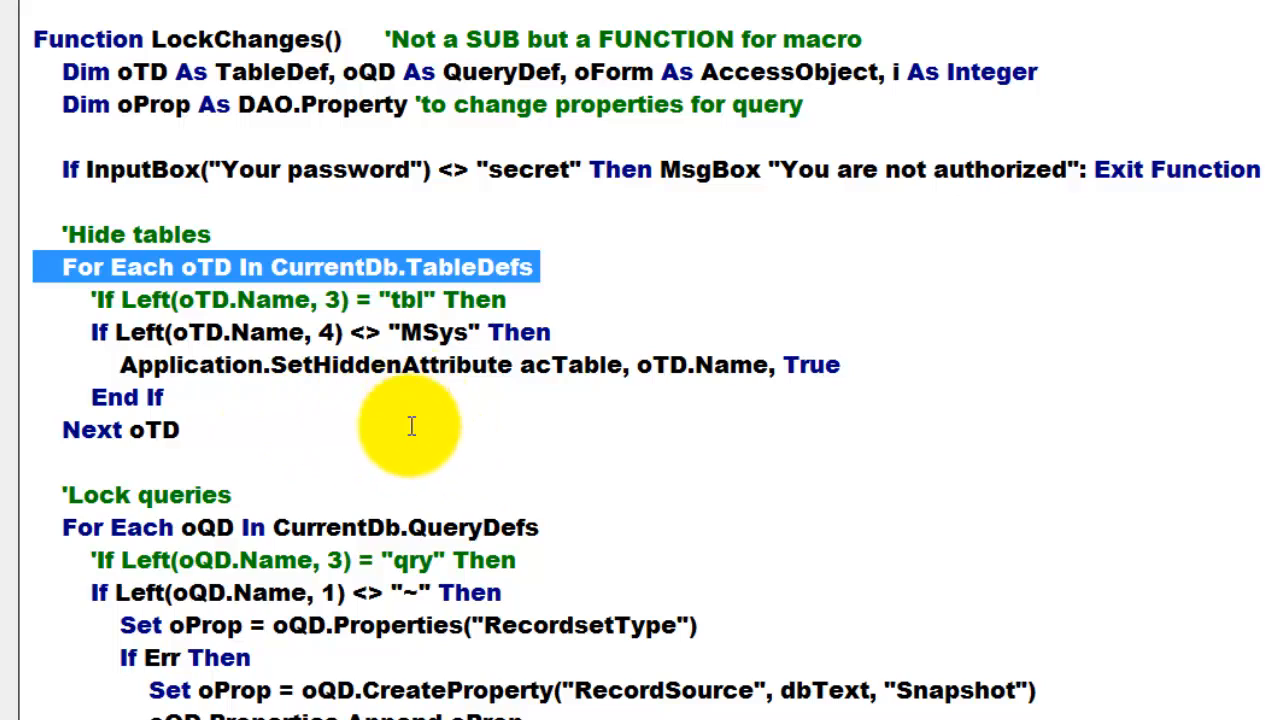
mouse_move(384, 364)
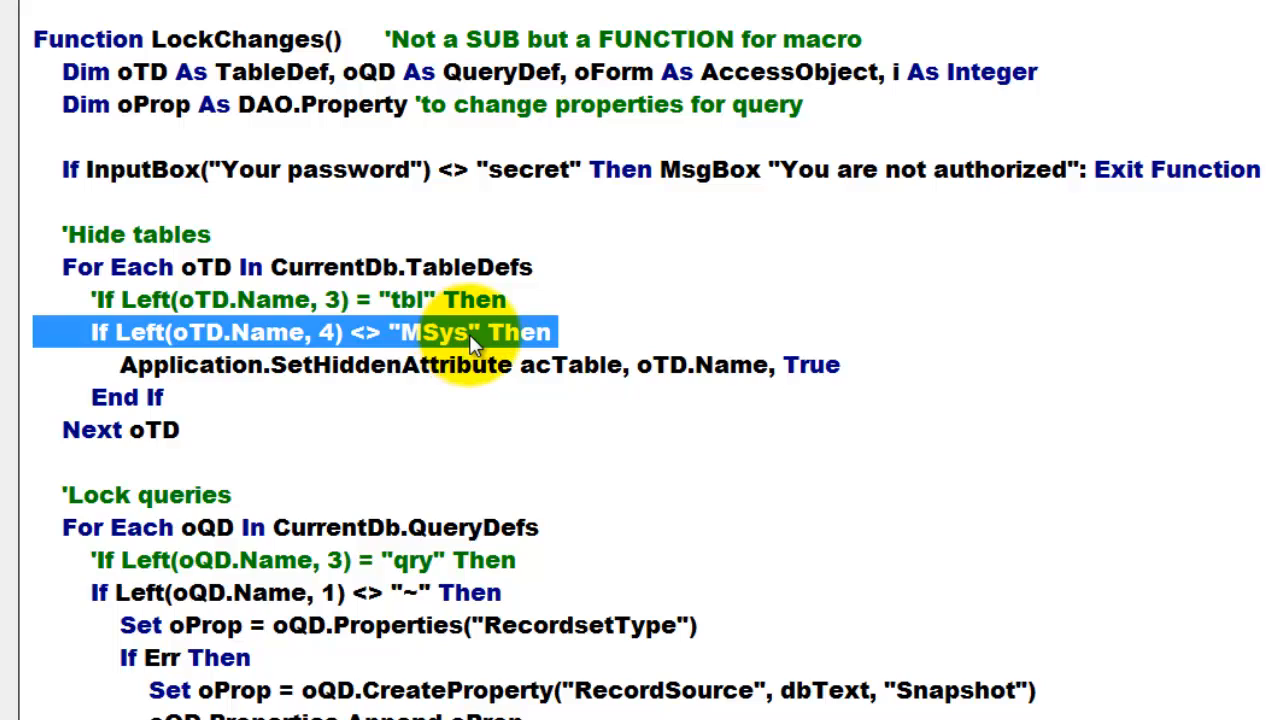
mouse_move(308, 428)
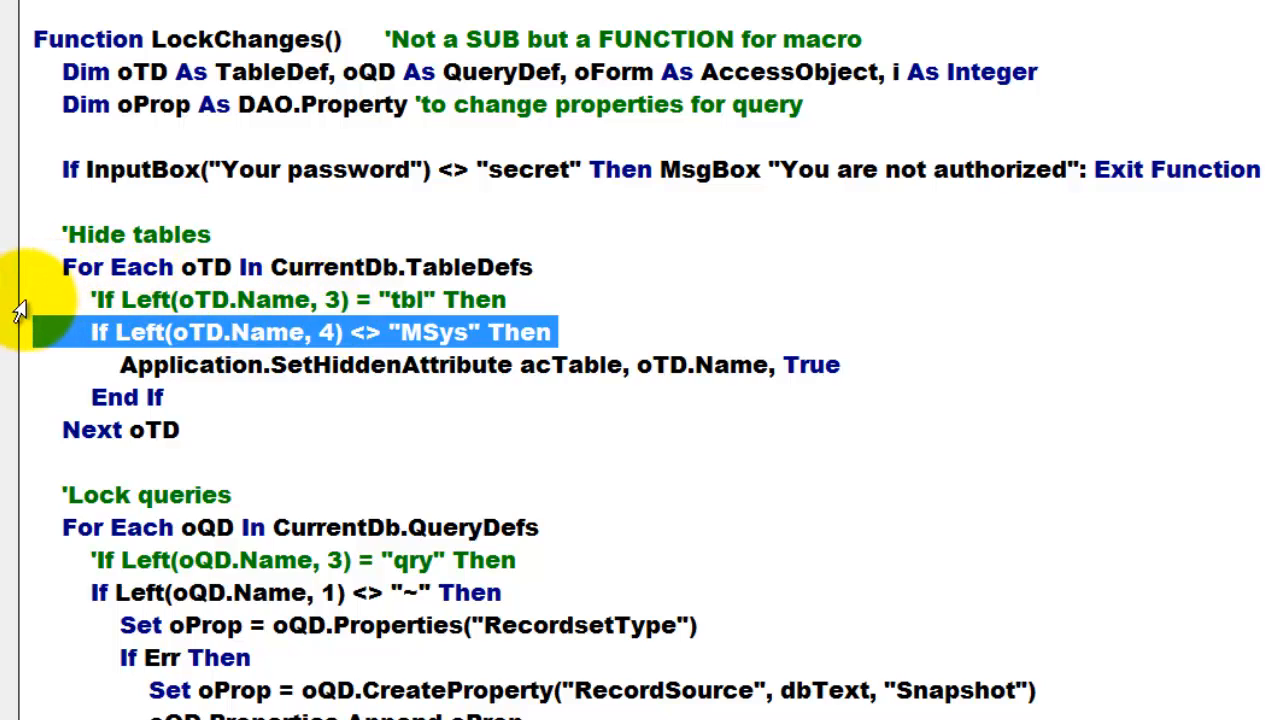
click(300, 300)
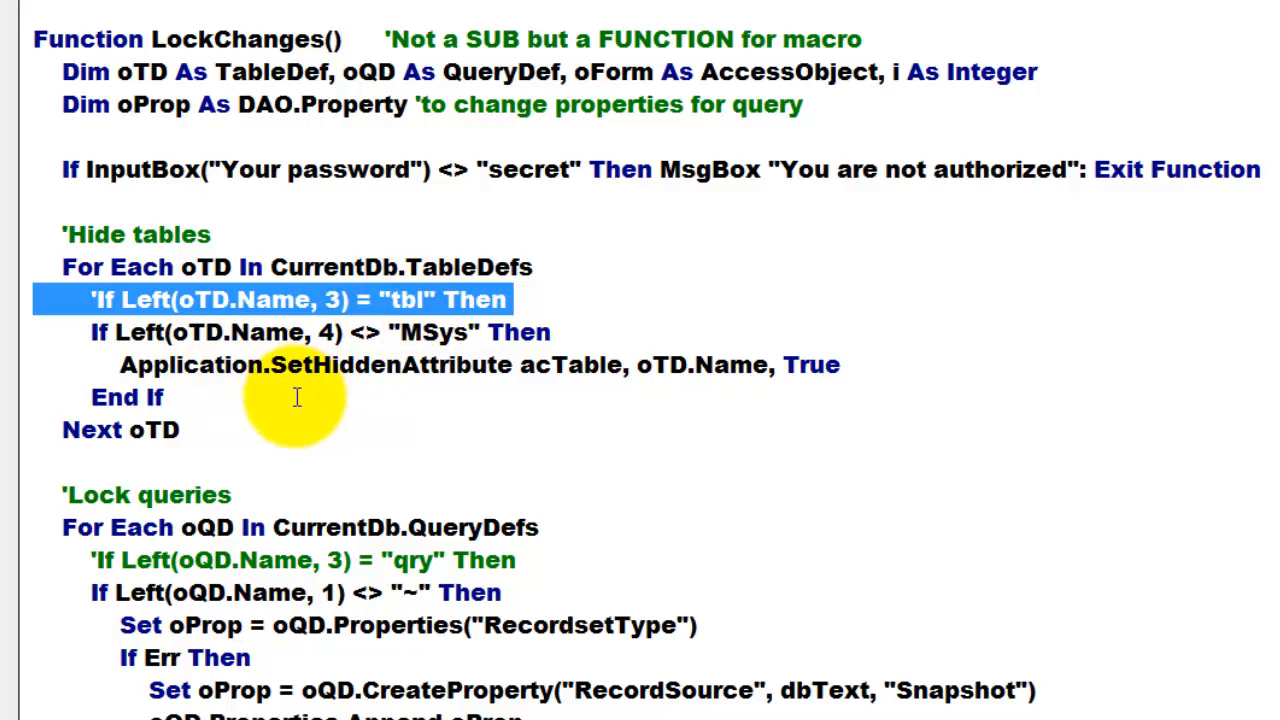
mouse_move(340, 418)
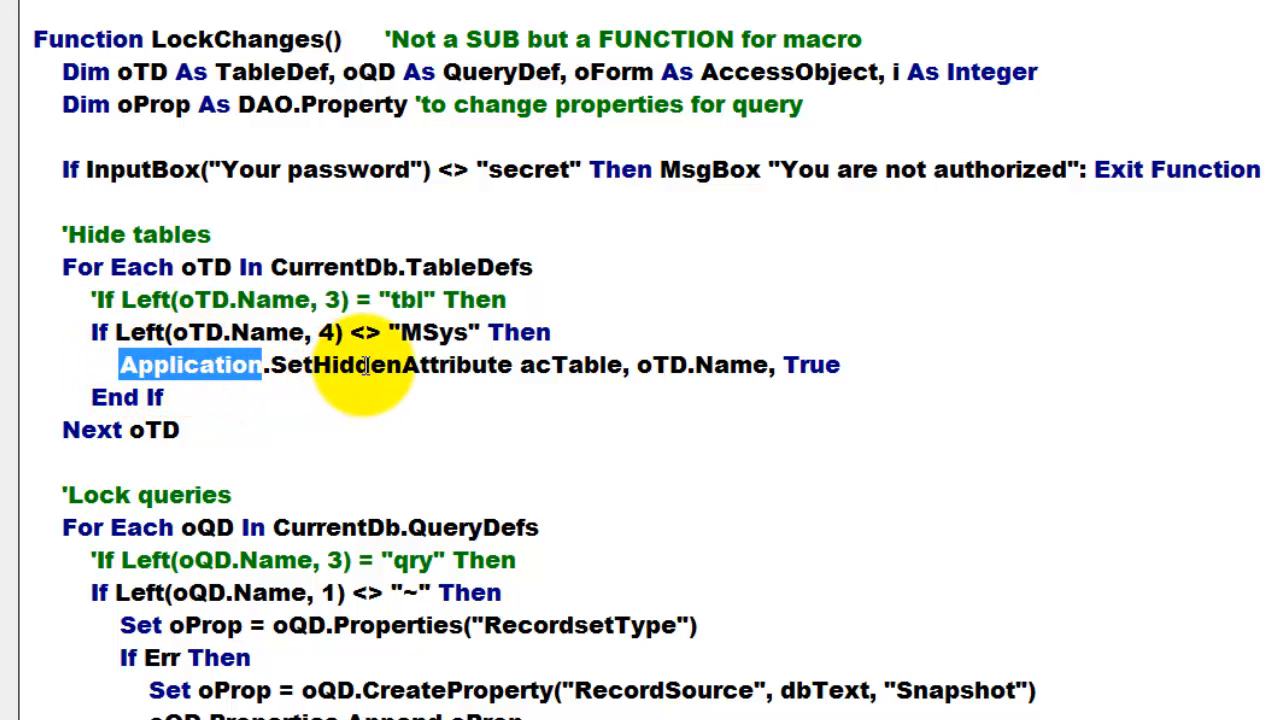
double_click(390, 364)
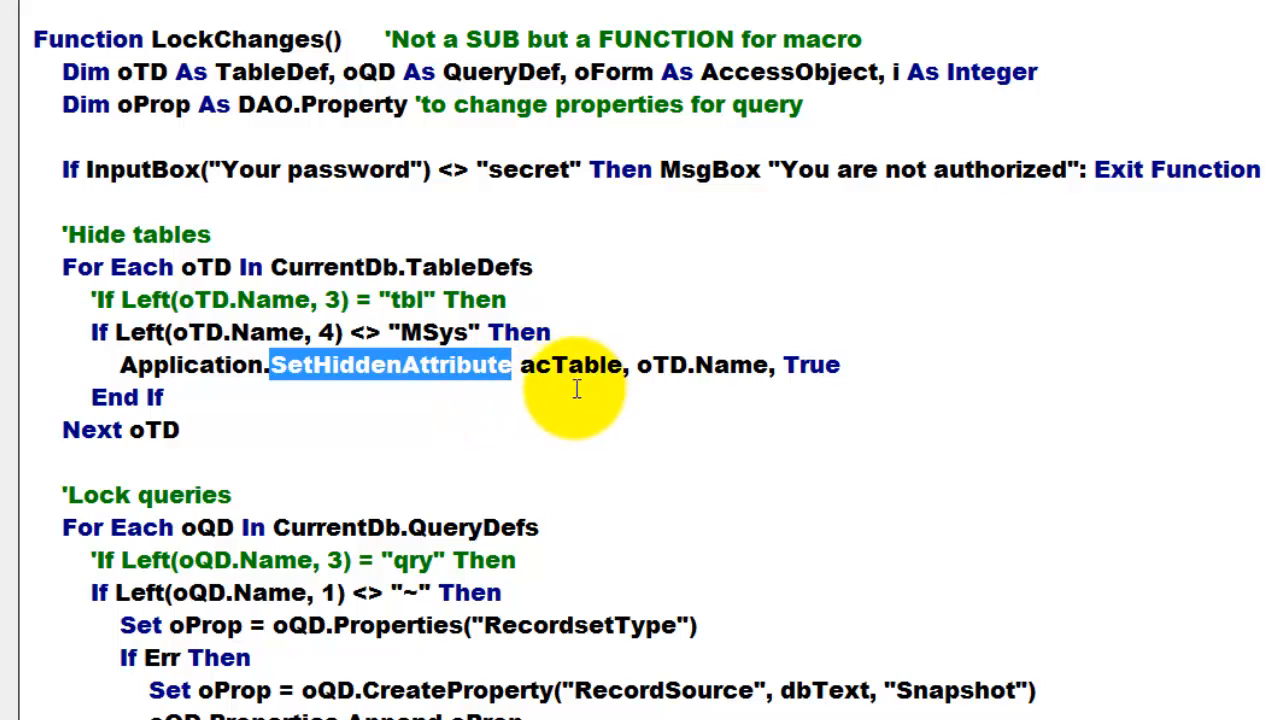
double_click(730, 364)
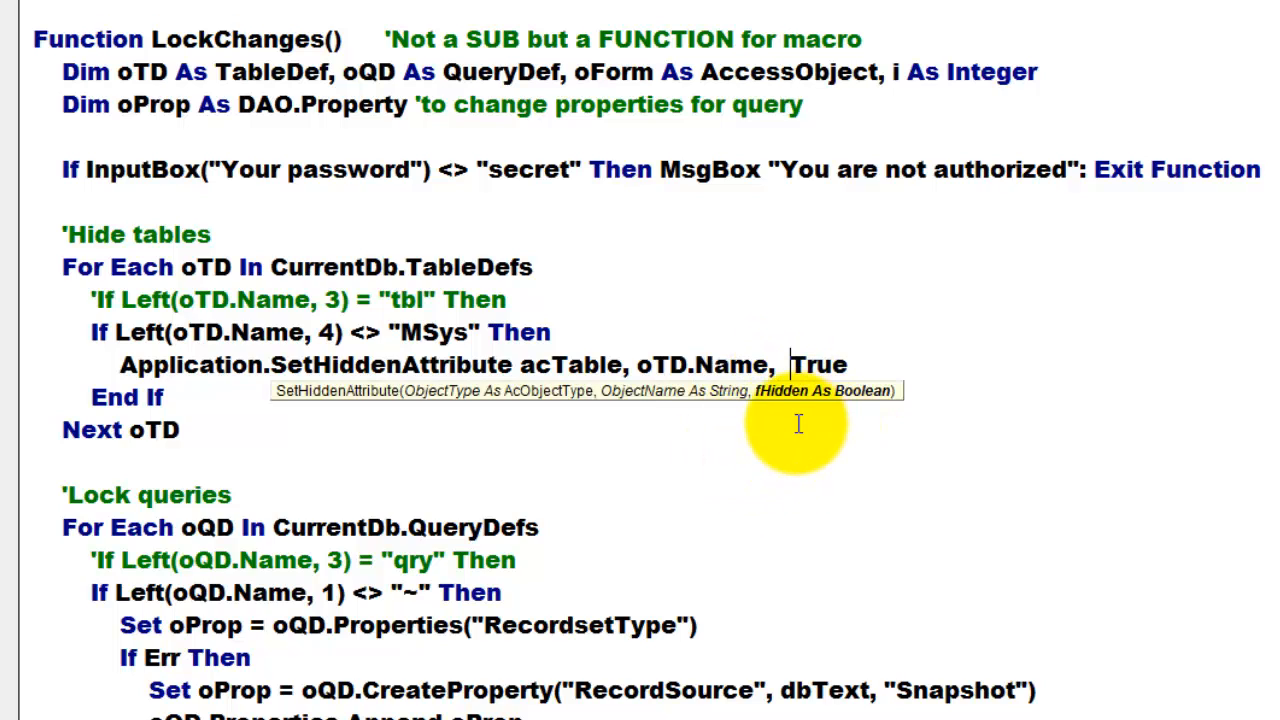
mouse_move(230, 450)
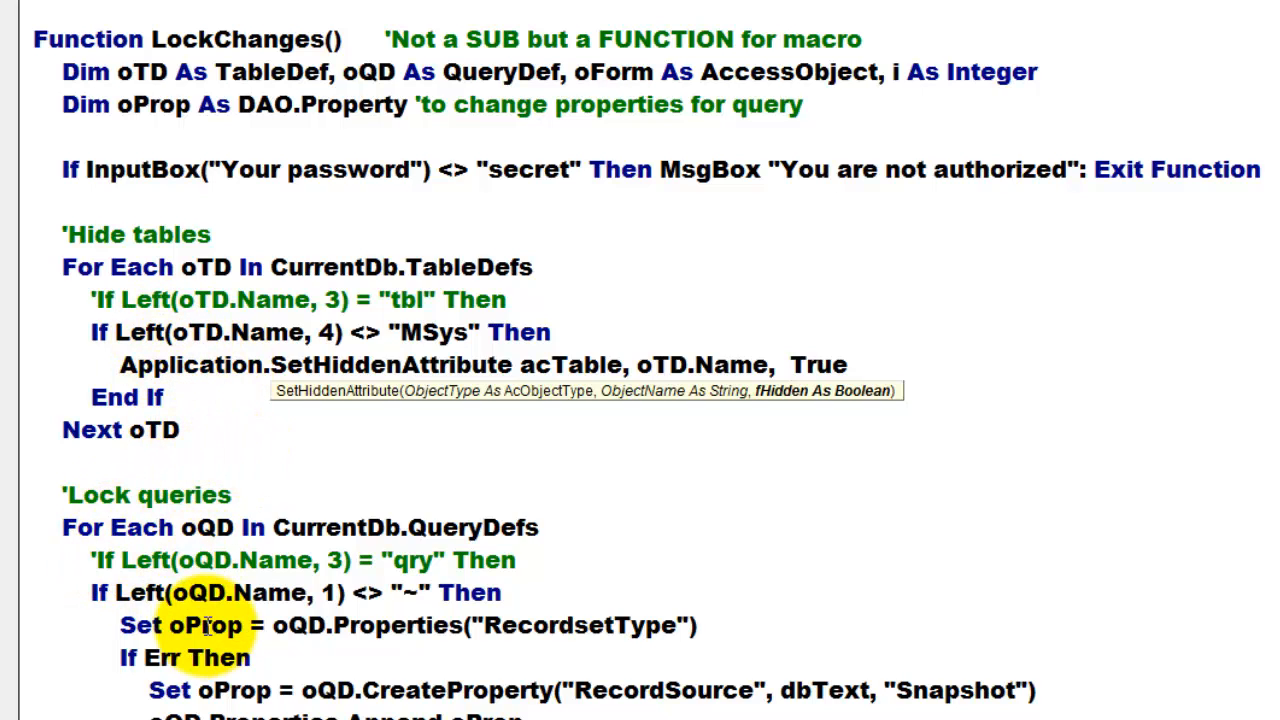
scroll(down, 3)
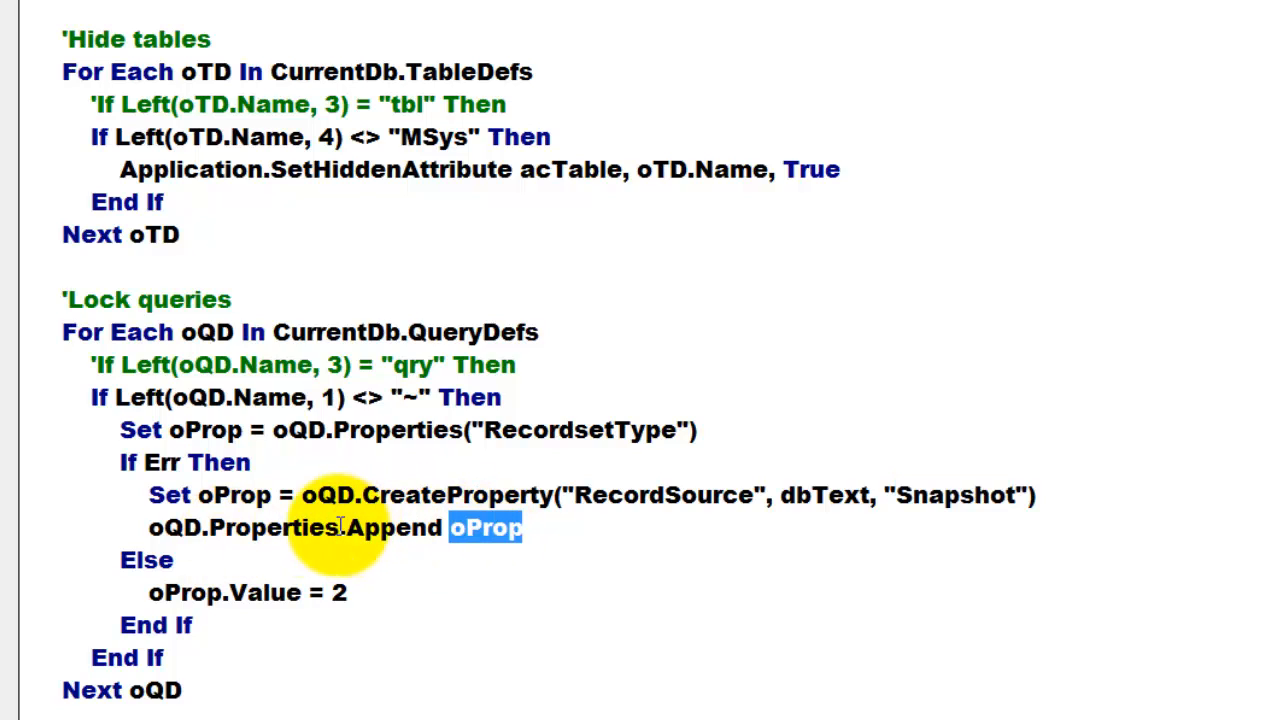
click(340, 592)
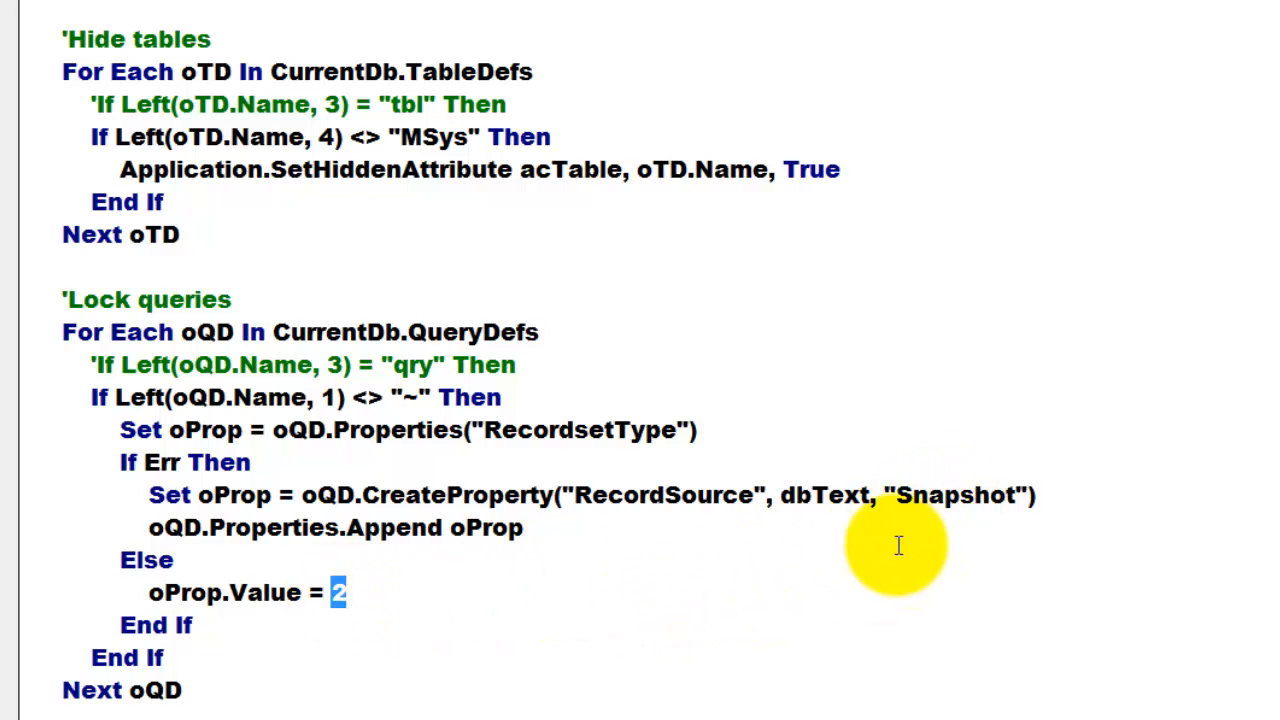
mouse_move(232, 636)
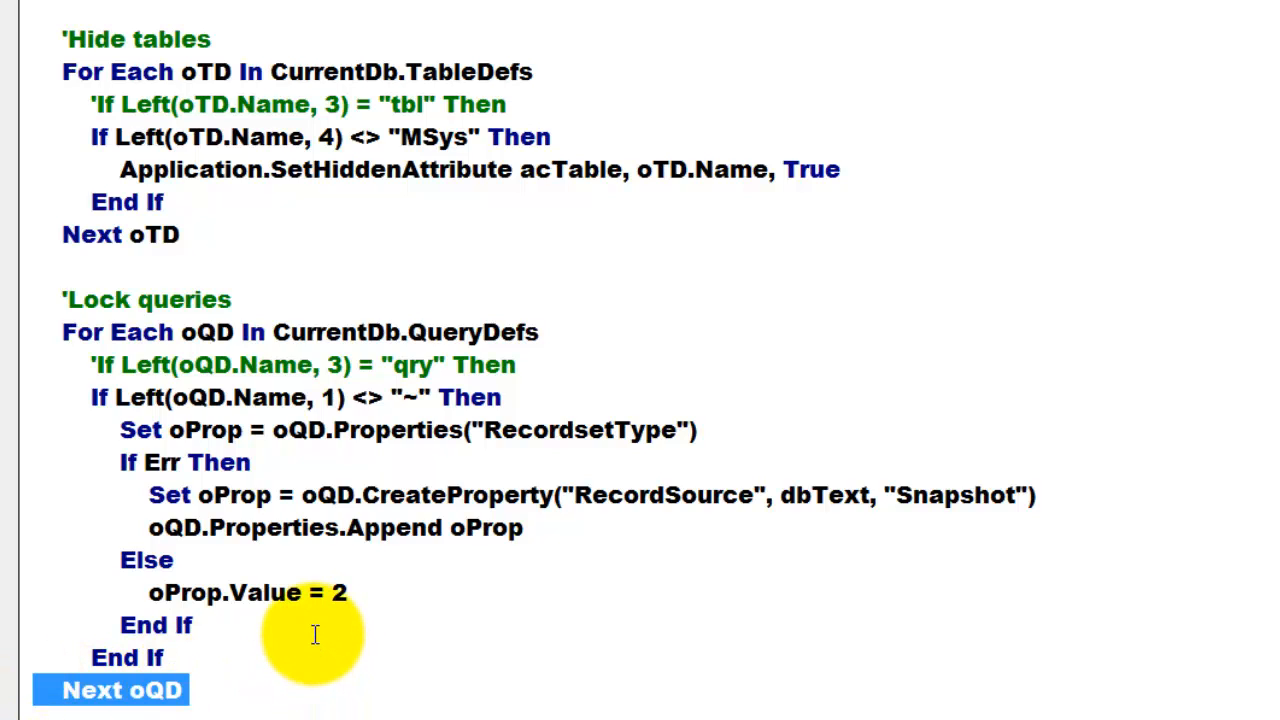
scroll(down, 3)
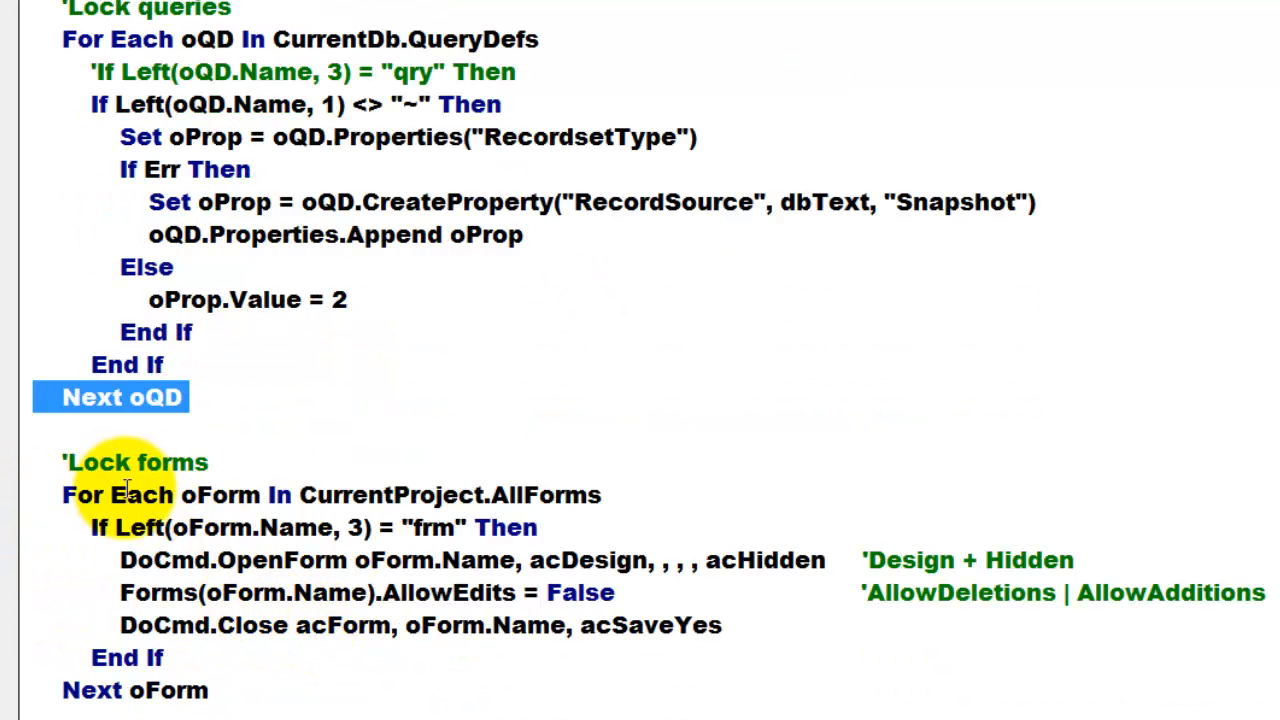
mouse_move(404, 490)
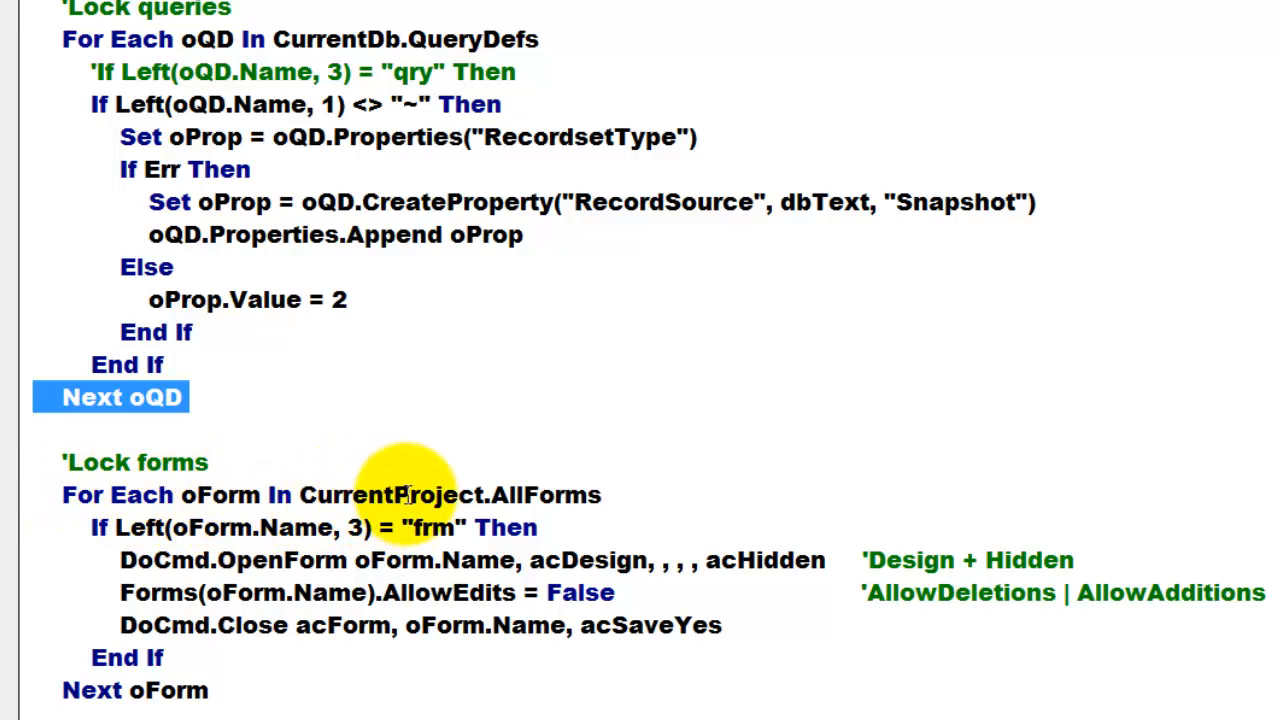
double_click(392, 496)
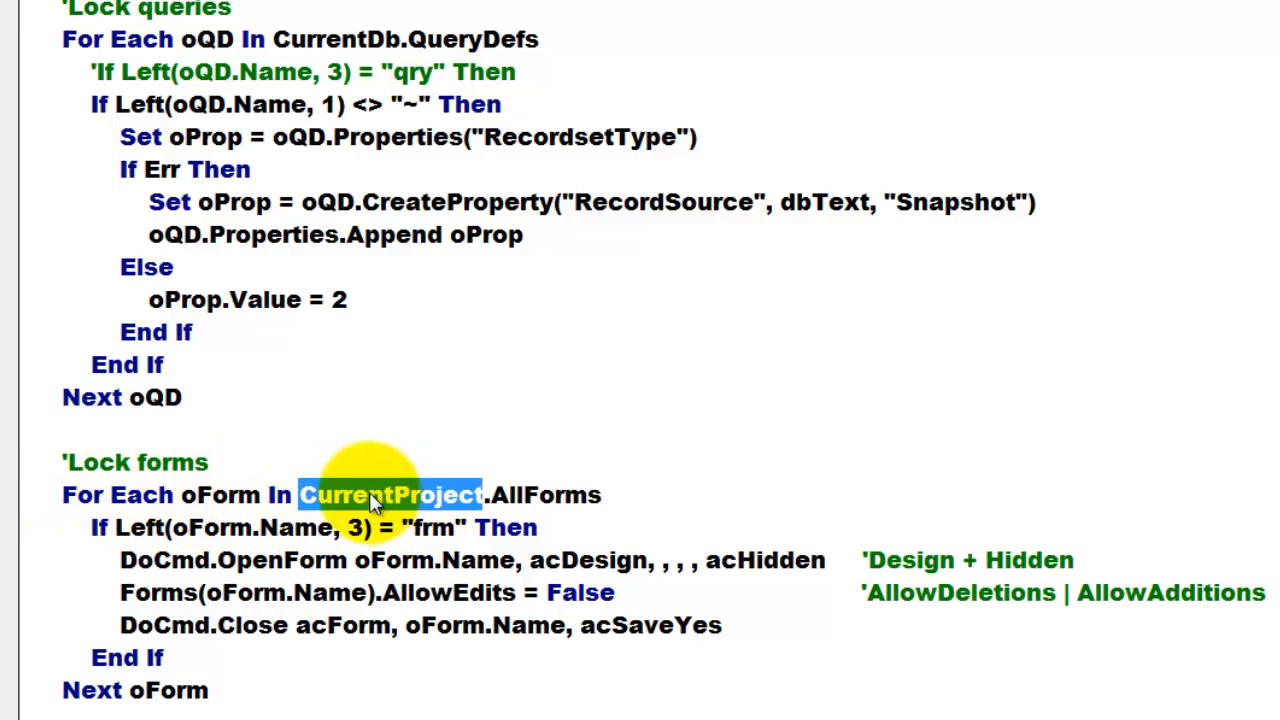
double_click(544, 496)
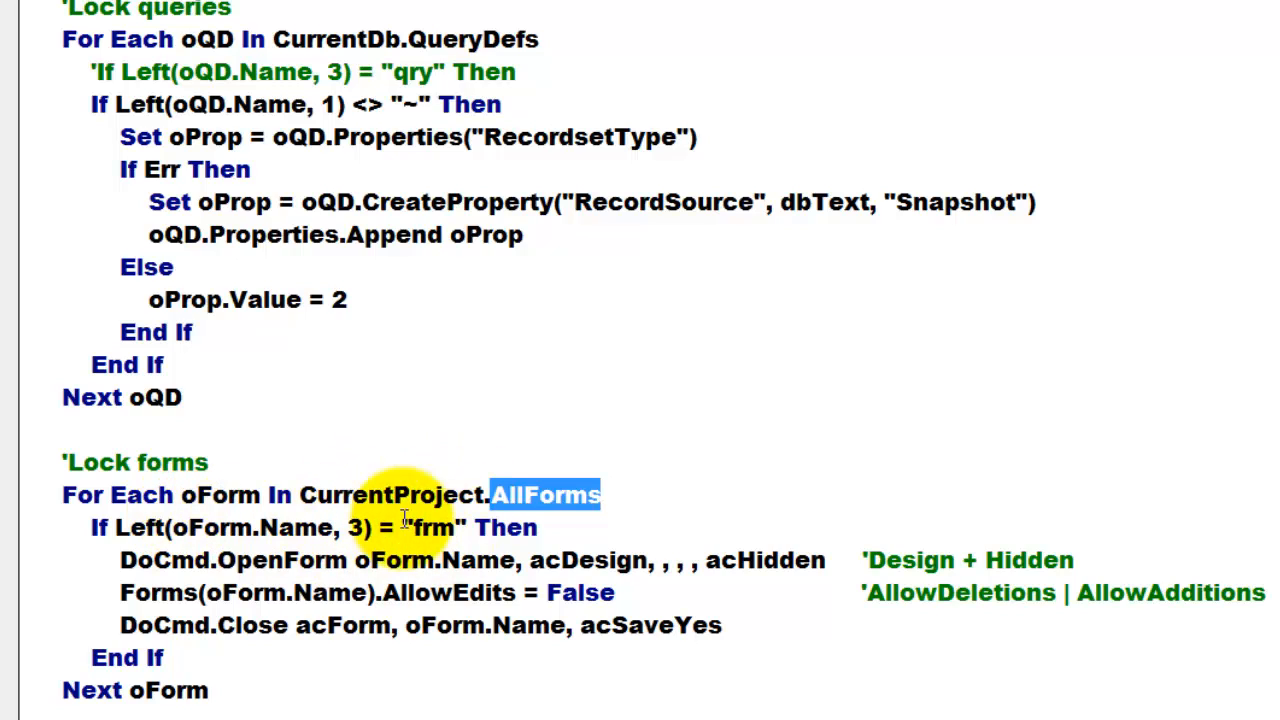
mouse_move(50, 530)
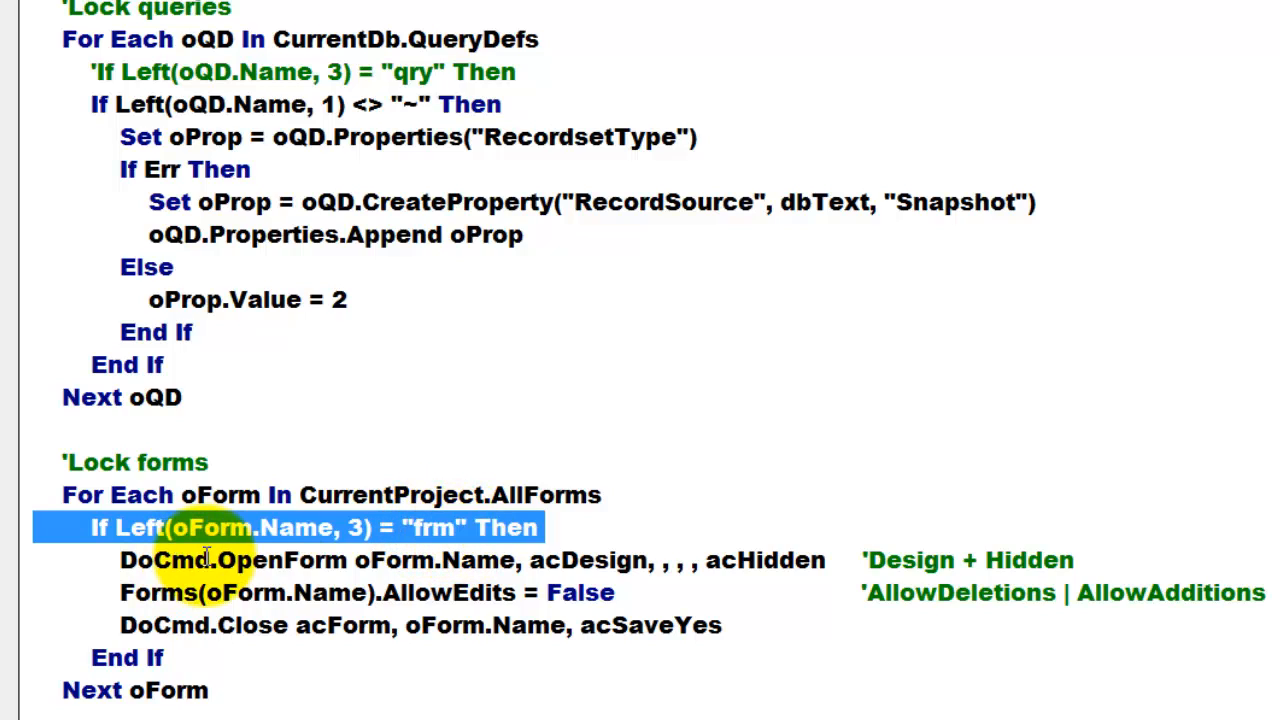
double_click(280, 560)
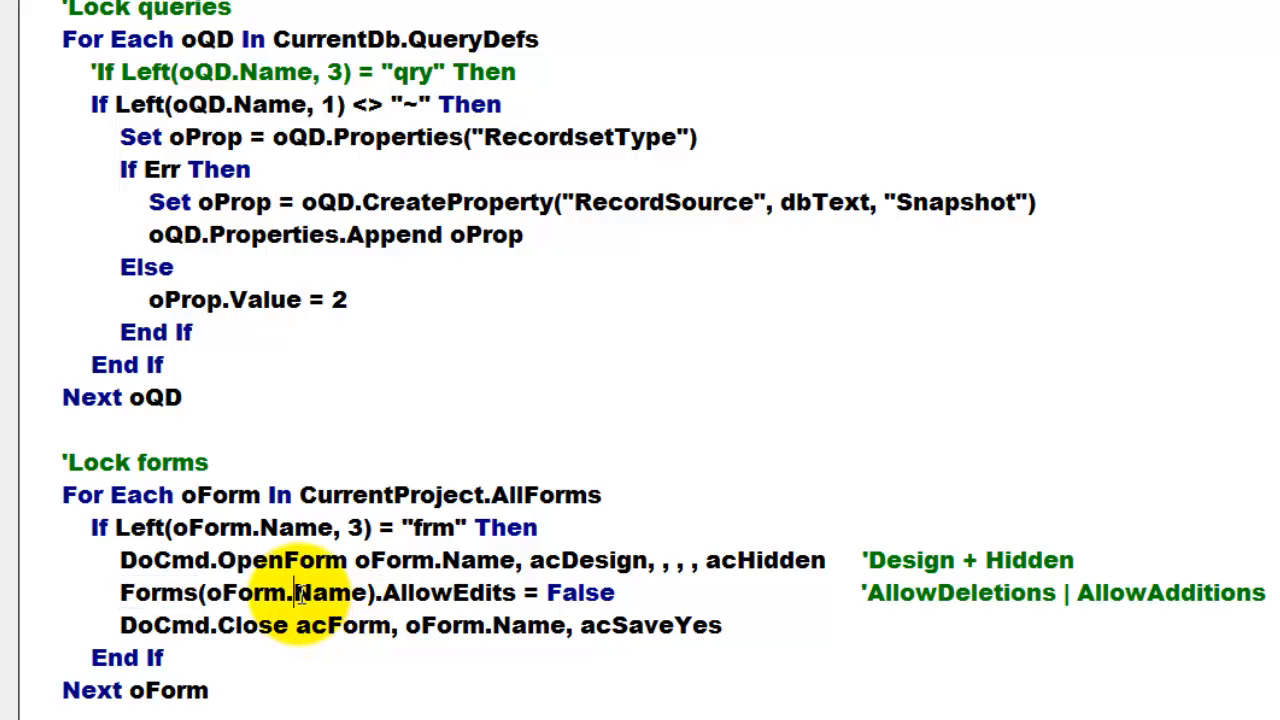
double_click(330, 592)
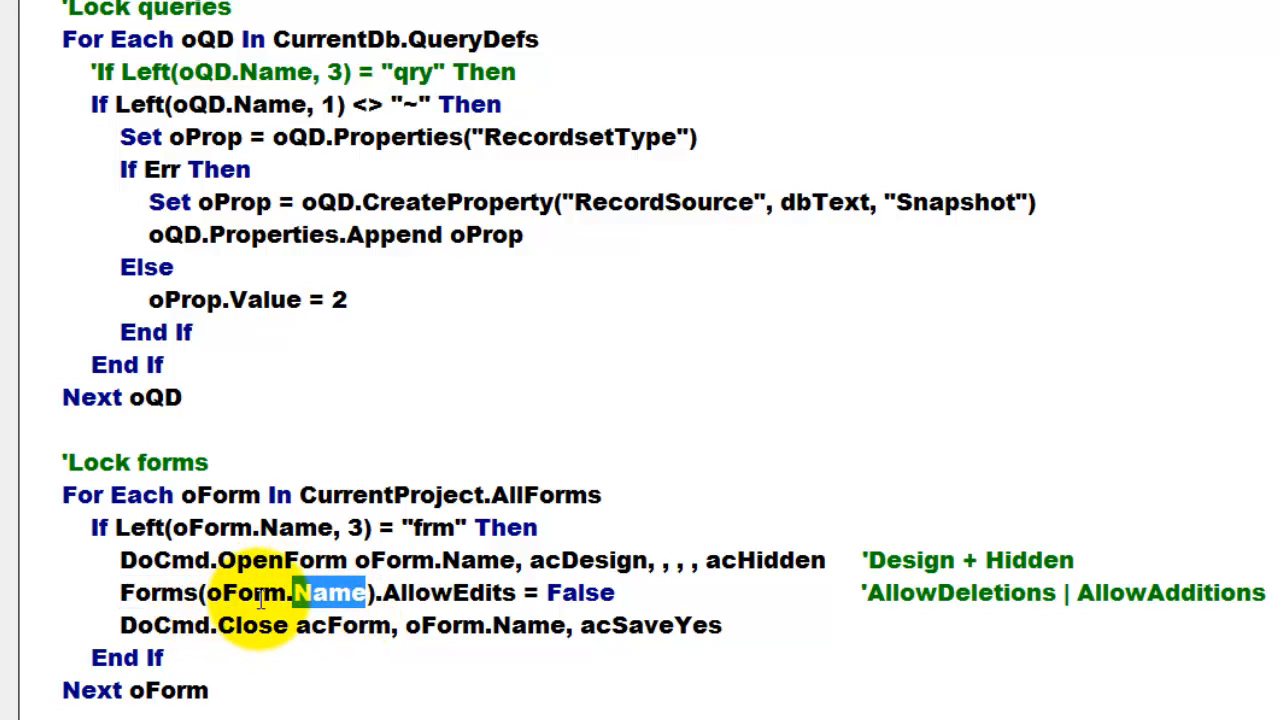
double_click(448, 592)
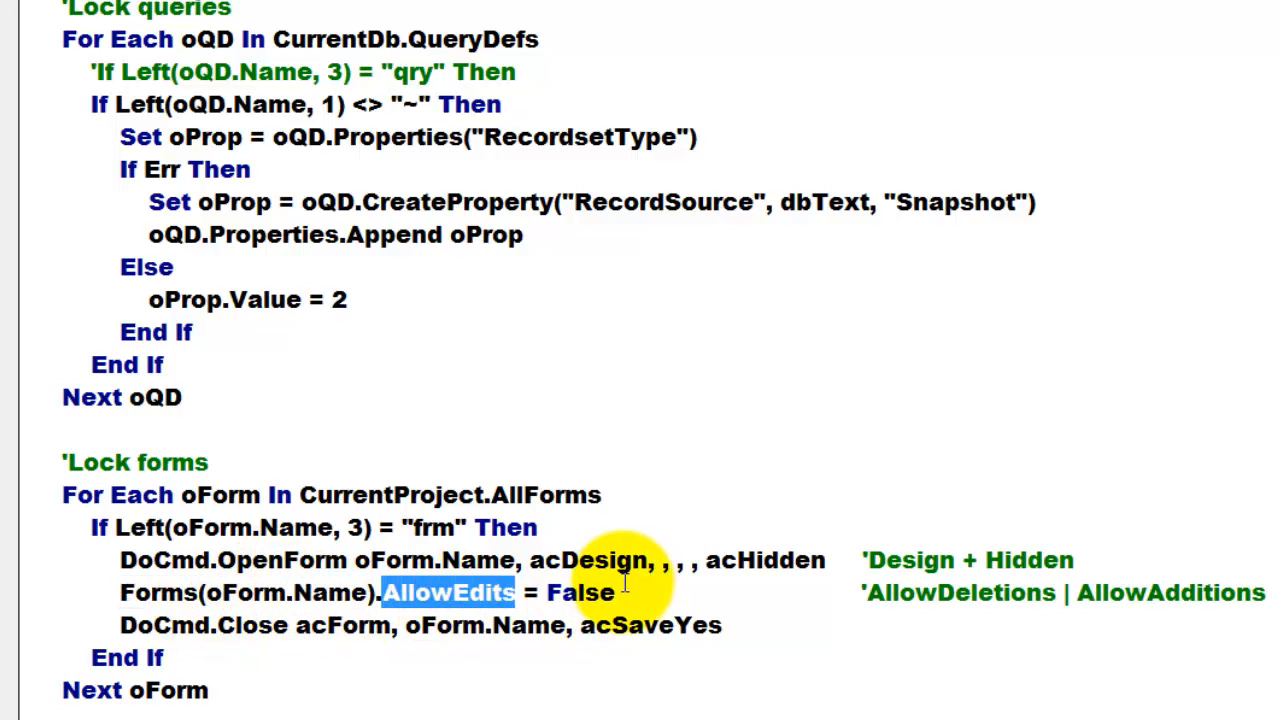
mouse_move(256, 624)
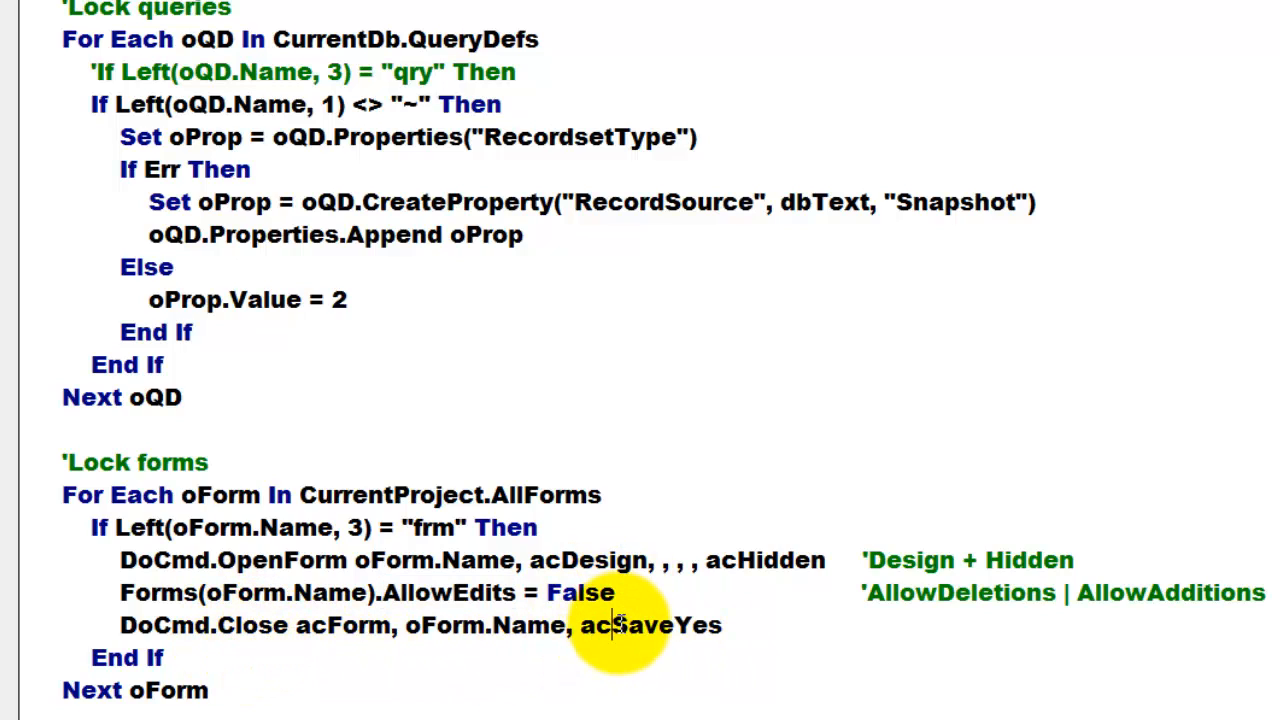
double_click(648, 624)
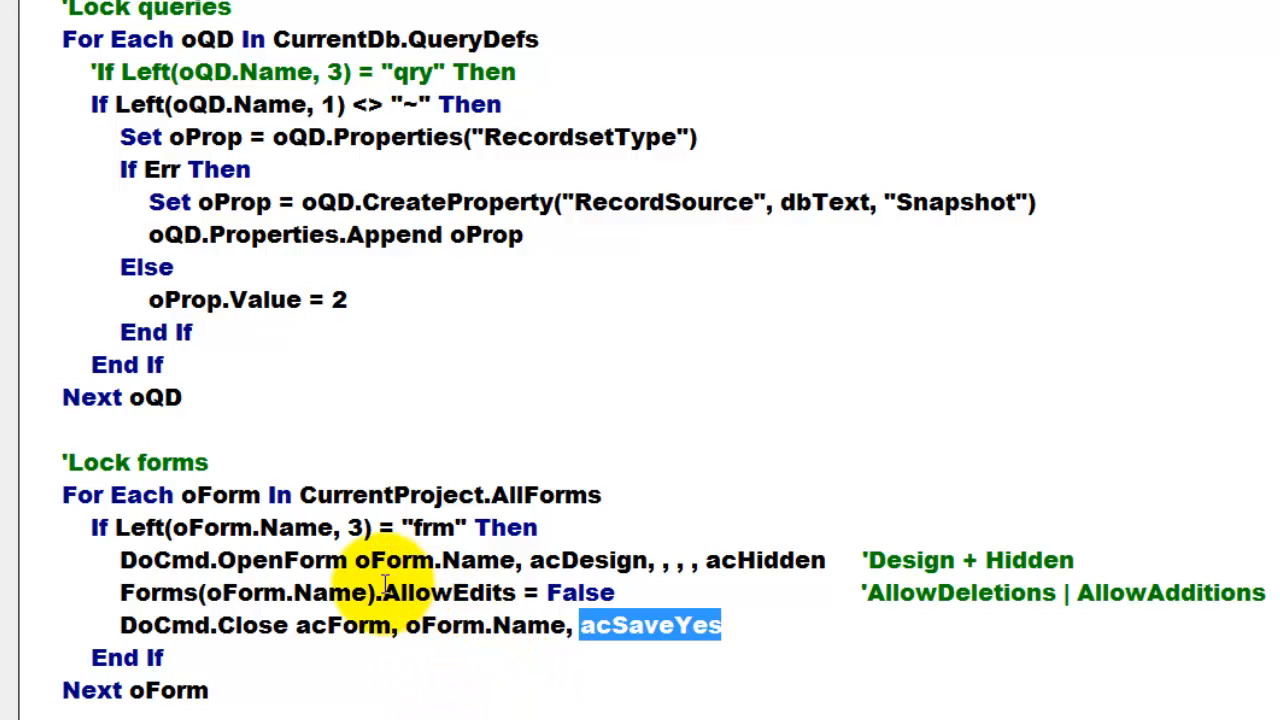
mouse_move(680, 584)
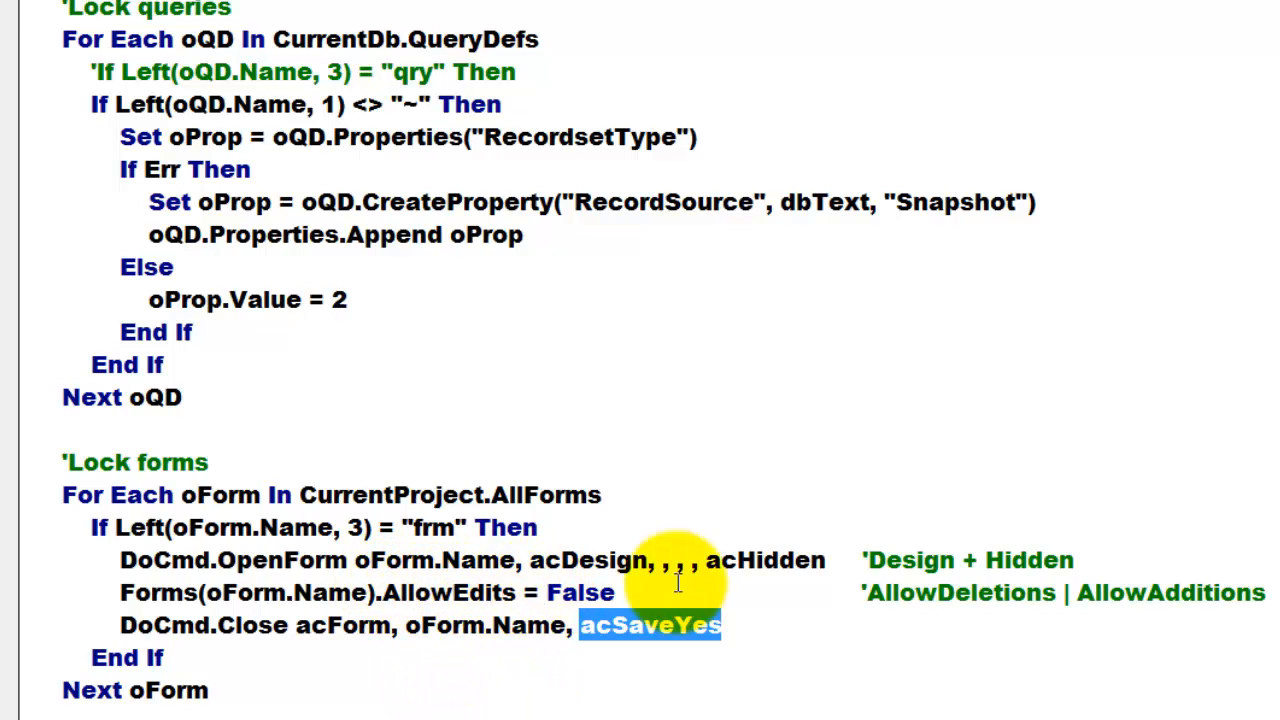
mouse_move(1140, 596)
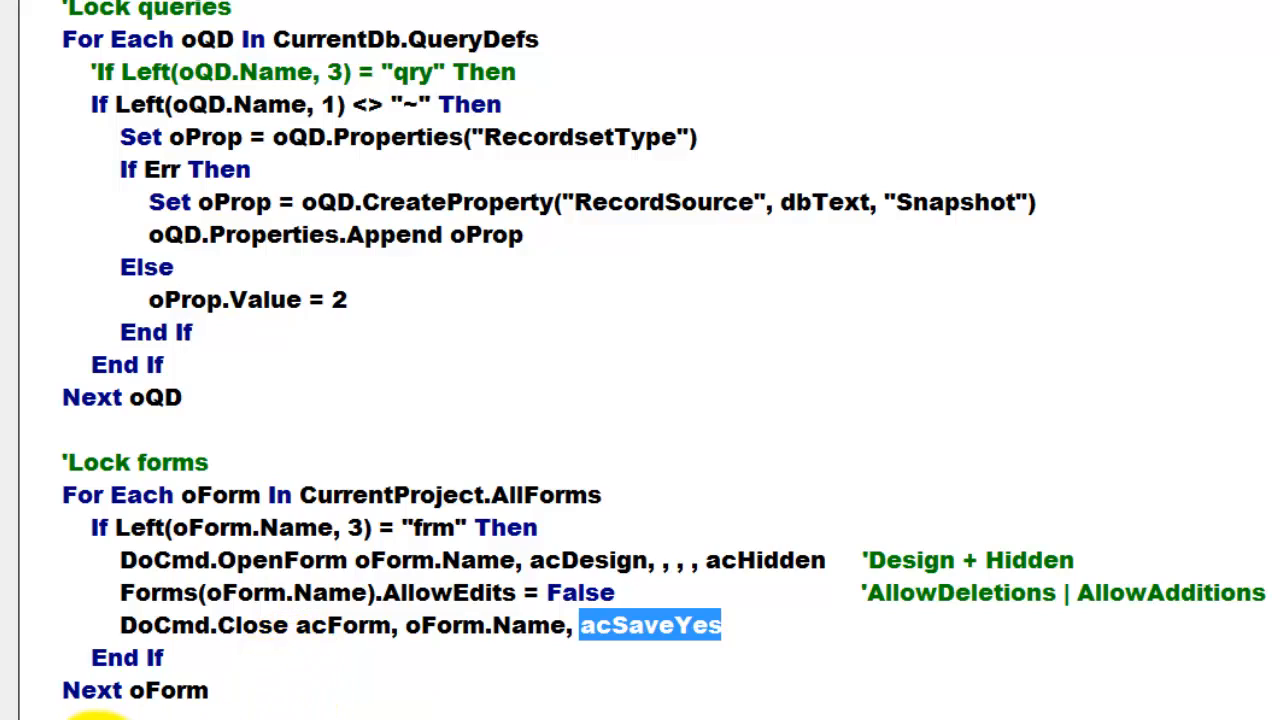
scroll(down, 3)
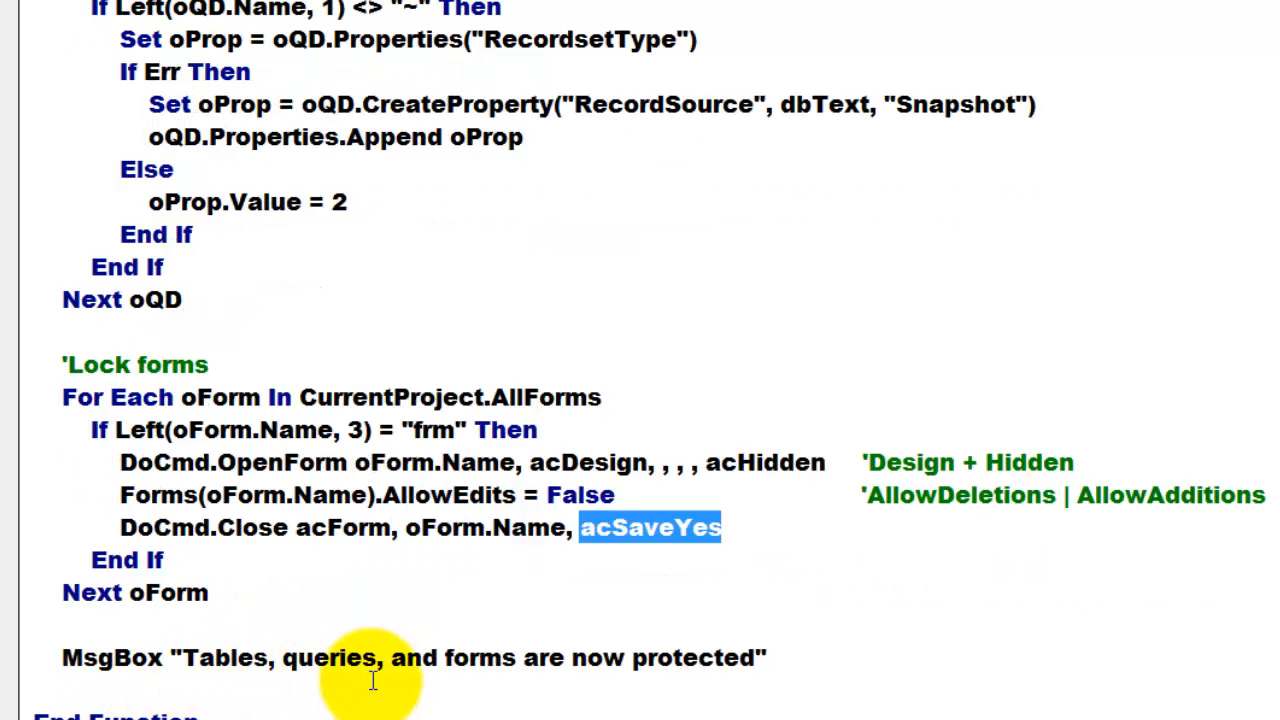
scroll(down, 3)
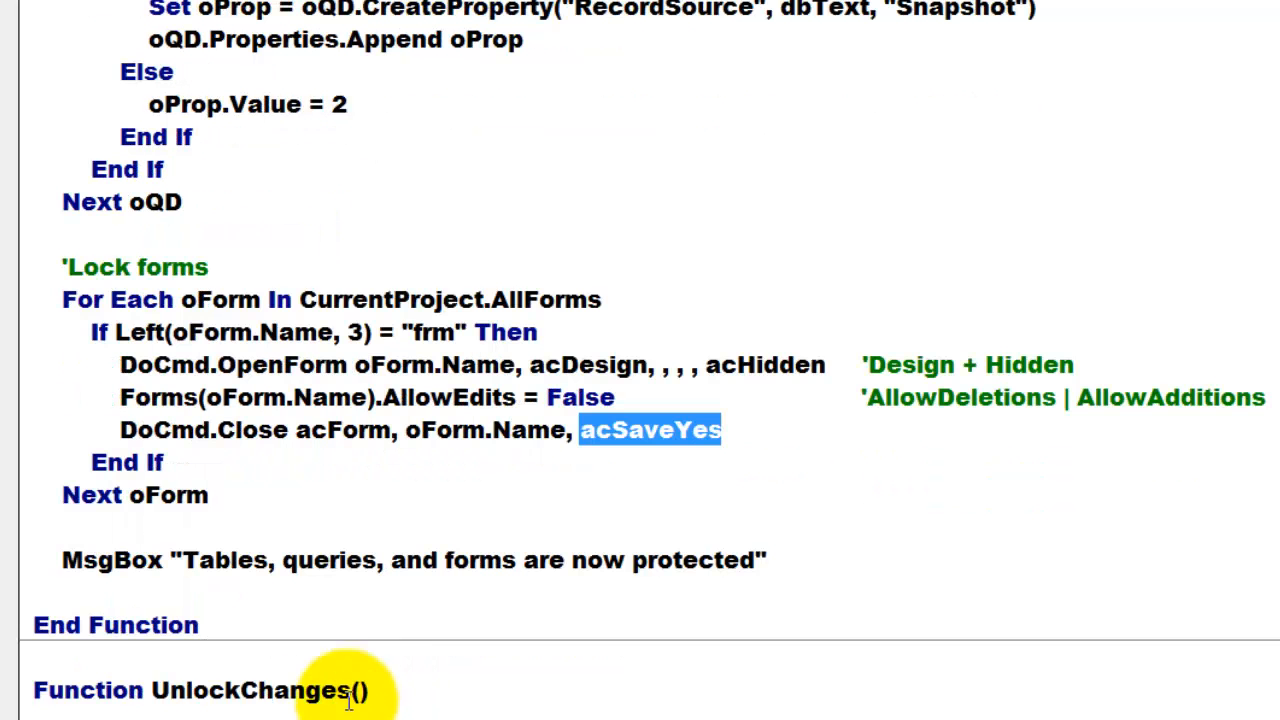
double_click(250, 690)
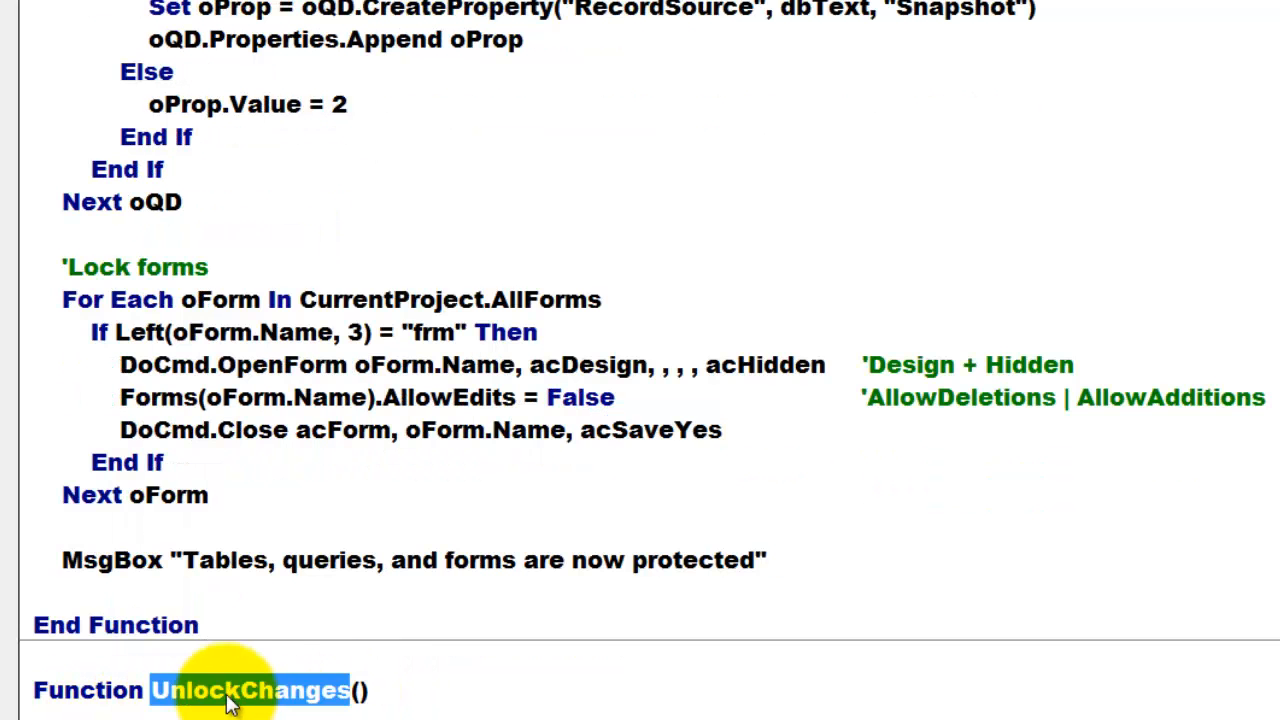
scroll(down, 3)
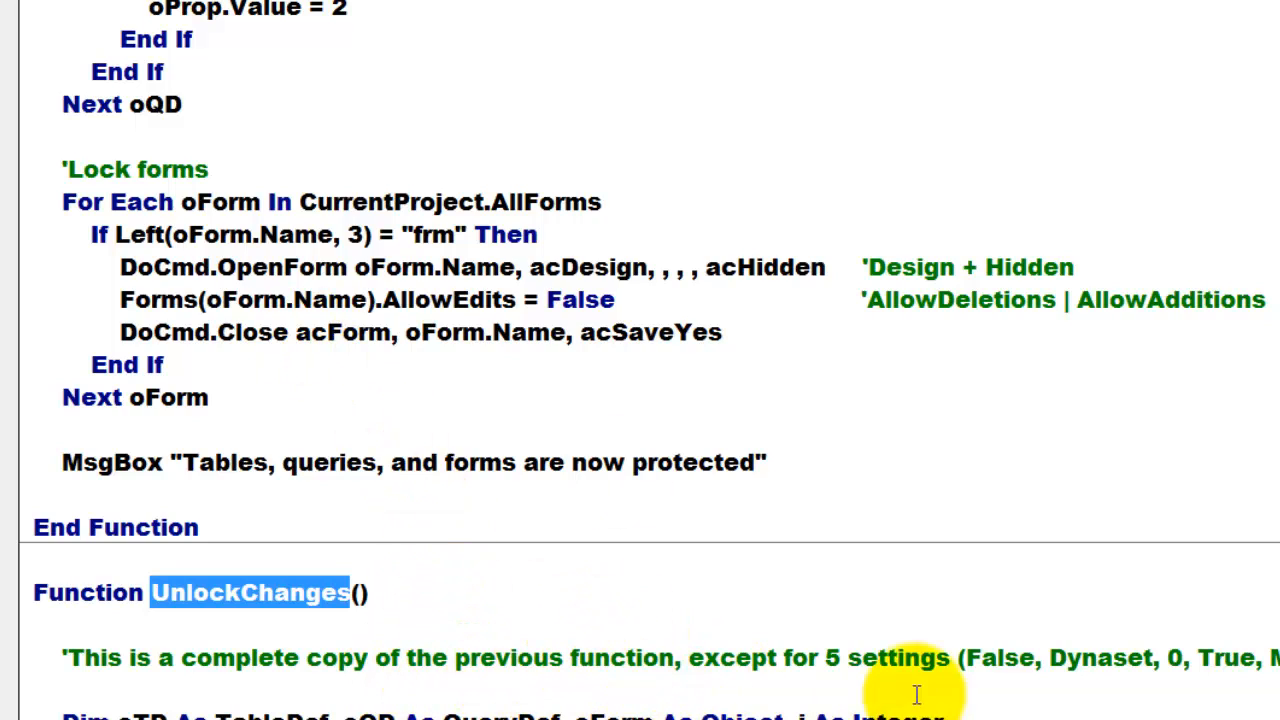
scroll(down, 3)
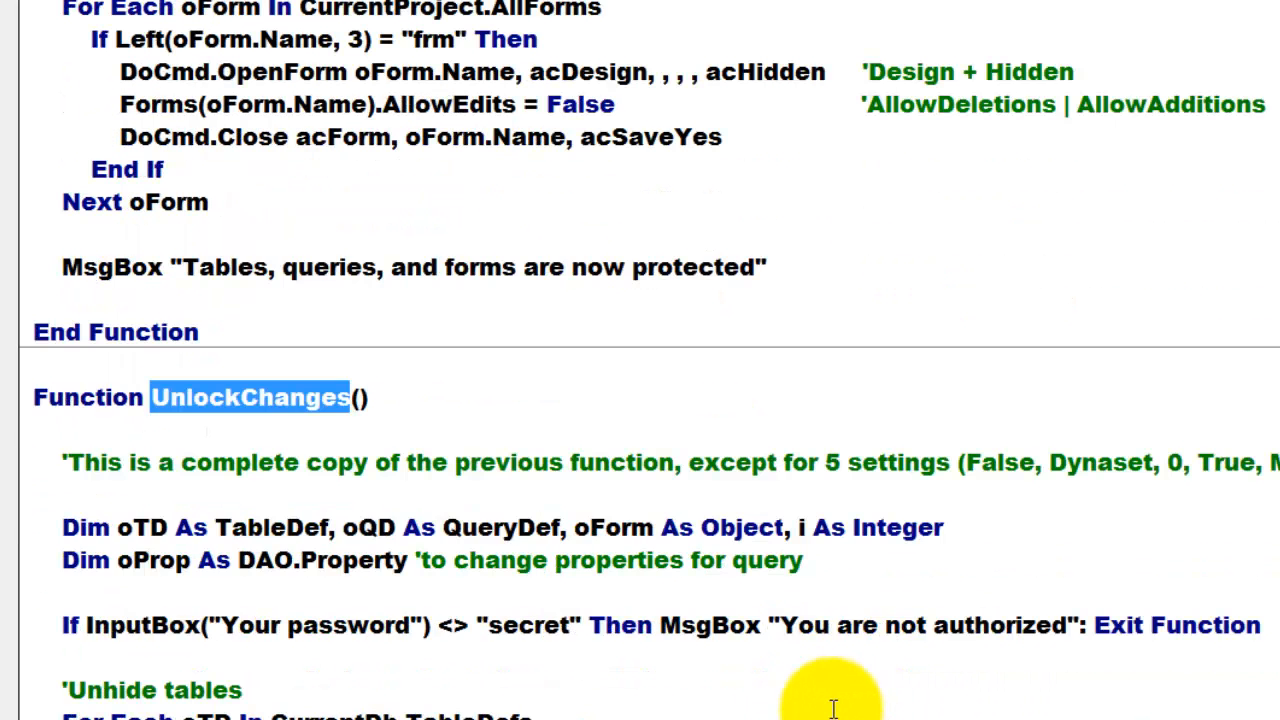
scroll(down, 3)
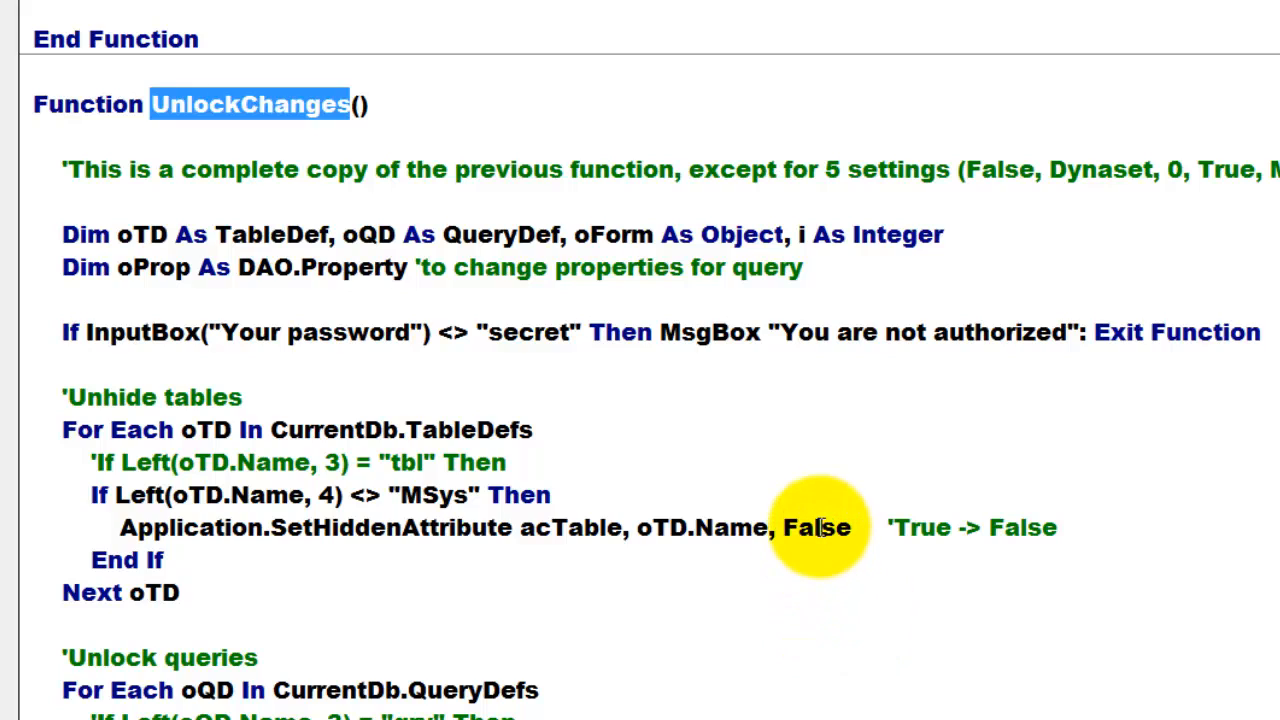
double_click(812, 528)
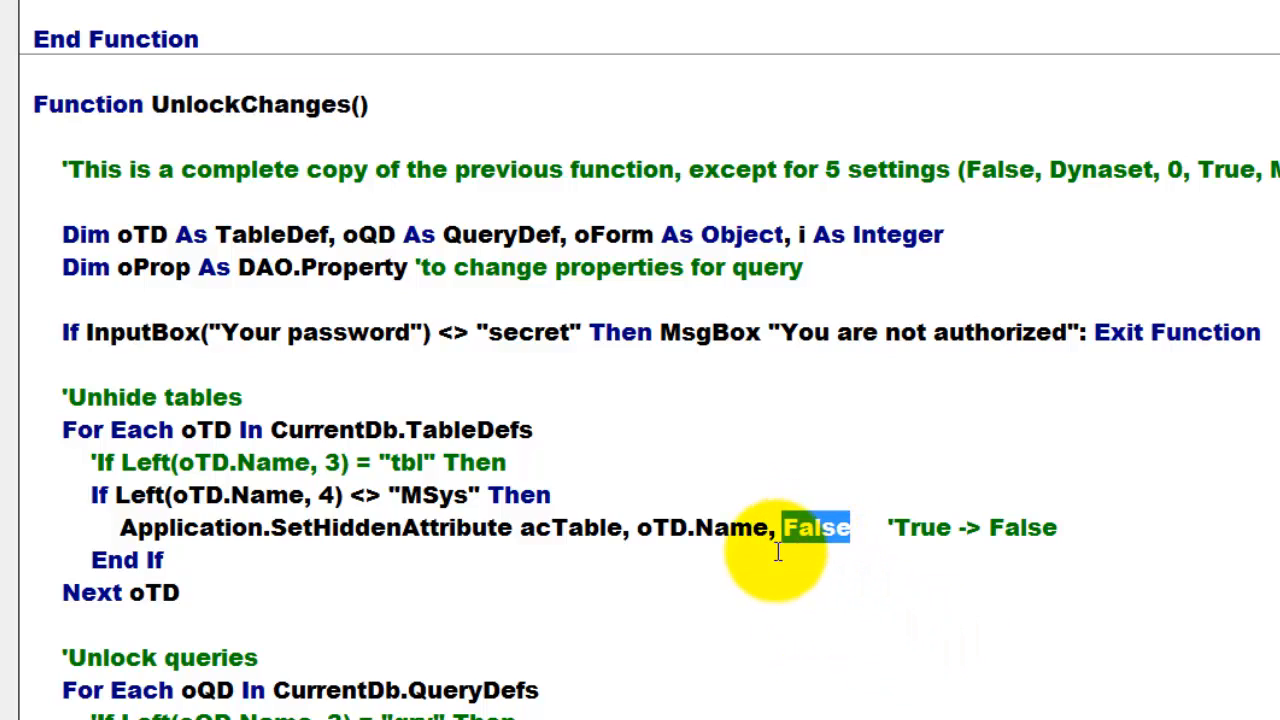
scroll(down, 3)
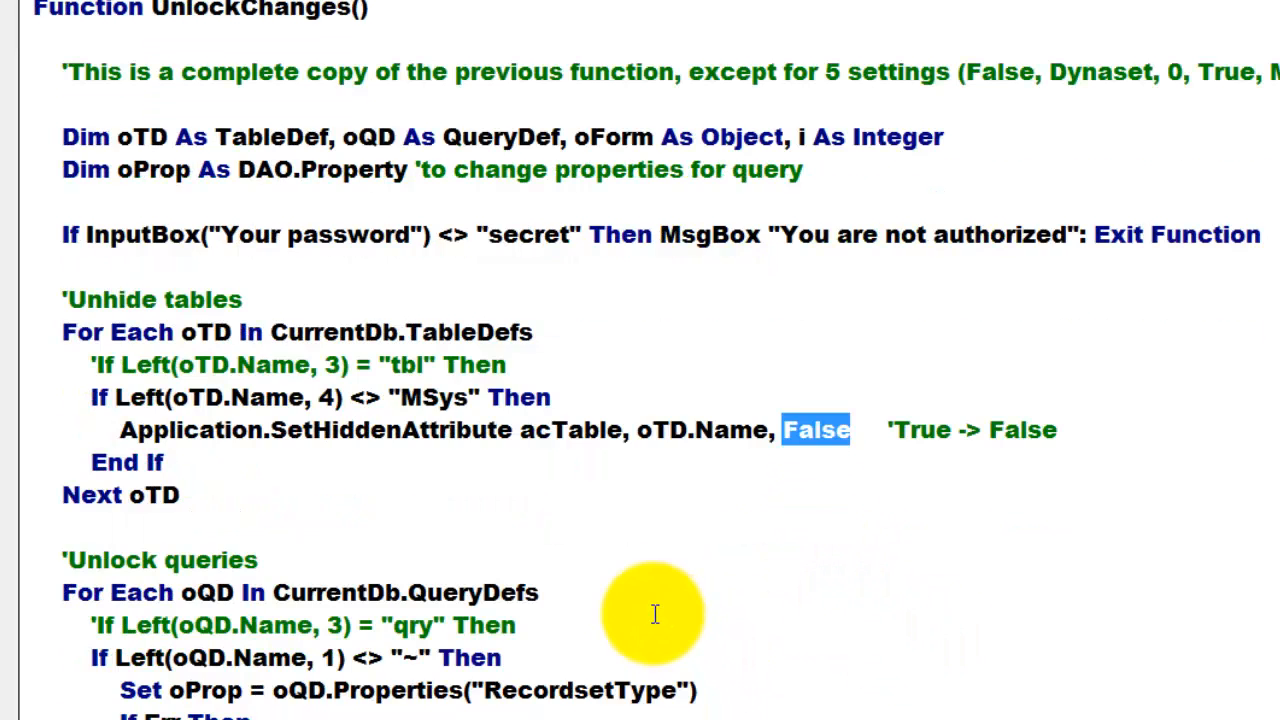
scroll(down, 3)
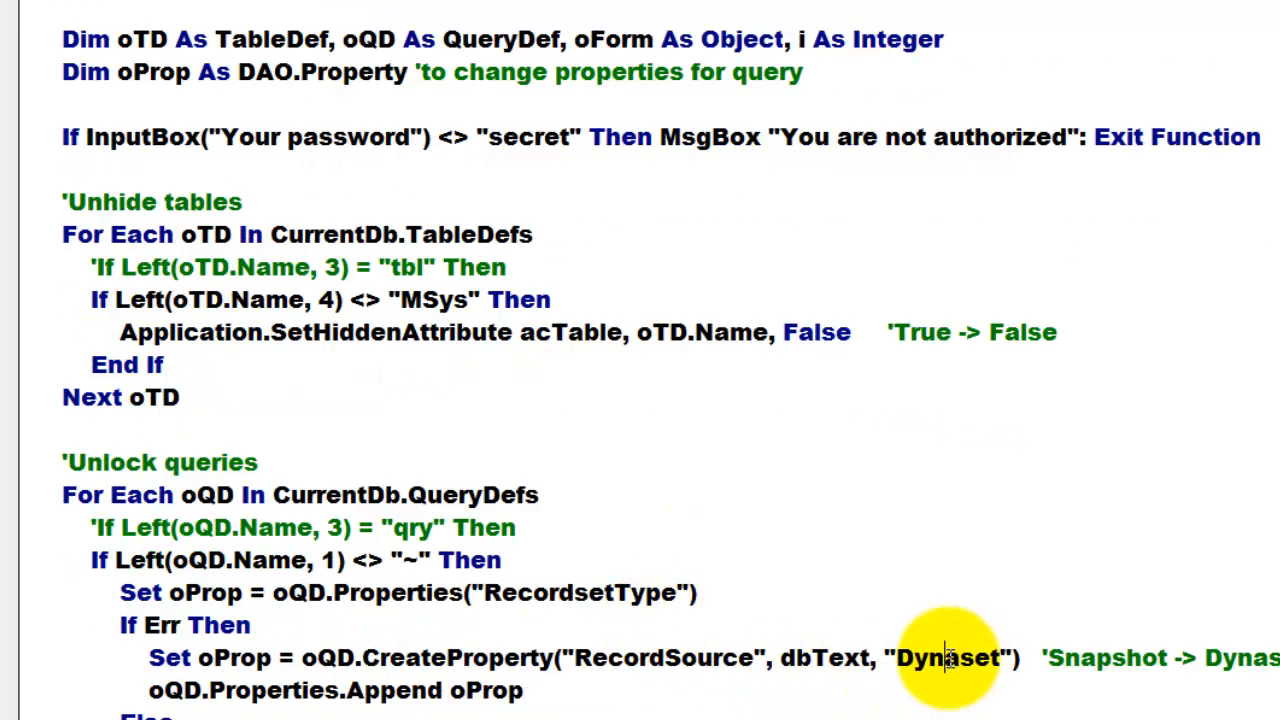
double_click(950, 658)
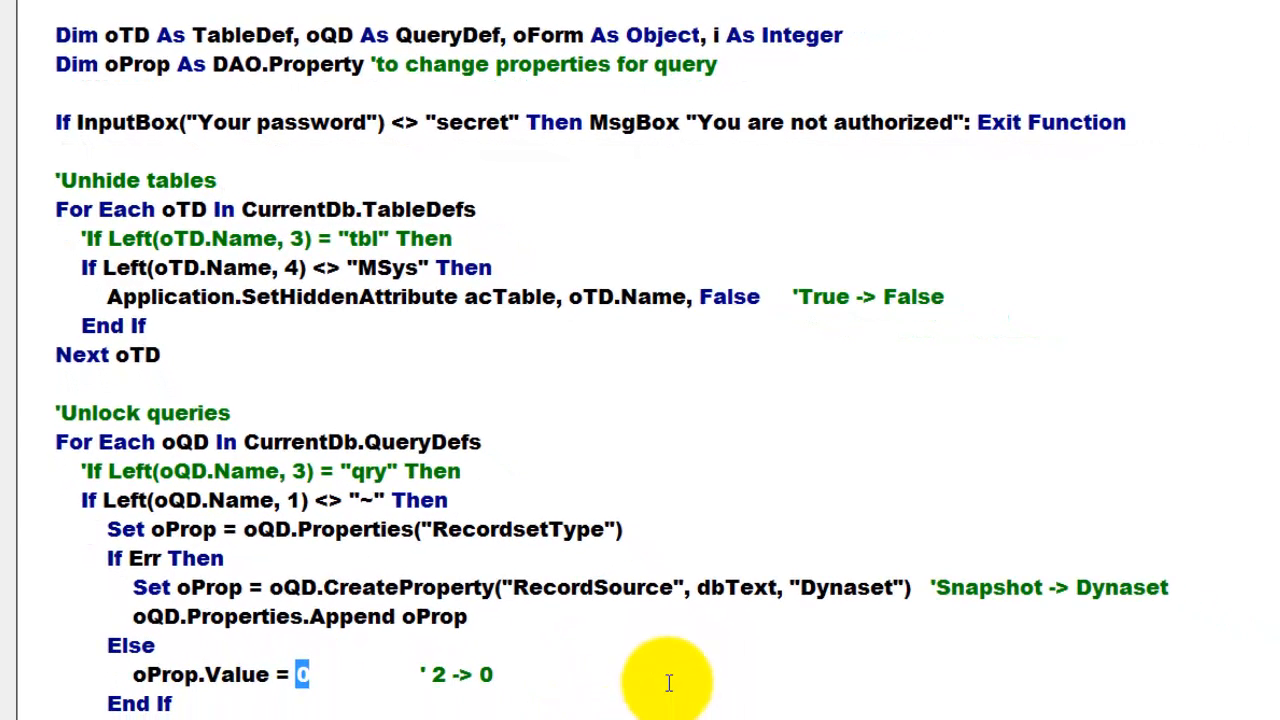
mouse_move(700, 652)
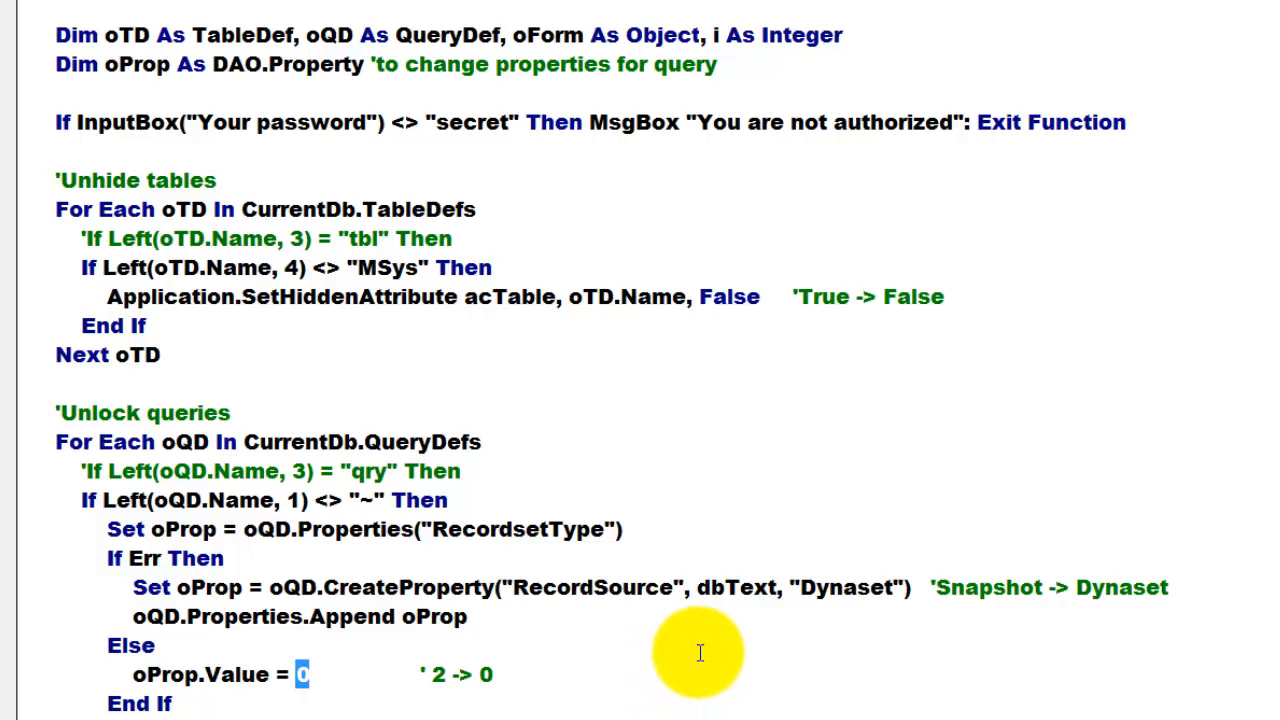
scroll(down, 3)
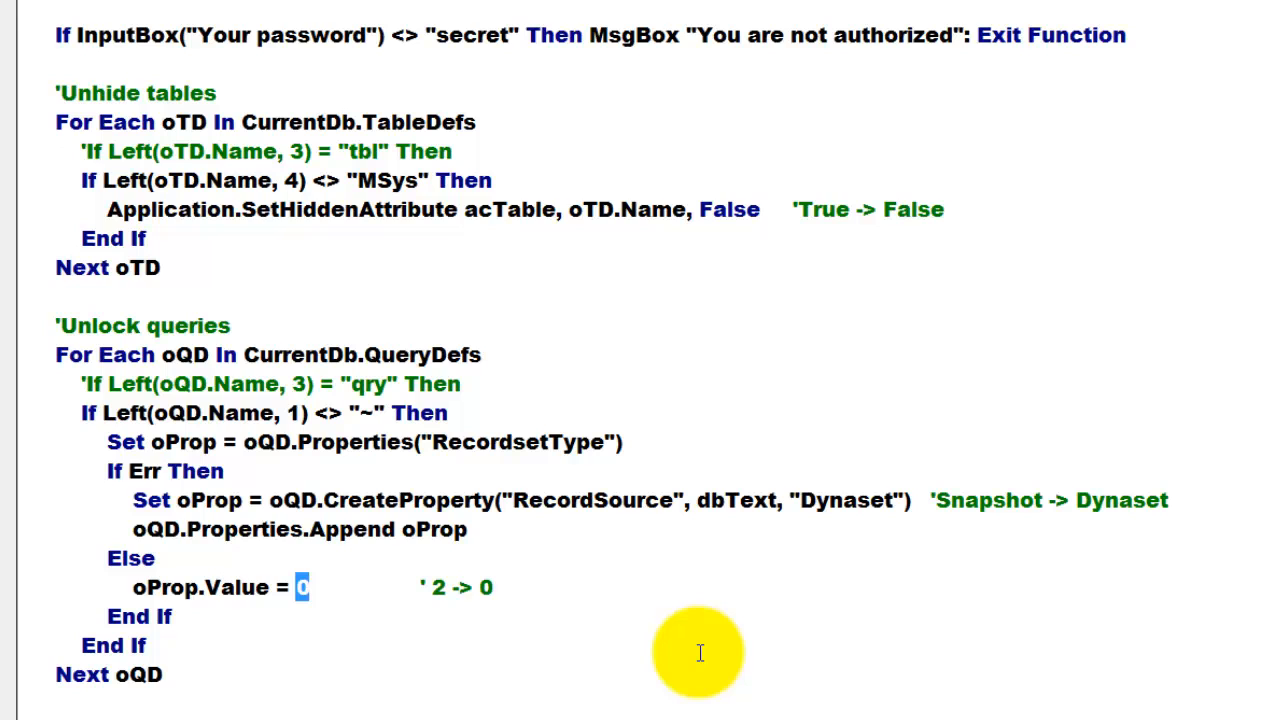
scroll(down, 3)
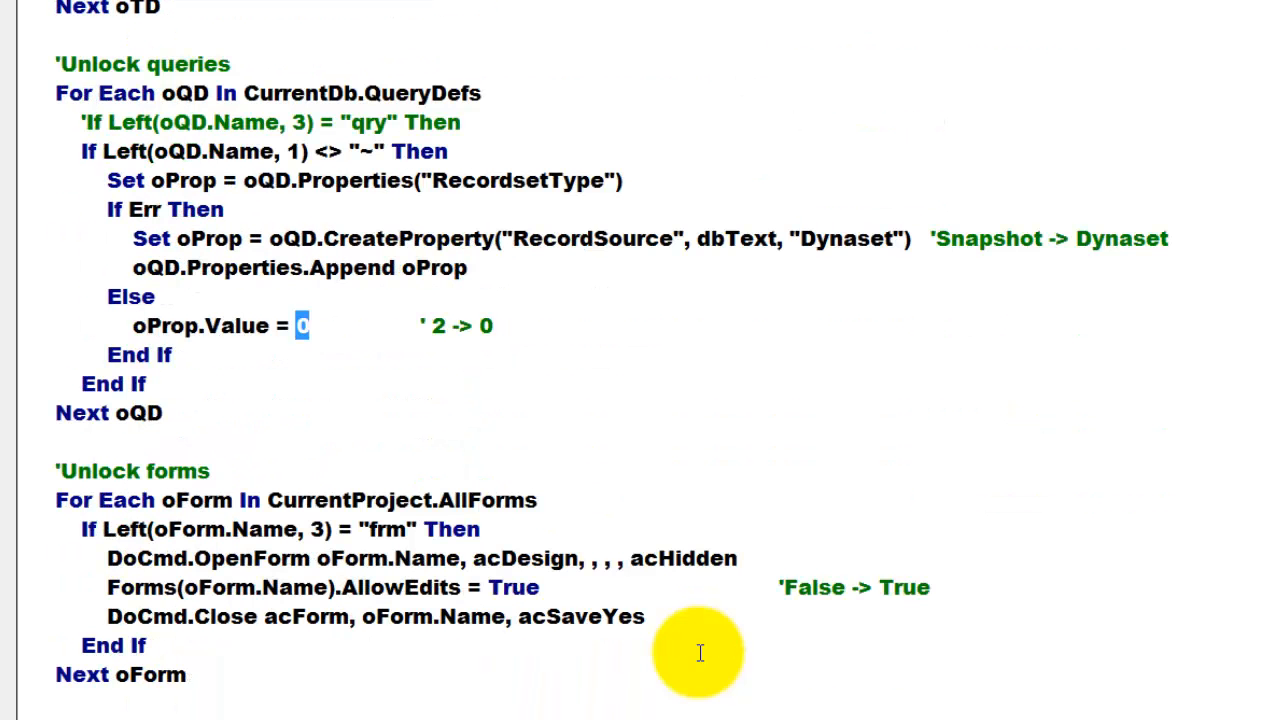
mouse_move(524, 588)
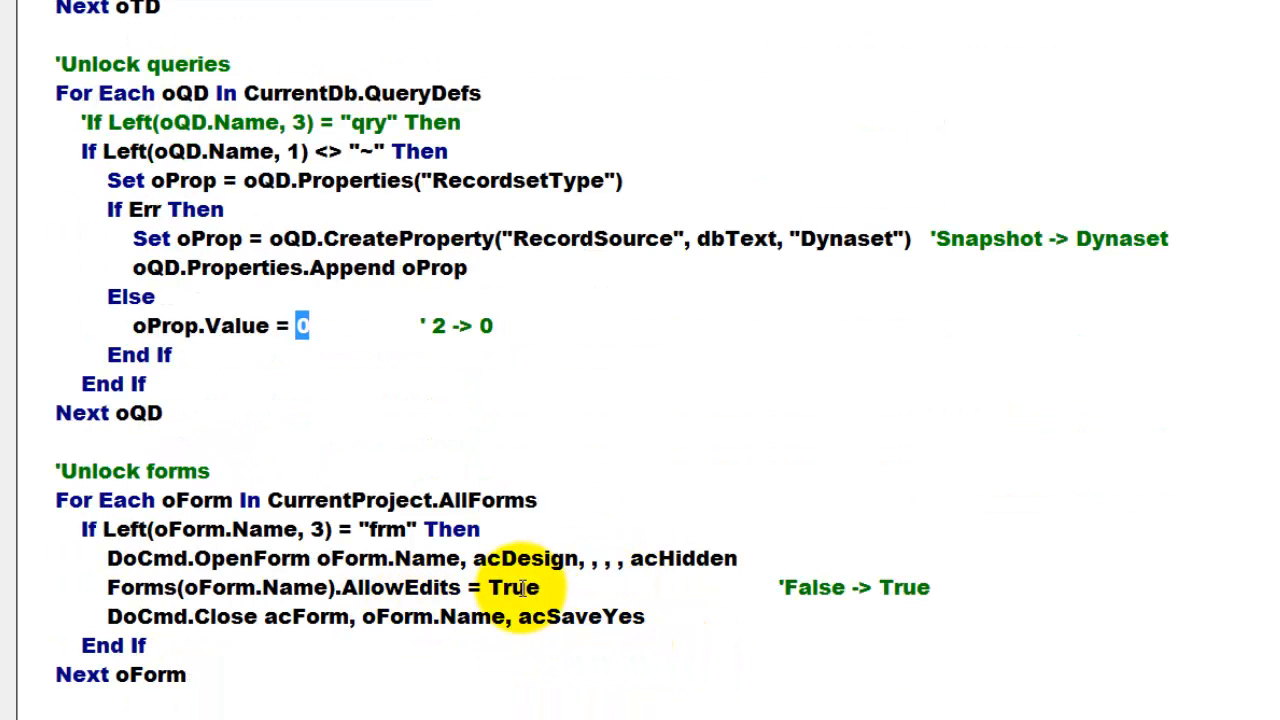
scroll(down, 3)
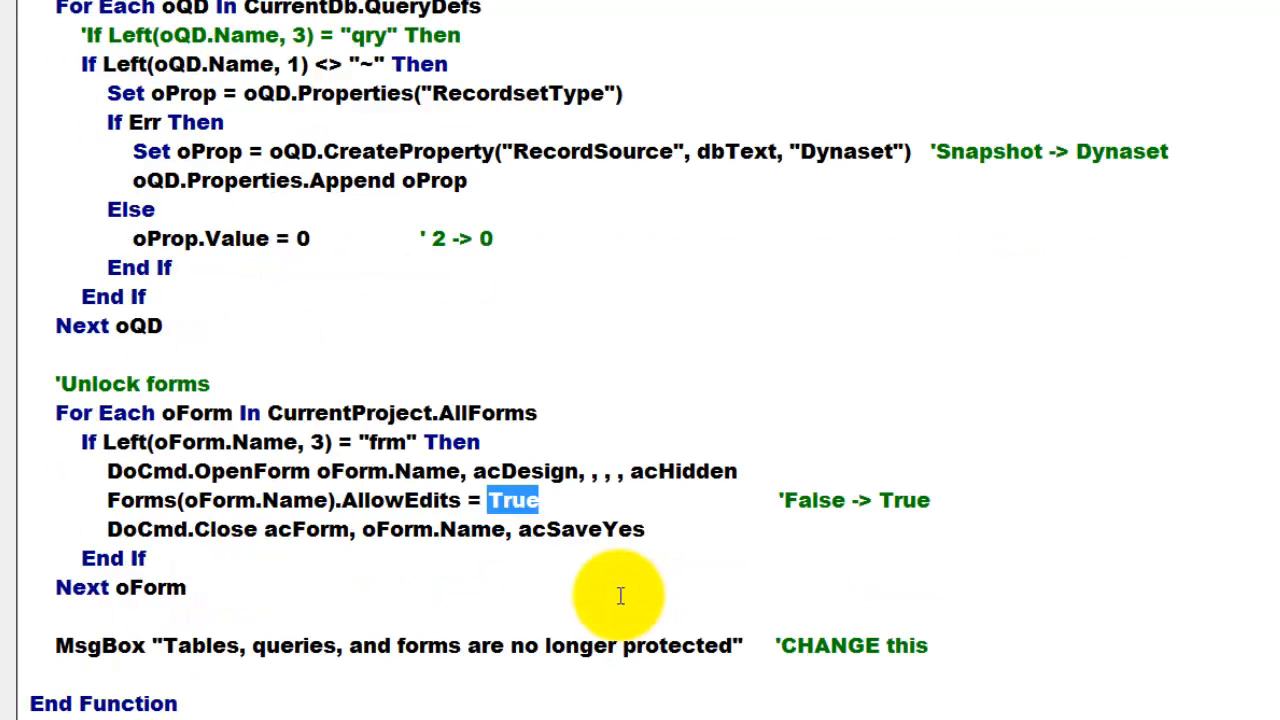
mouse_move(28, 656)
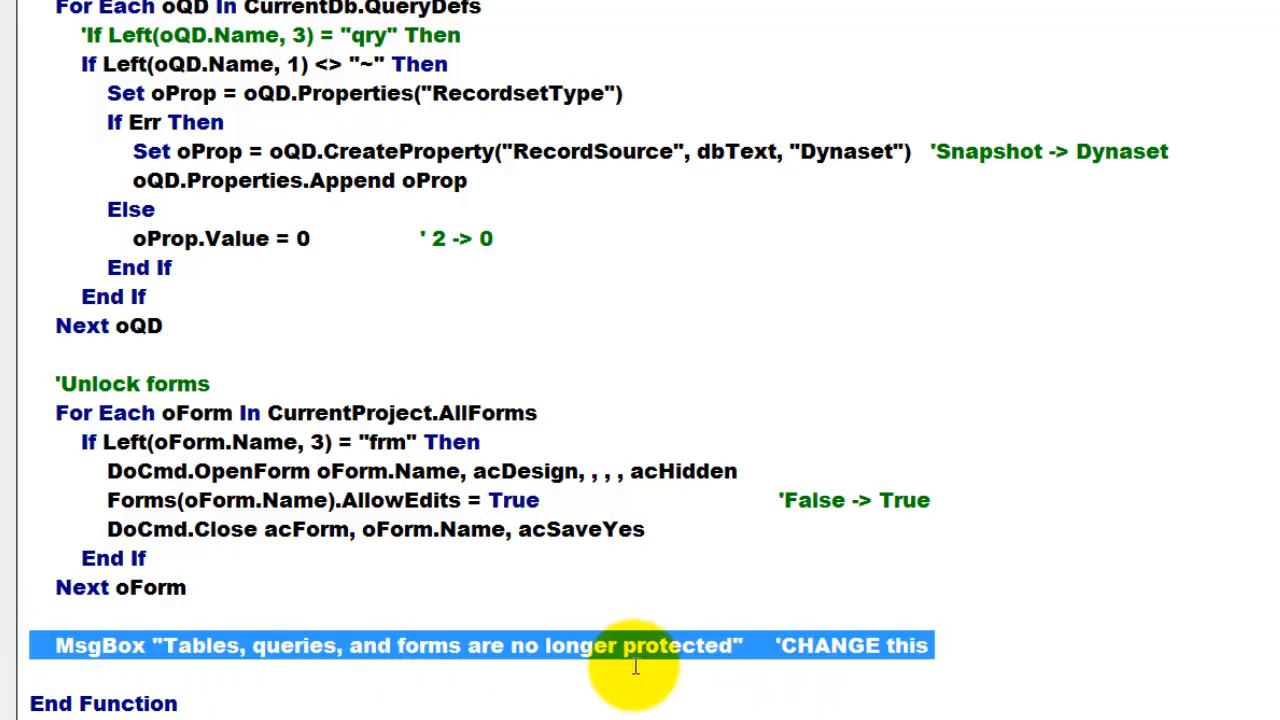
mouse_move(562, 696)
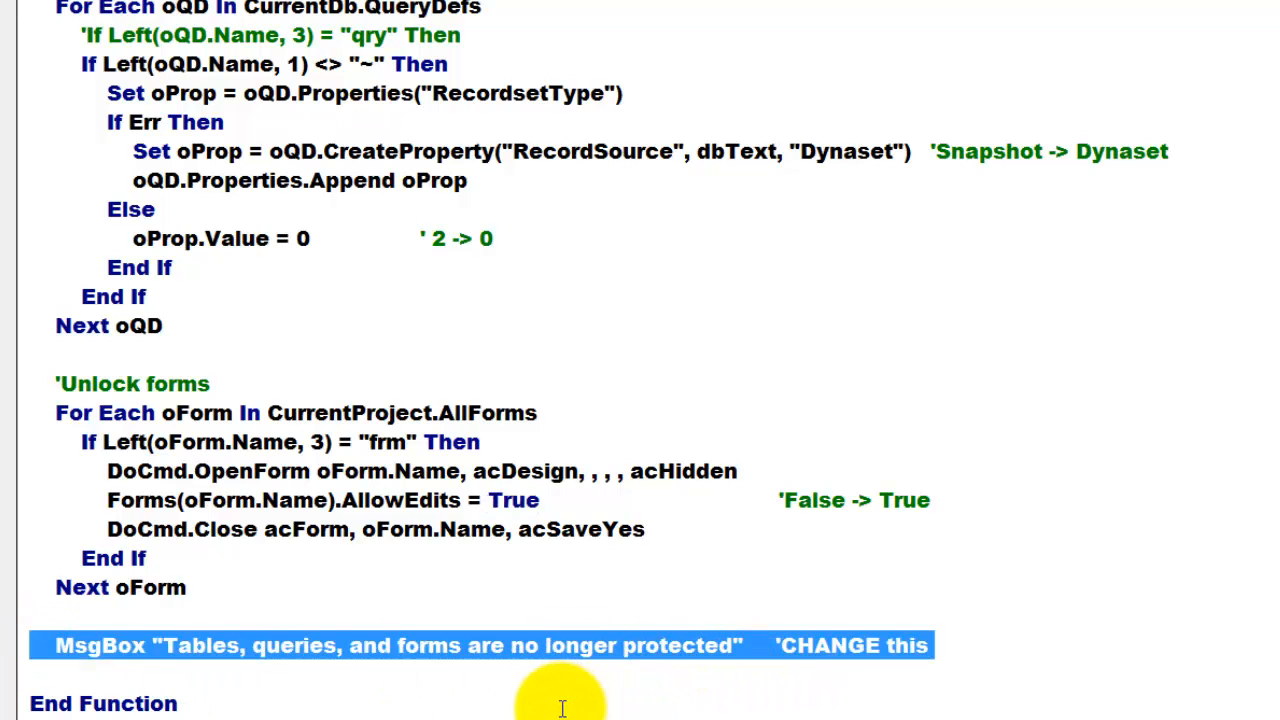
scroll(down, 3)
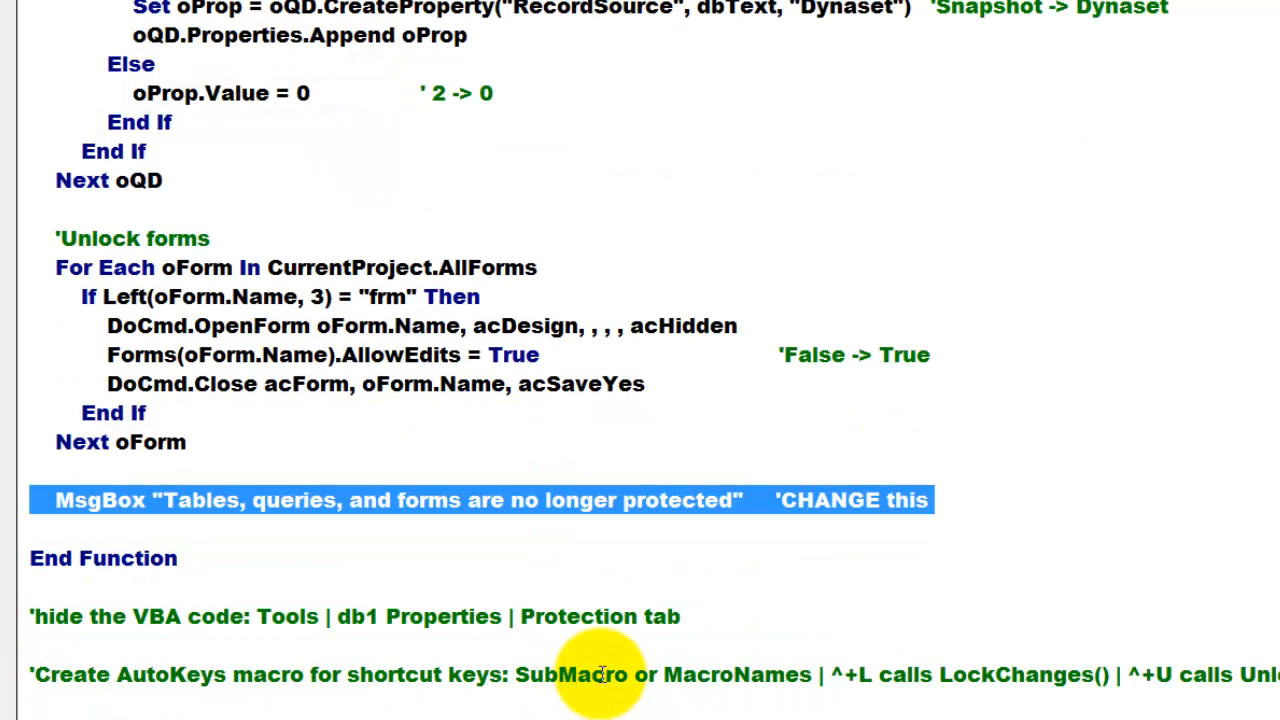
mouse_move(20, 620)
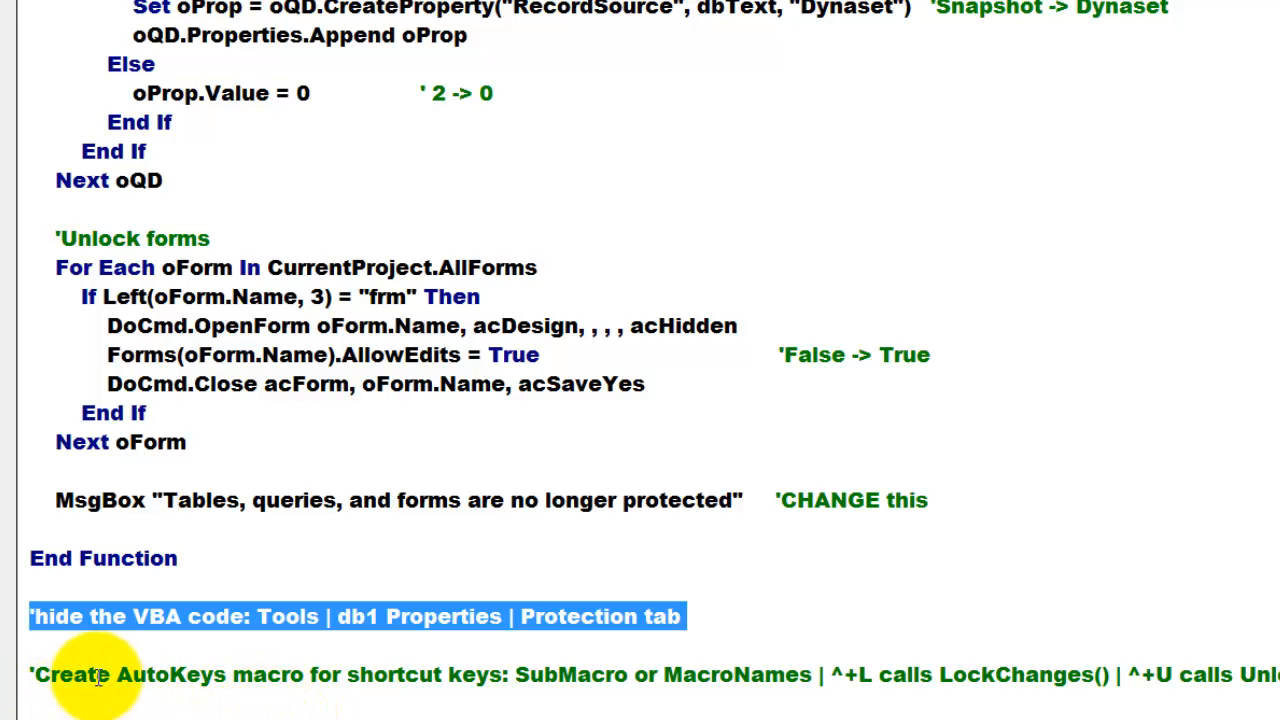
mouse_move(148, 674)
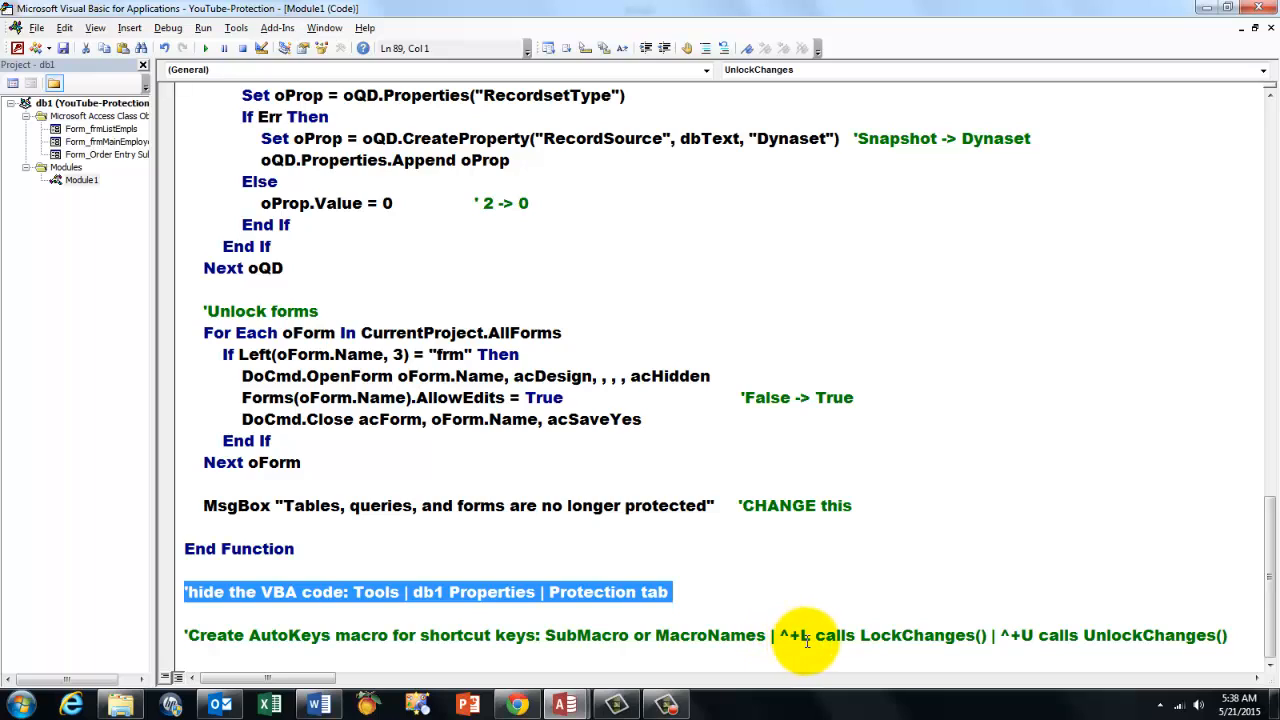
mouse_move(1000, 648)
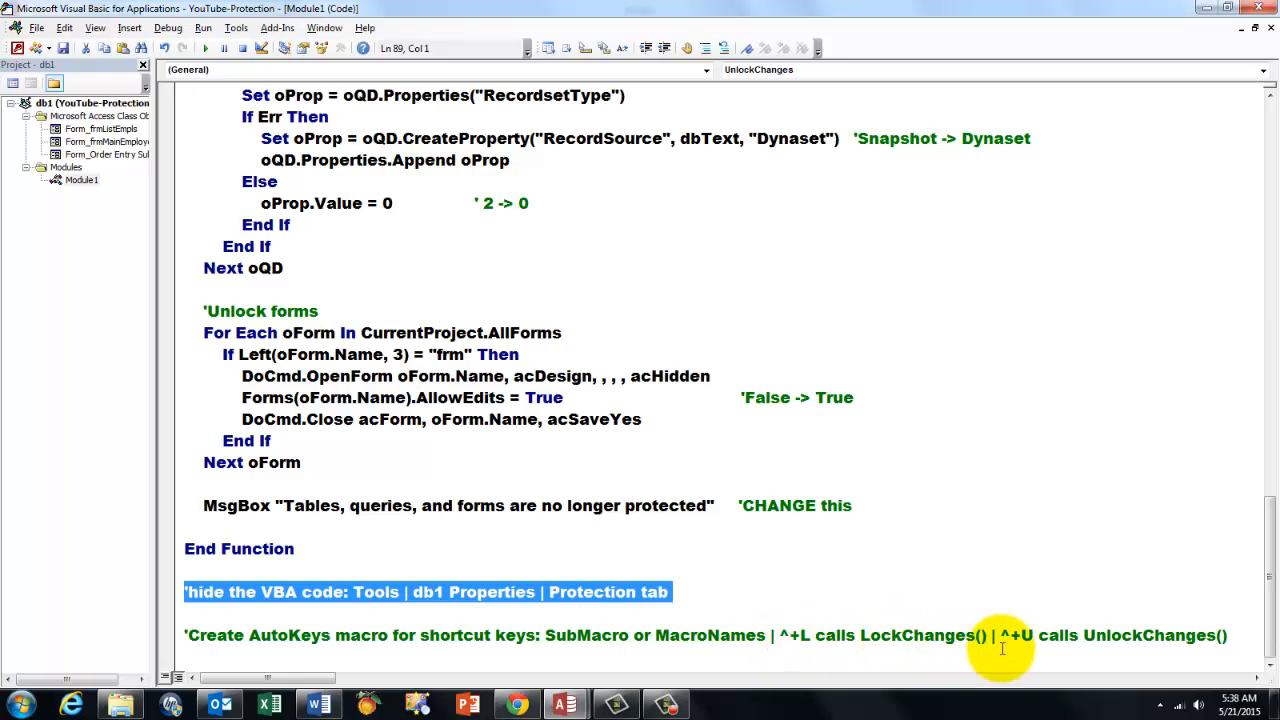
mouse_move(604, 654)
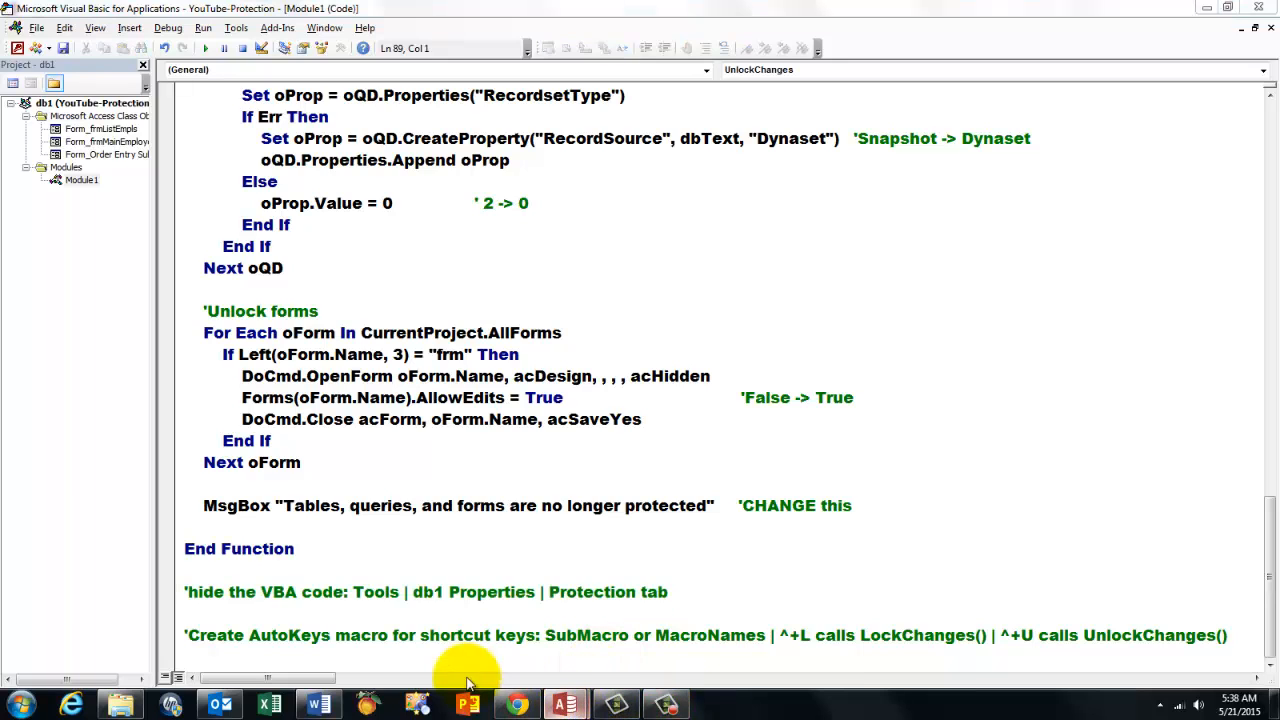
- Review AutoKeys' ^+L LockChanges() and ^+U UnlockChanges() submacros, then close the macro
right_click(42, 464)
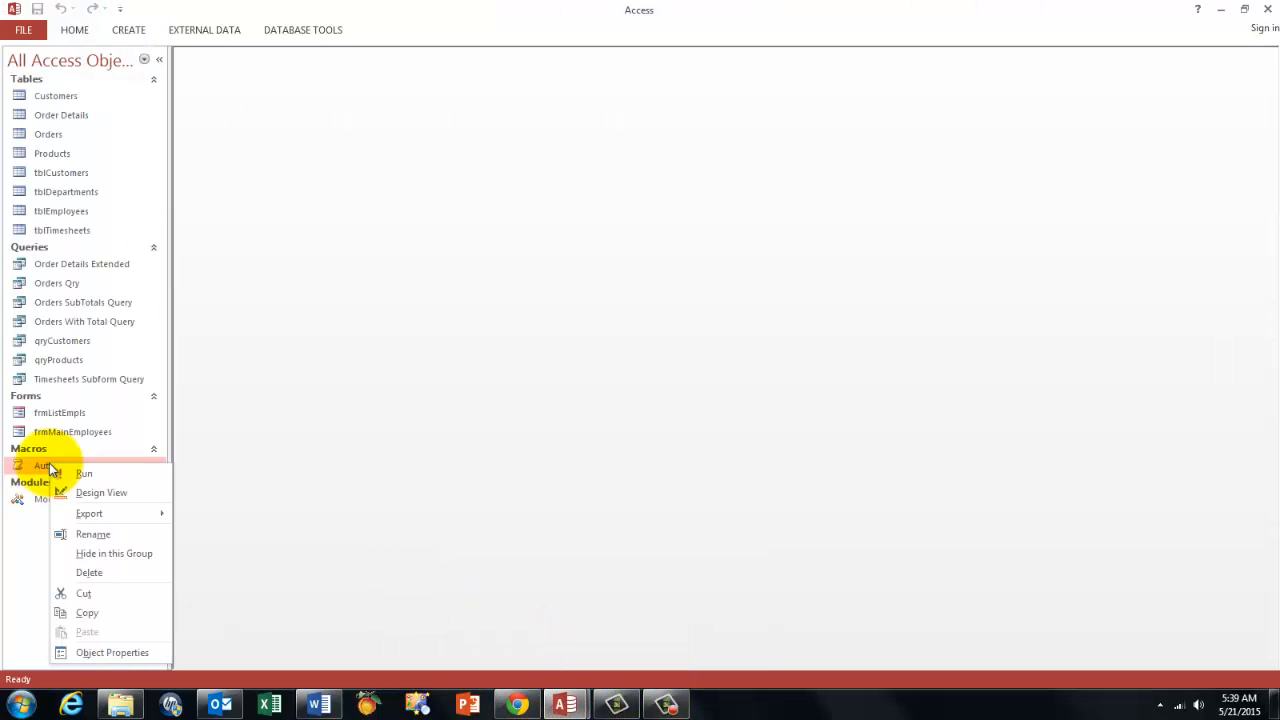
mouse_move(88, 572)
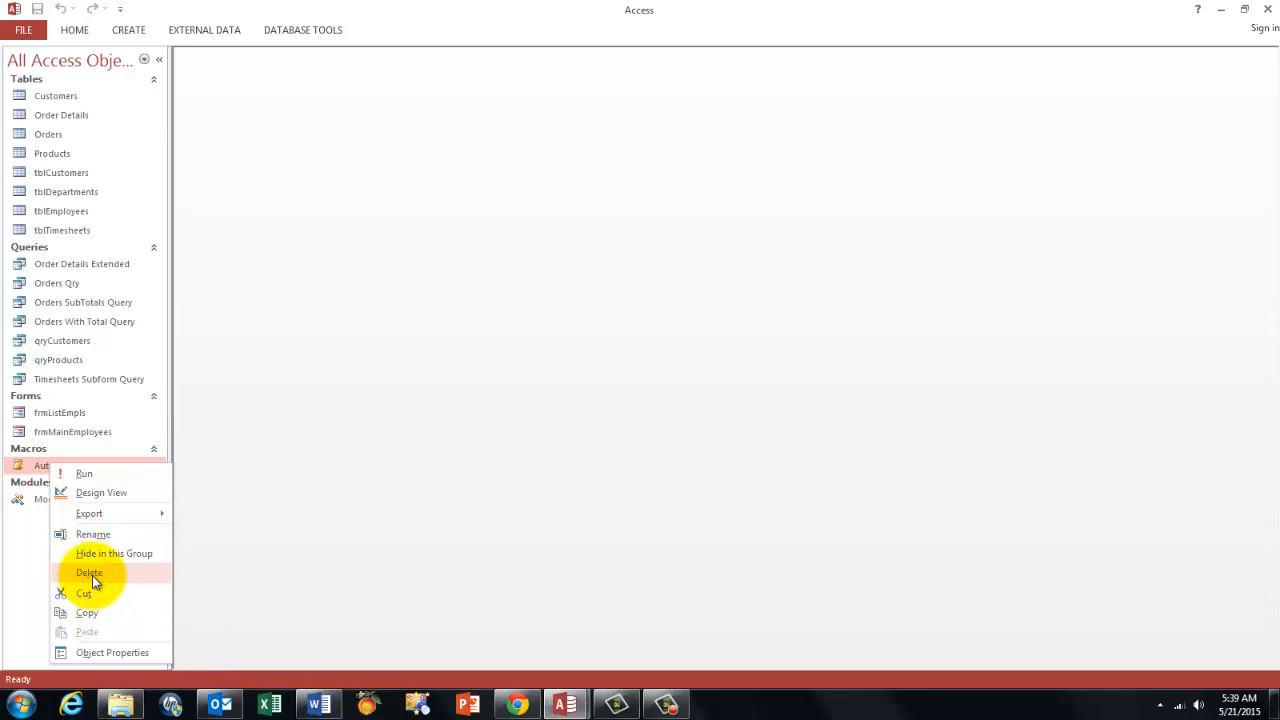
click(100, 492)
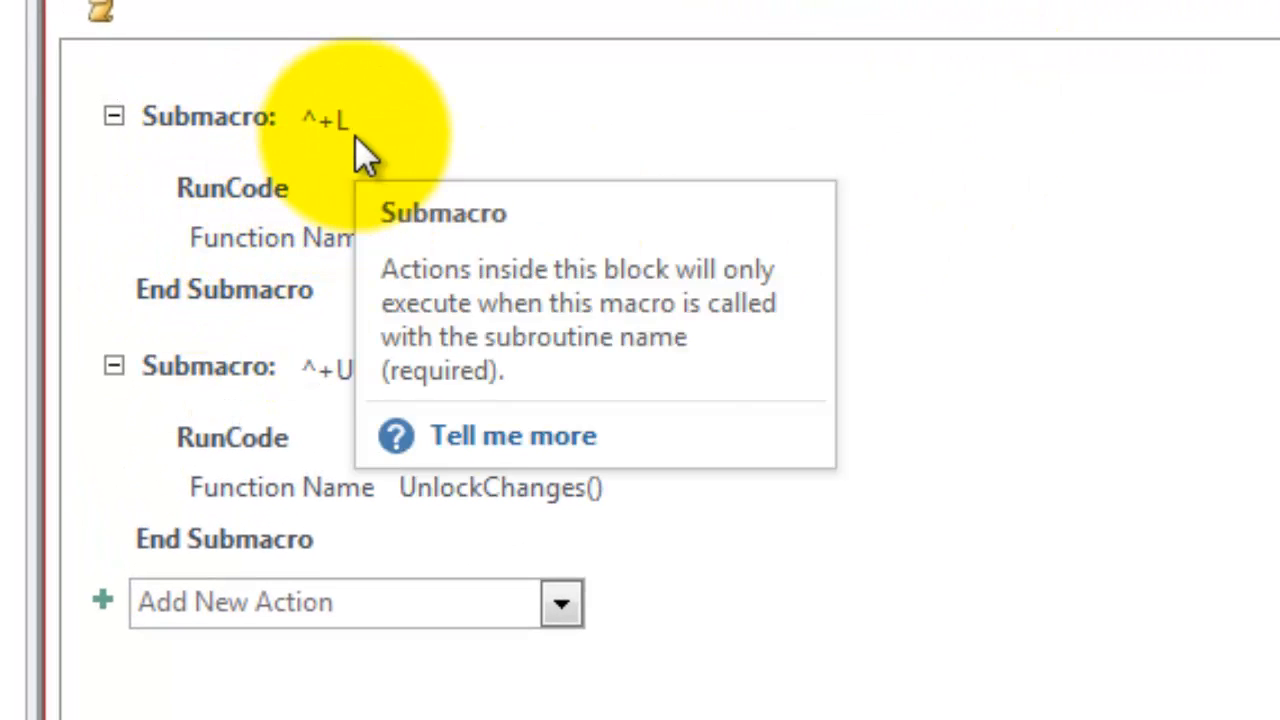
click(330, 116)
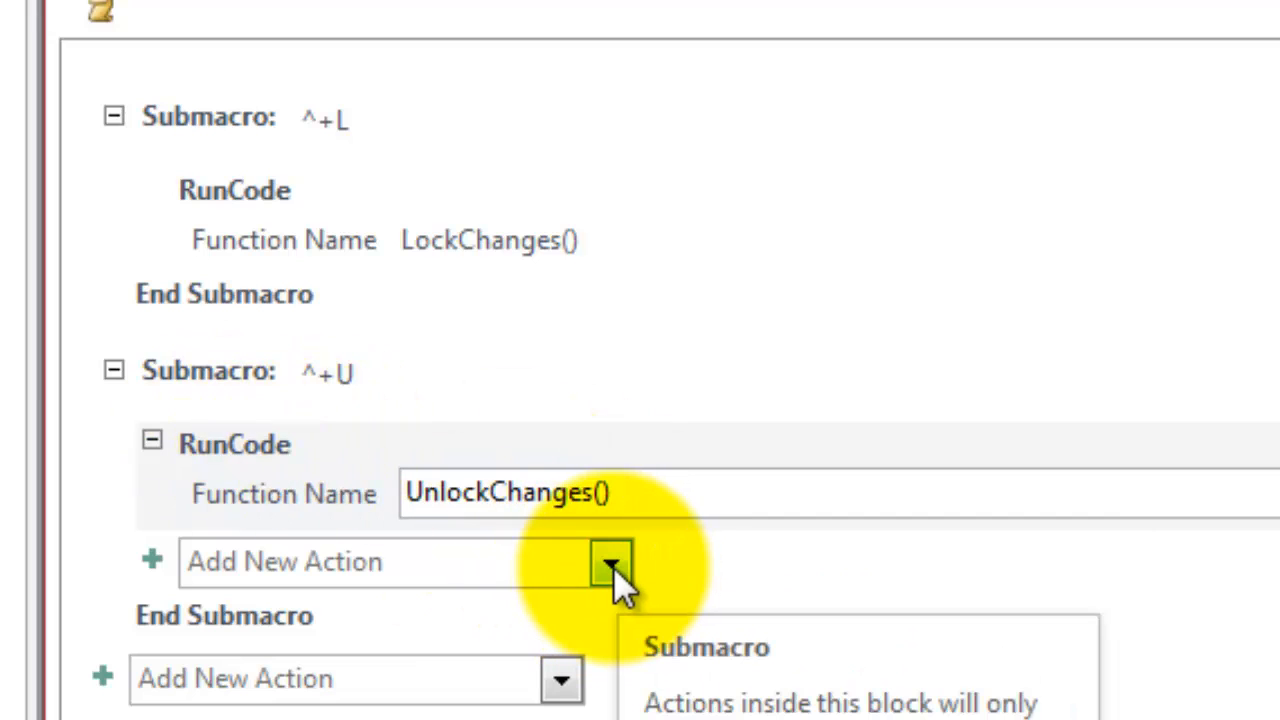
click(612, 560)
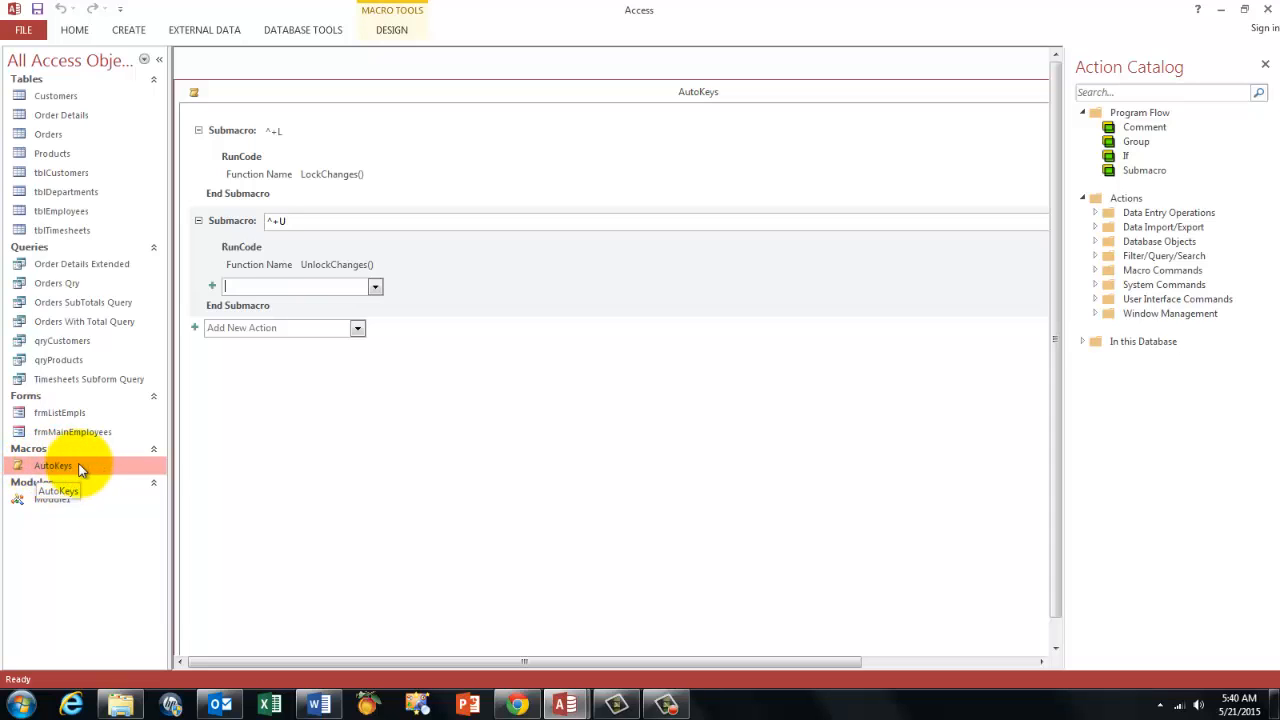
mouse_move(418, 536)
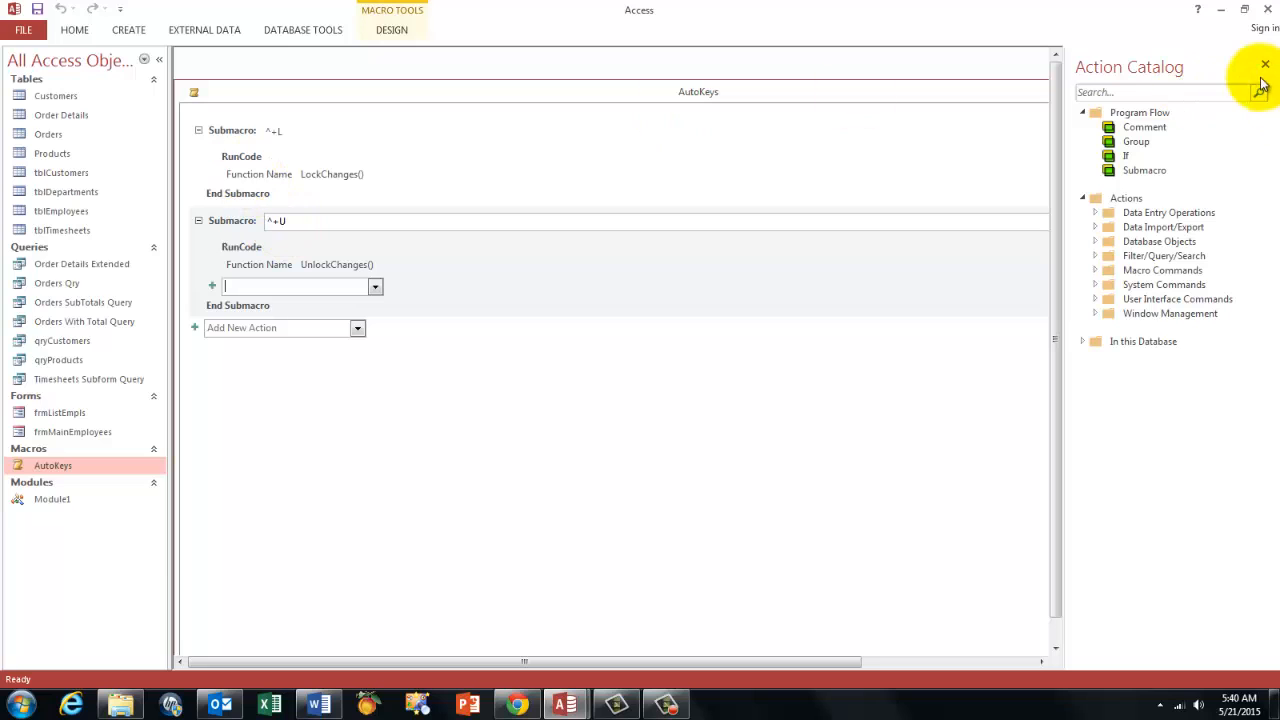
click(1264, 64)
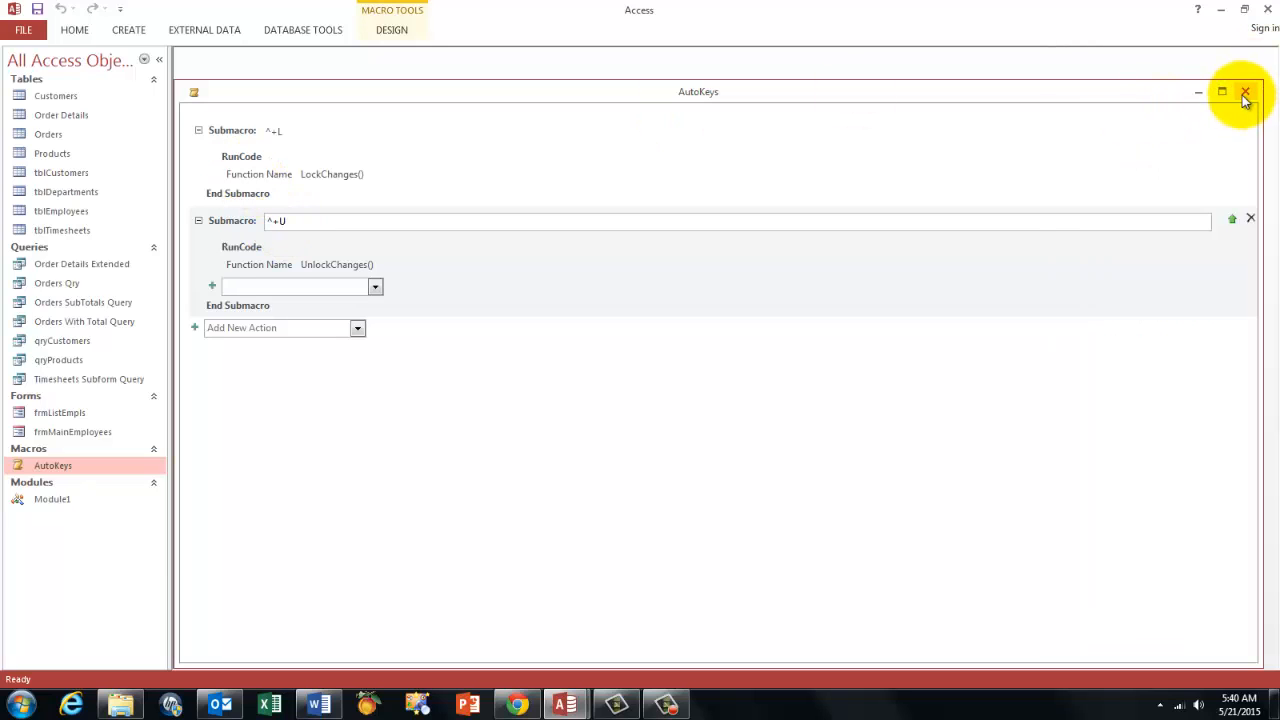
click(1244, 92)
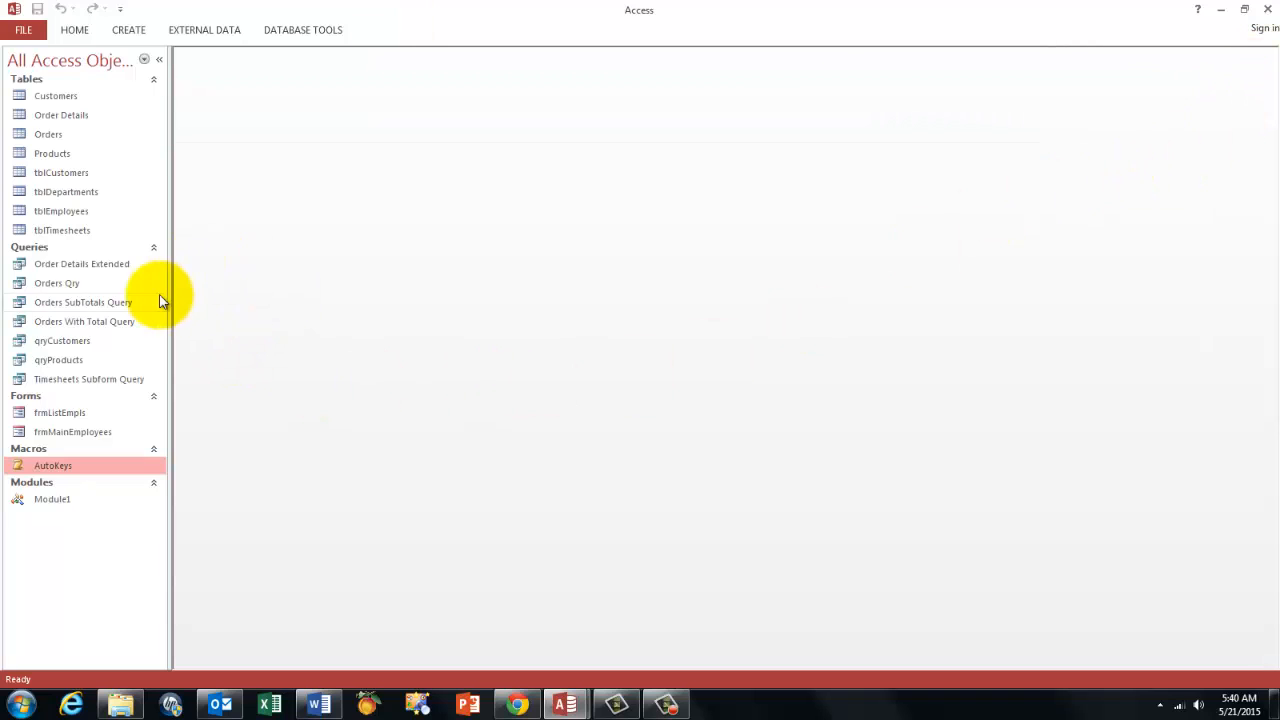
mouse_move(308, 340)
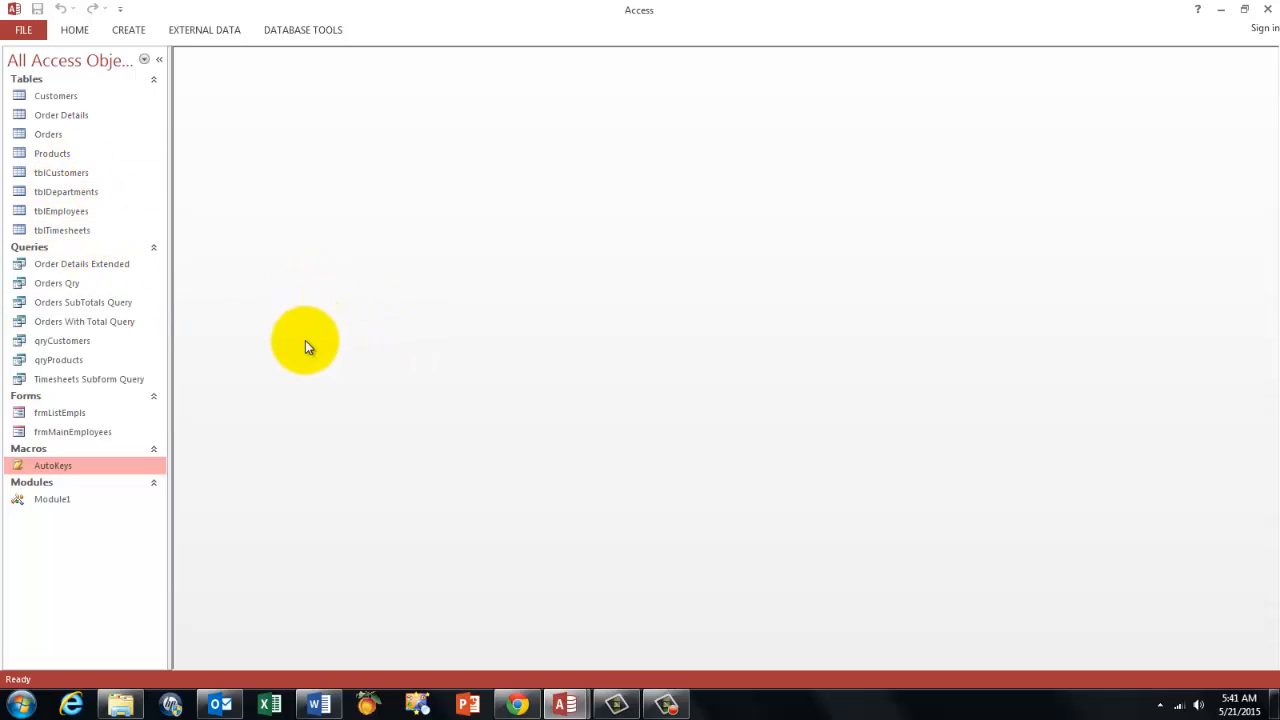
mouse_move(412, 330)
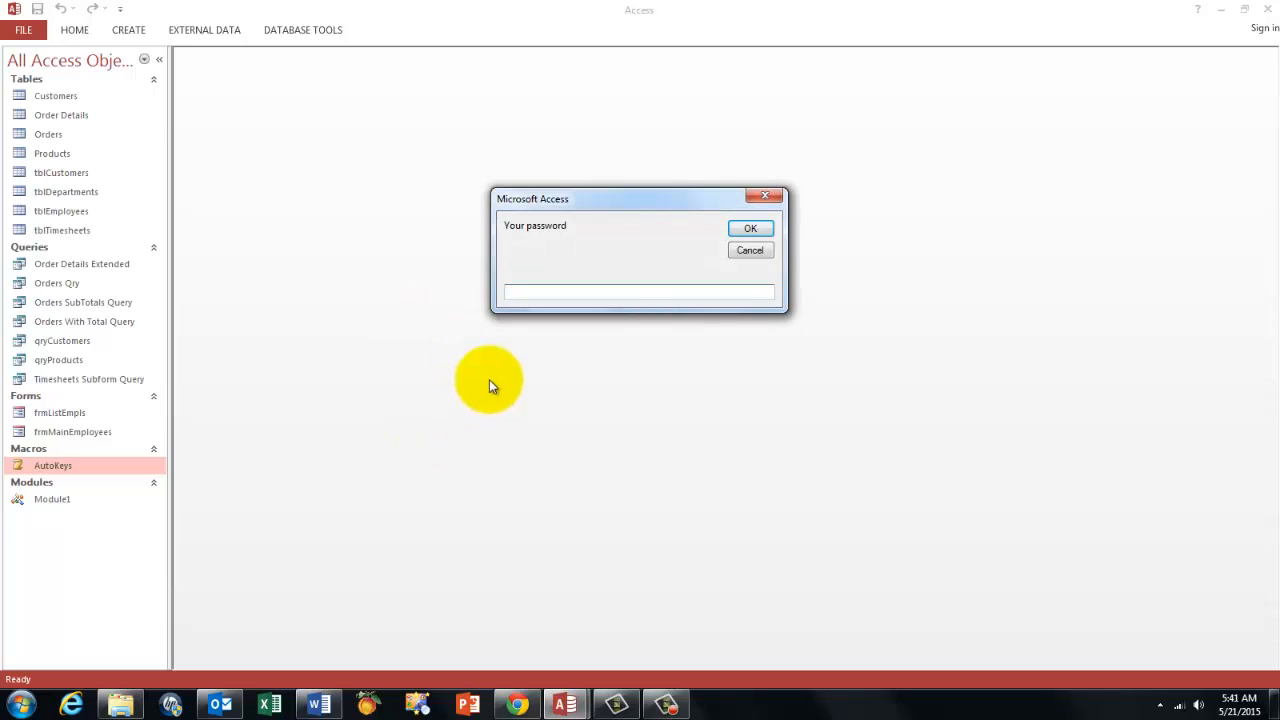
click(640, 292)
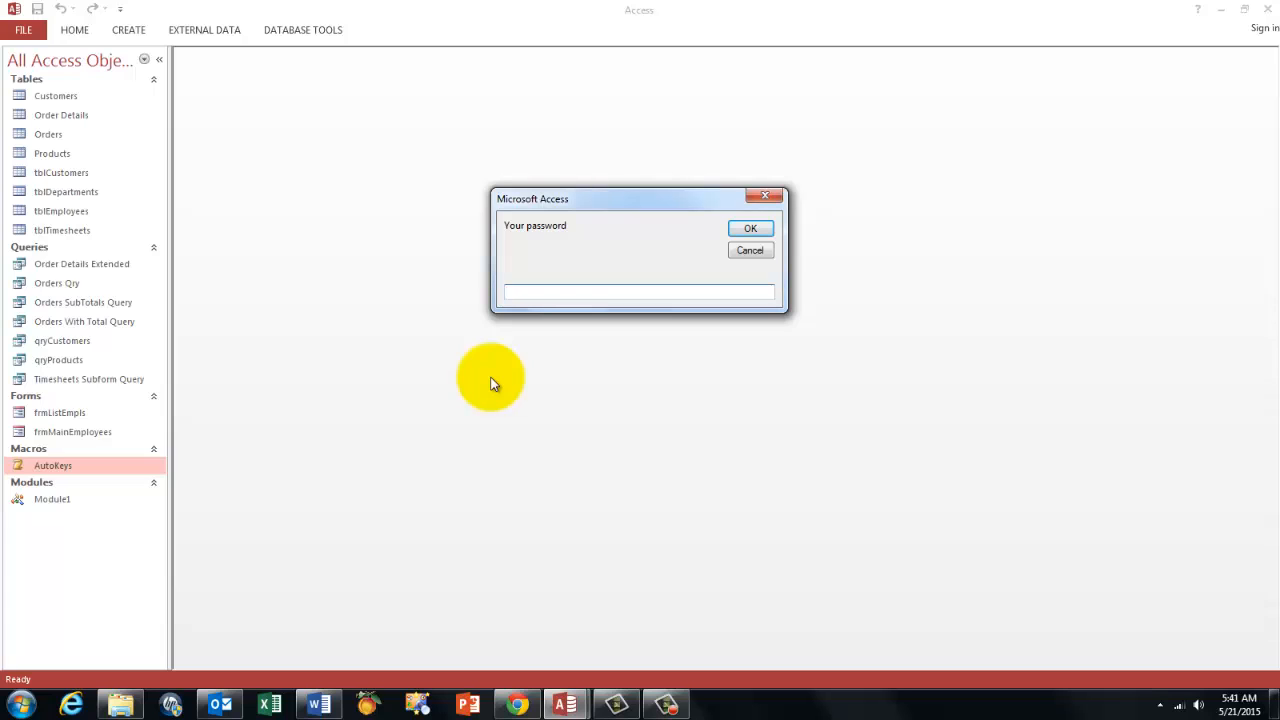
click(640, 292)
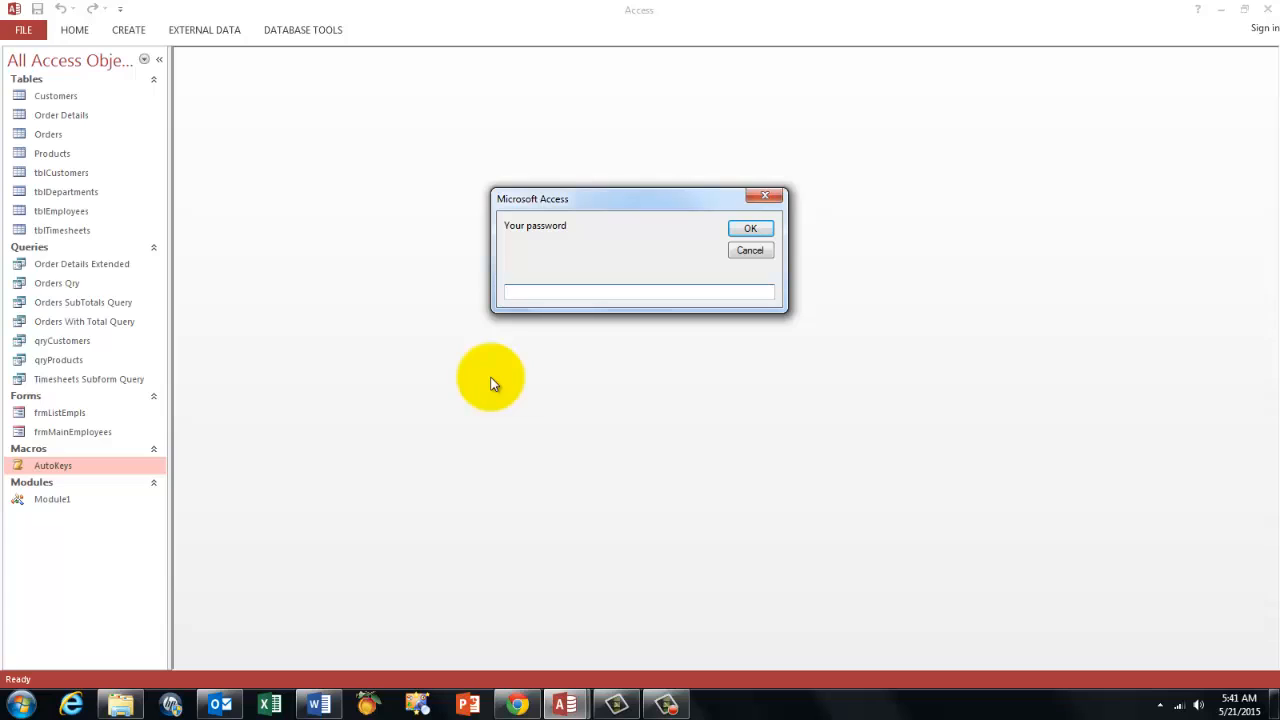
click(640, 292)
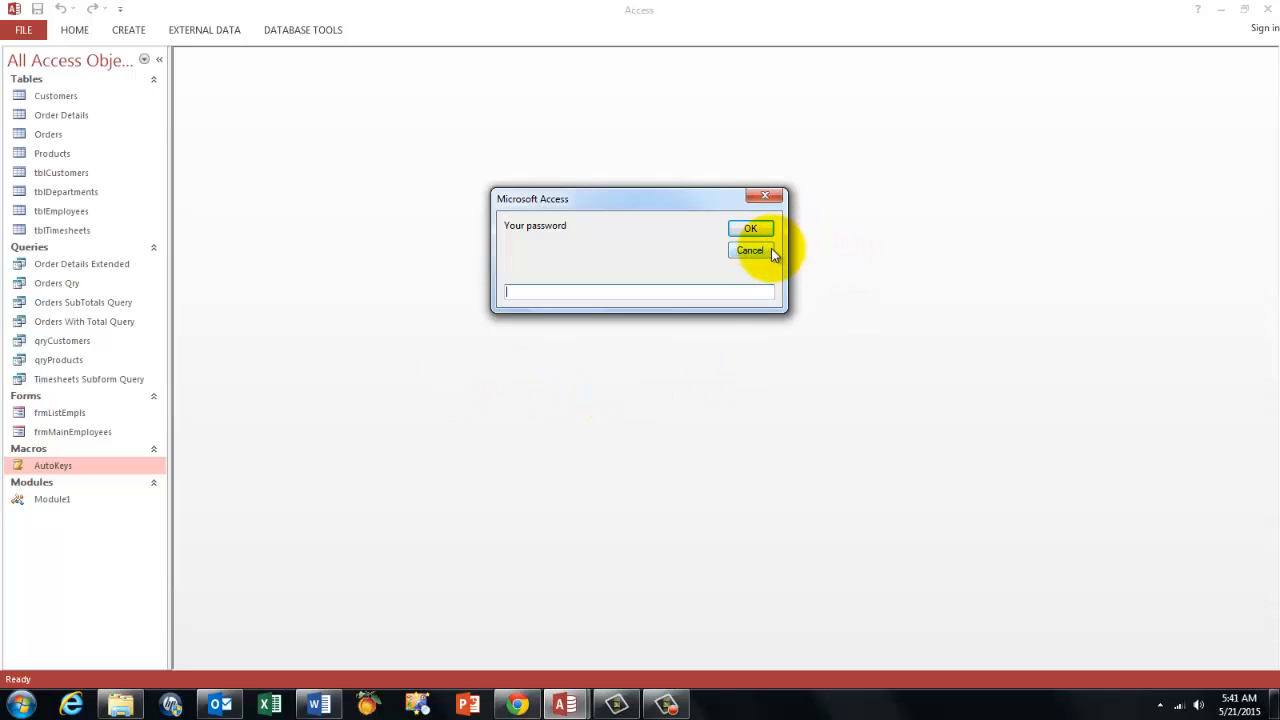
click(750, 228)
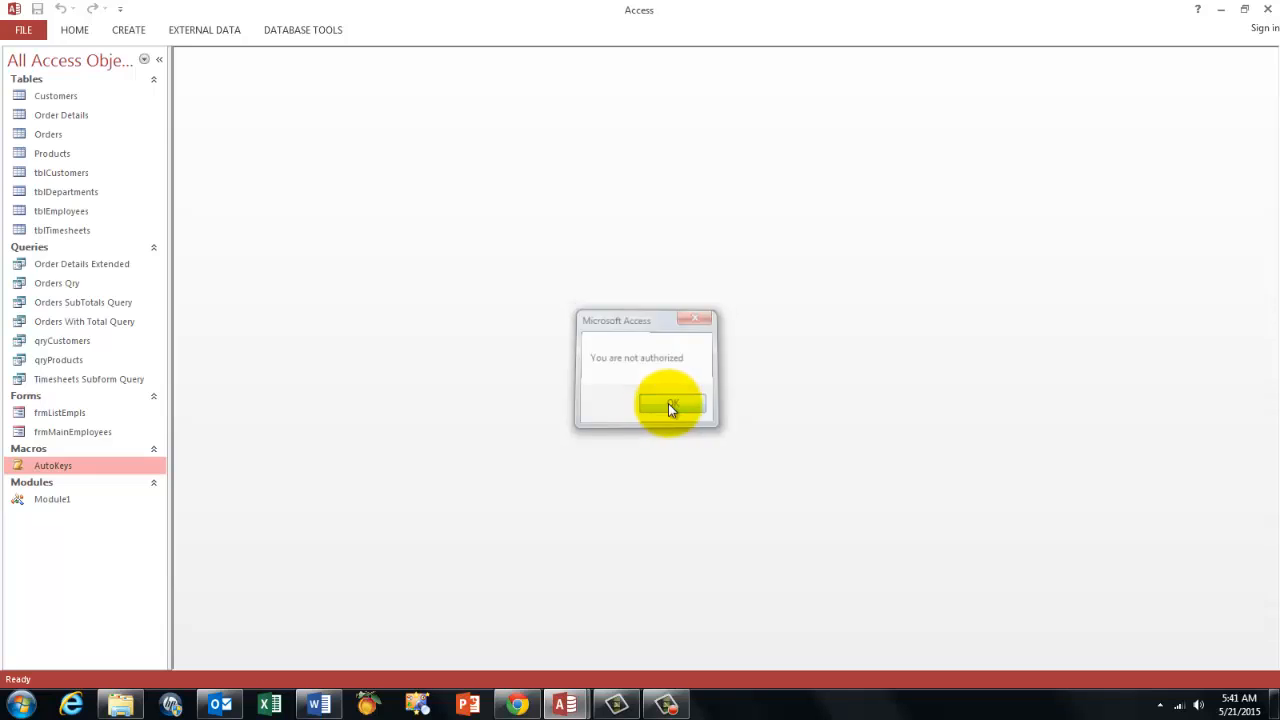
click(672, 404)
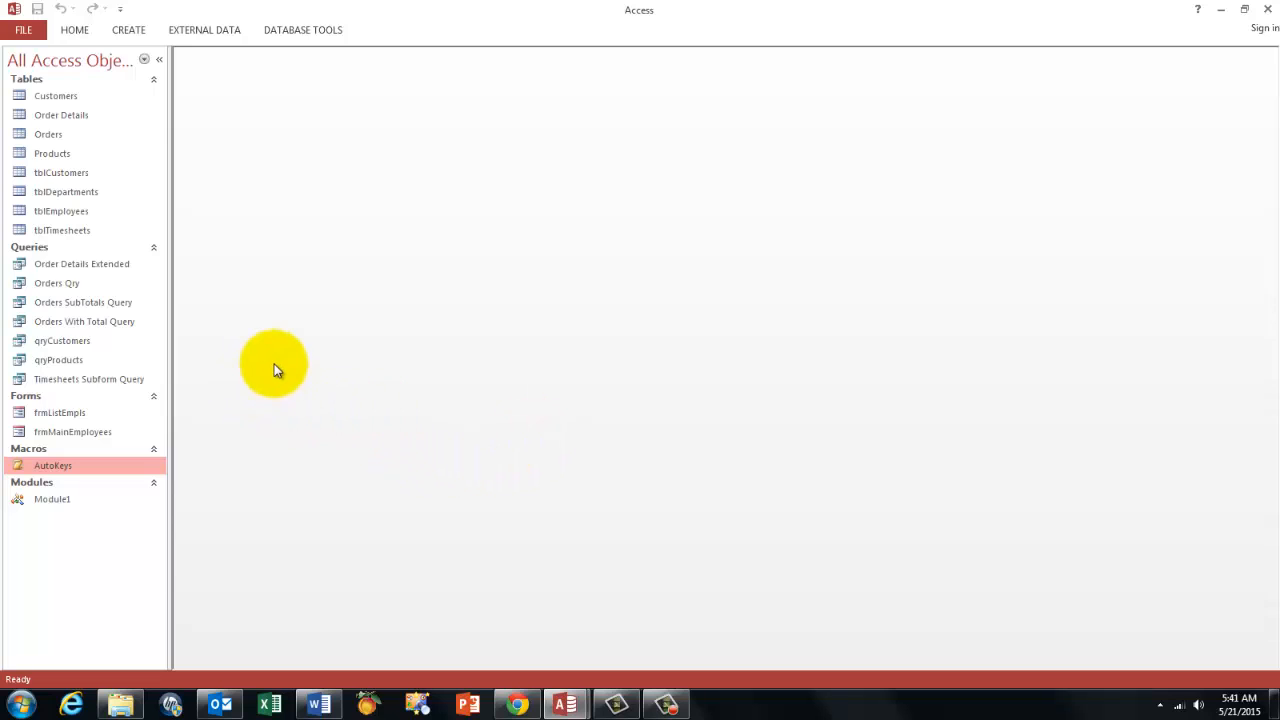
mouse_move(248, 190)
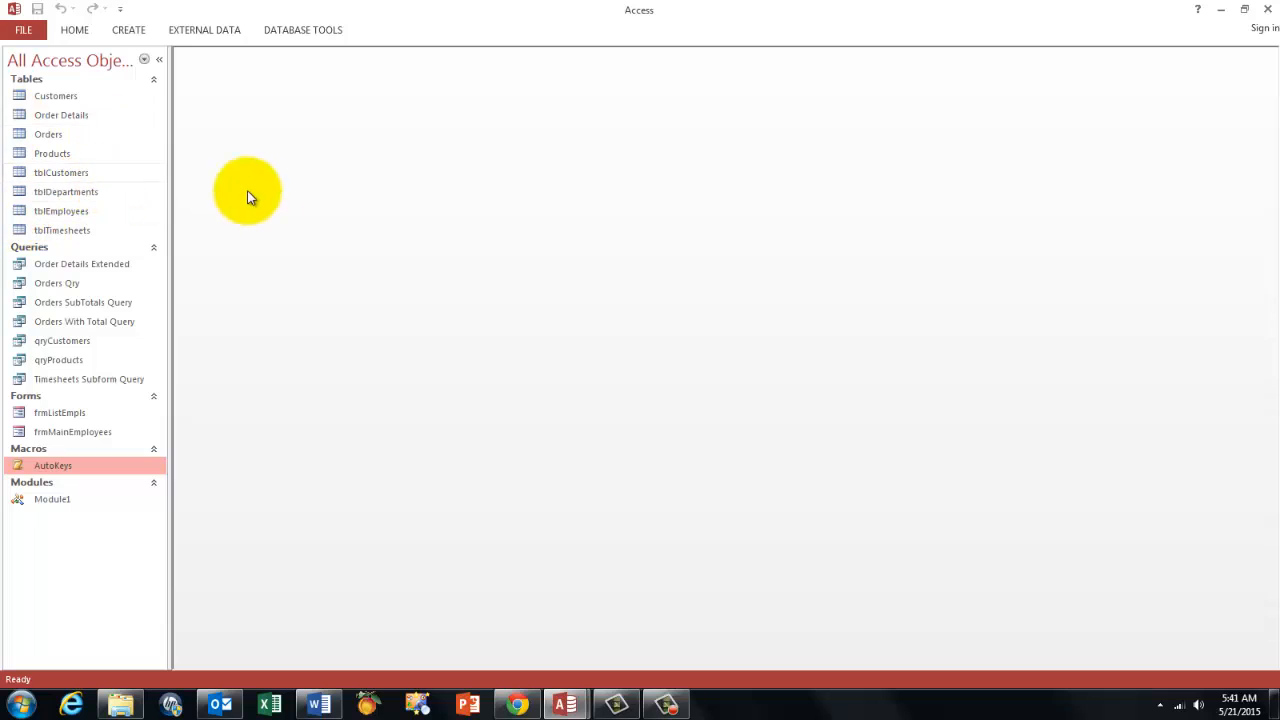